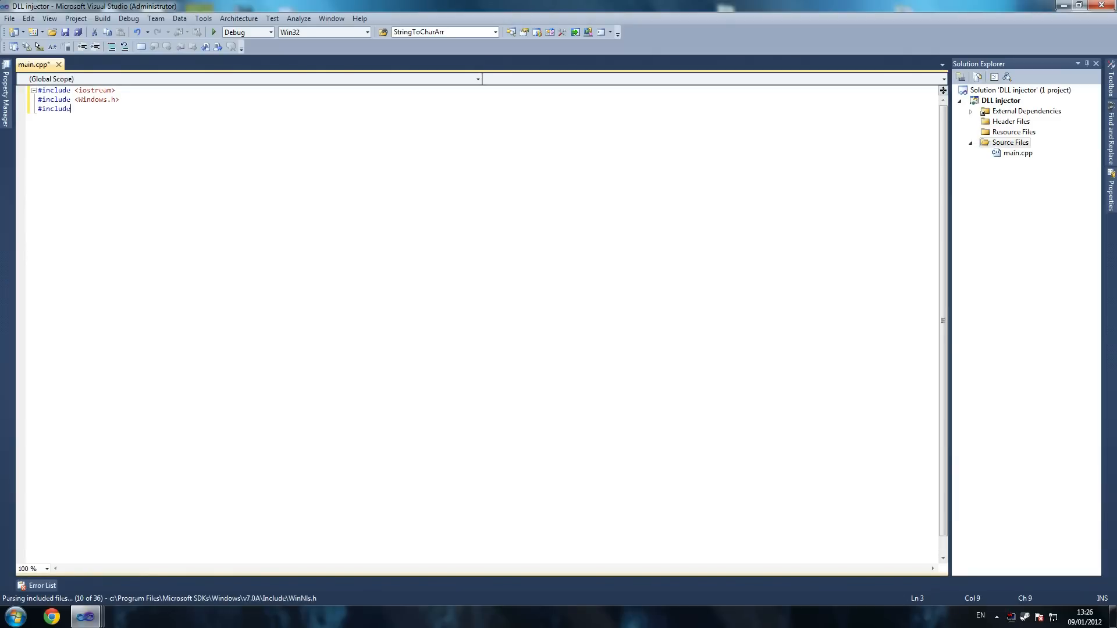
Finish the iostream, Windows.h and TlHelp32.h includes and add 'using namespace std;' below them.
type("<TlHelp32.h>")
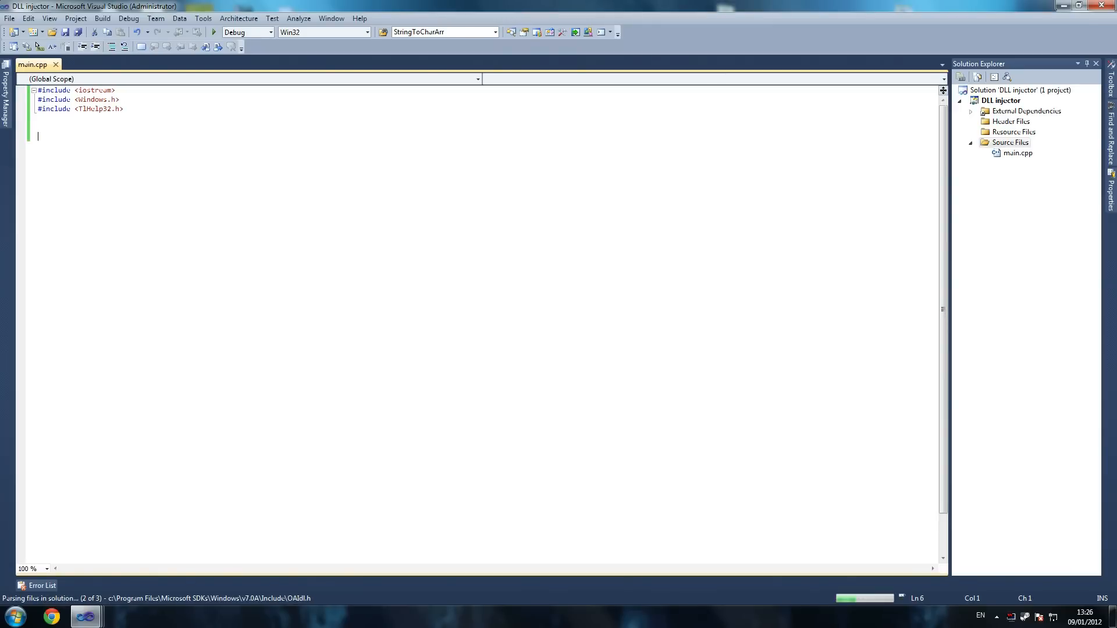
key("ctrl+s")
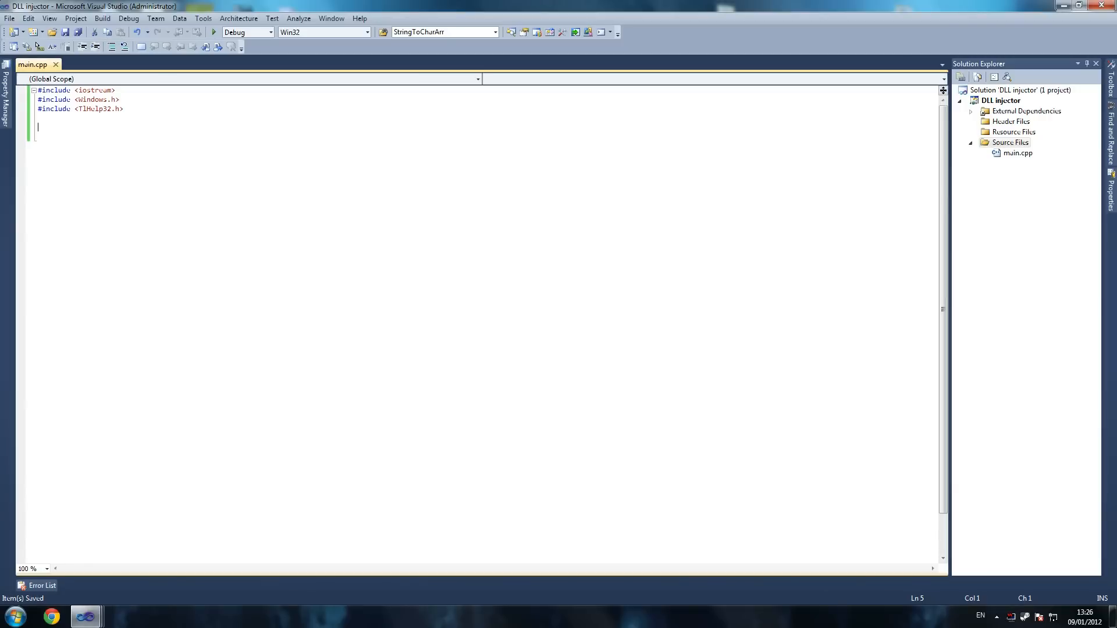
type("using nu")
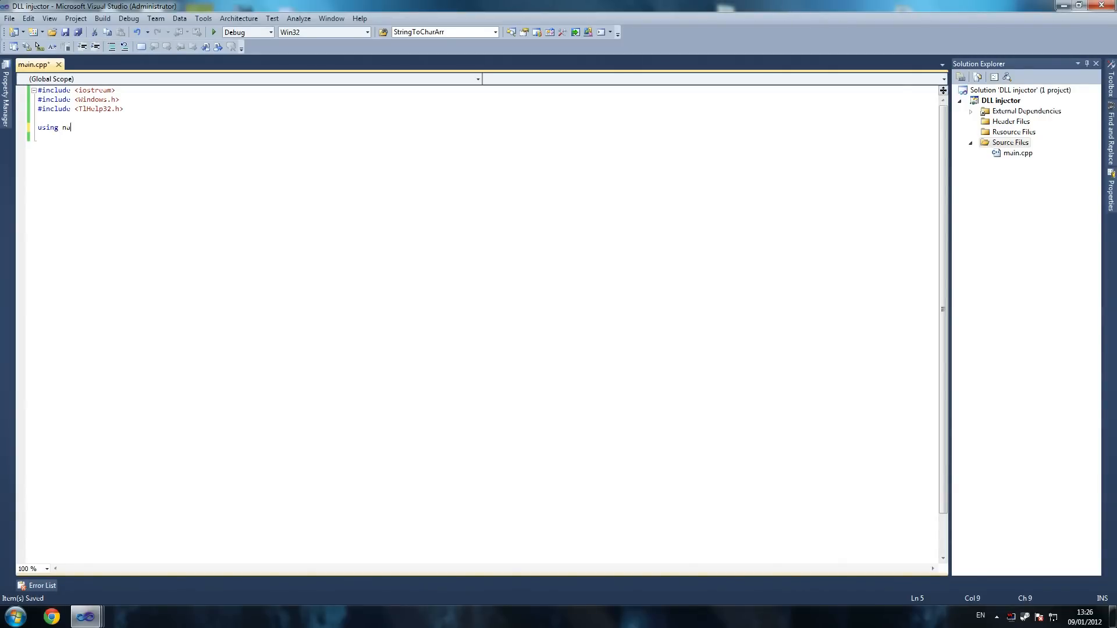
type("mespace std")
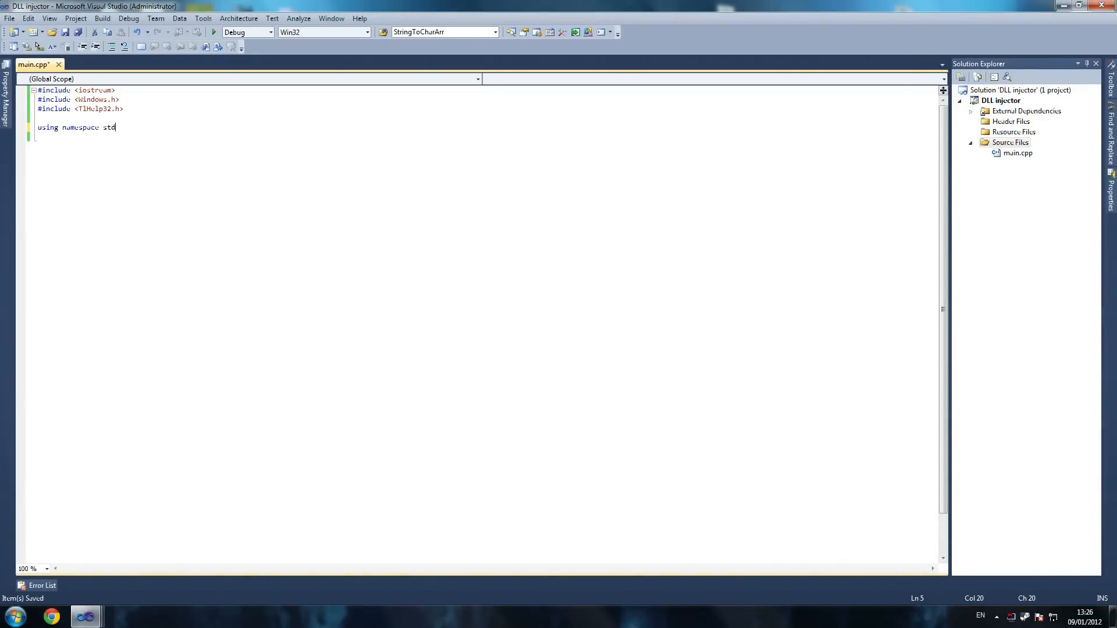
type(";")
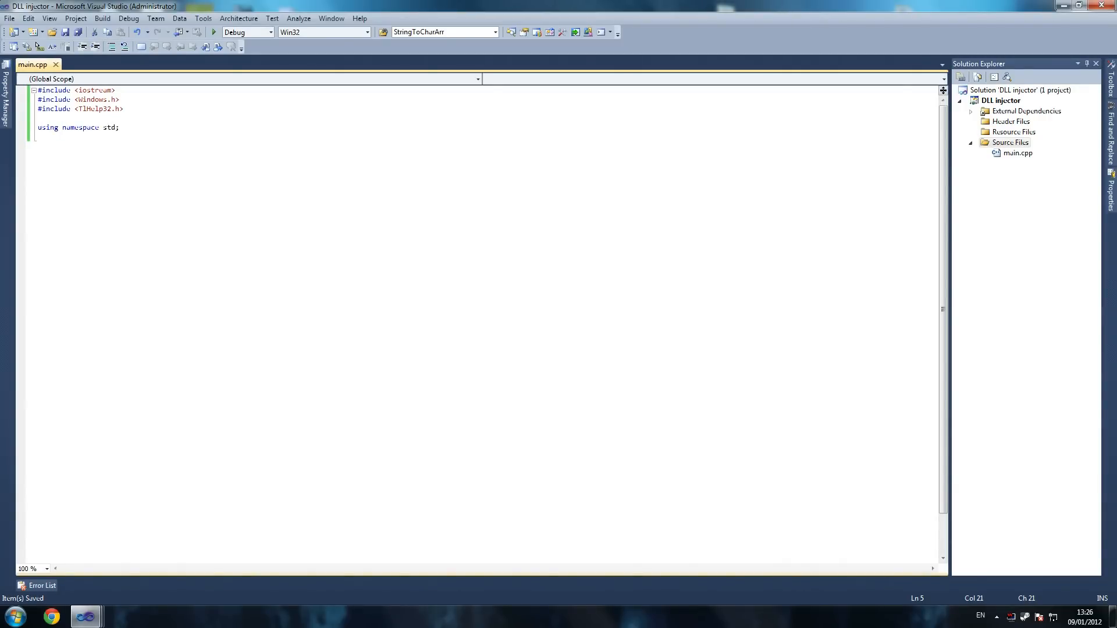
key("Return")
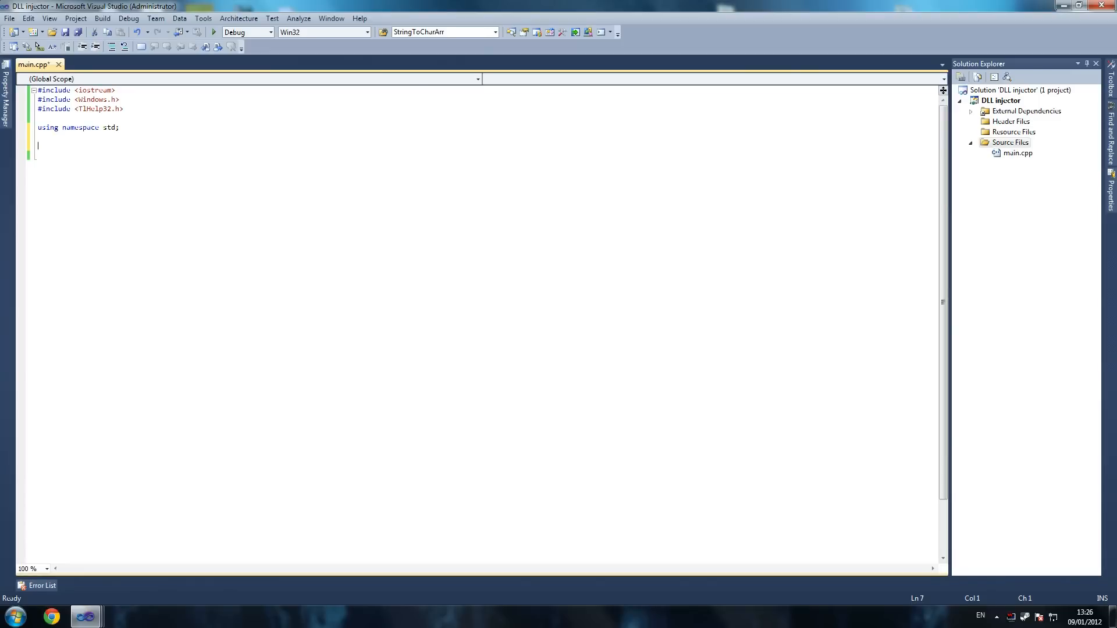
Save, then declare the char array FileToInject set to "ACubeDll.dll".
key("ctrl+s")
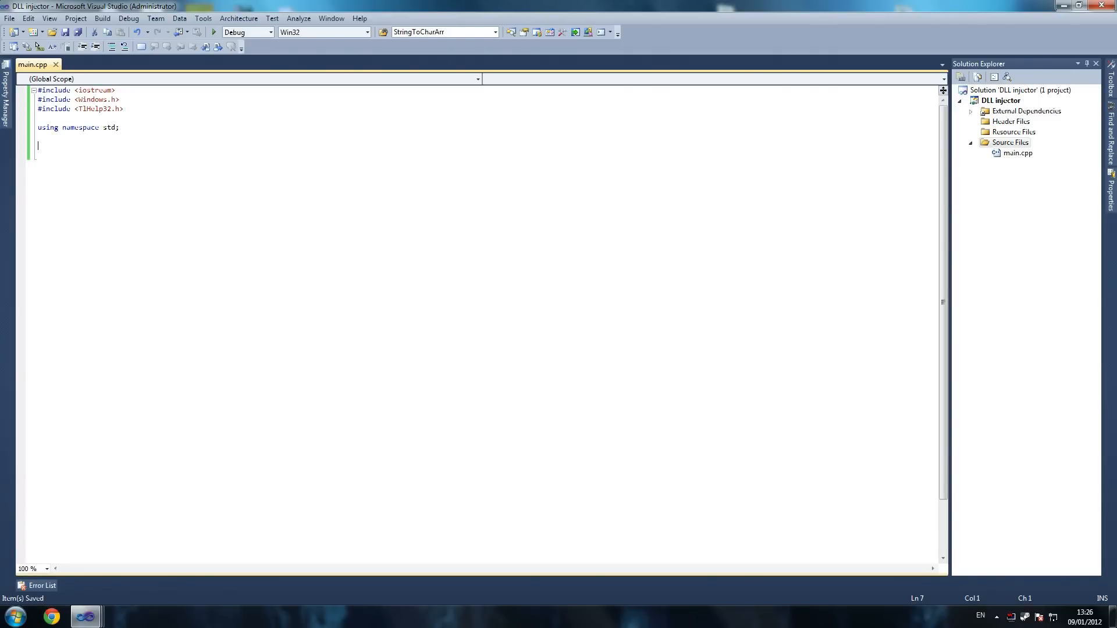
type("char")
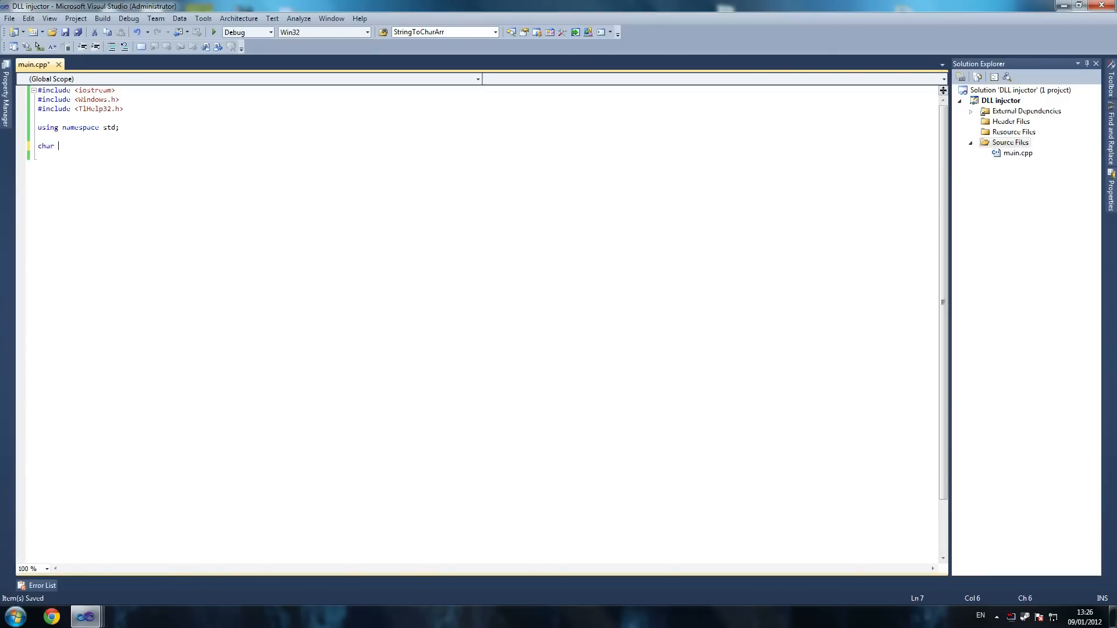
type("FileToInject[] = \"\";")
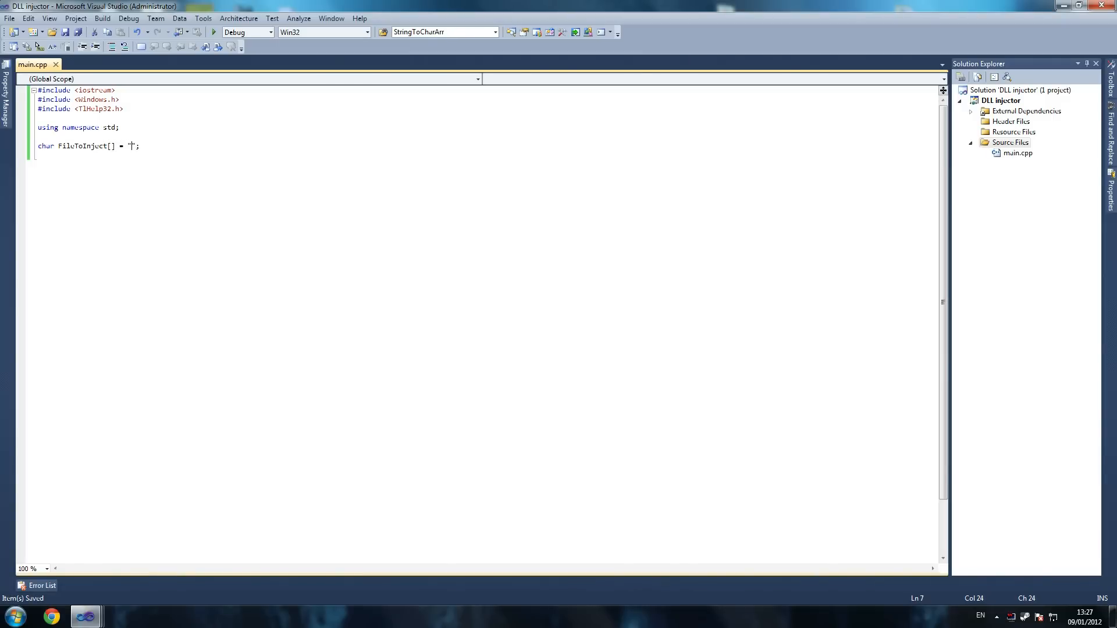
type("Ac")
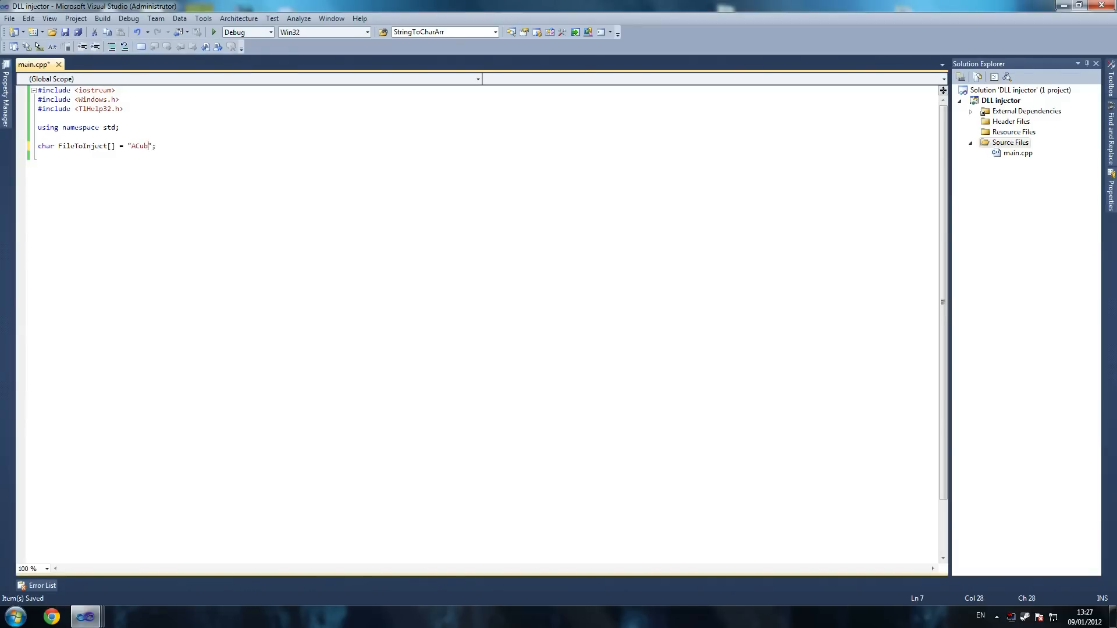
type("eDll.dll")
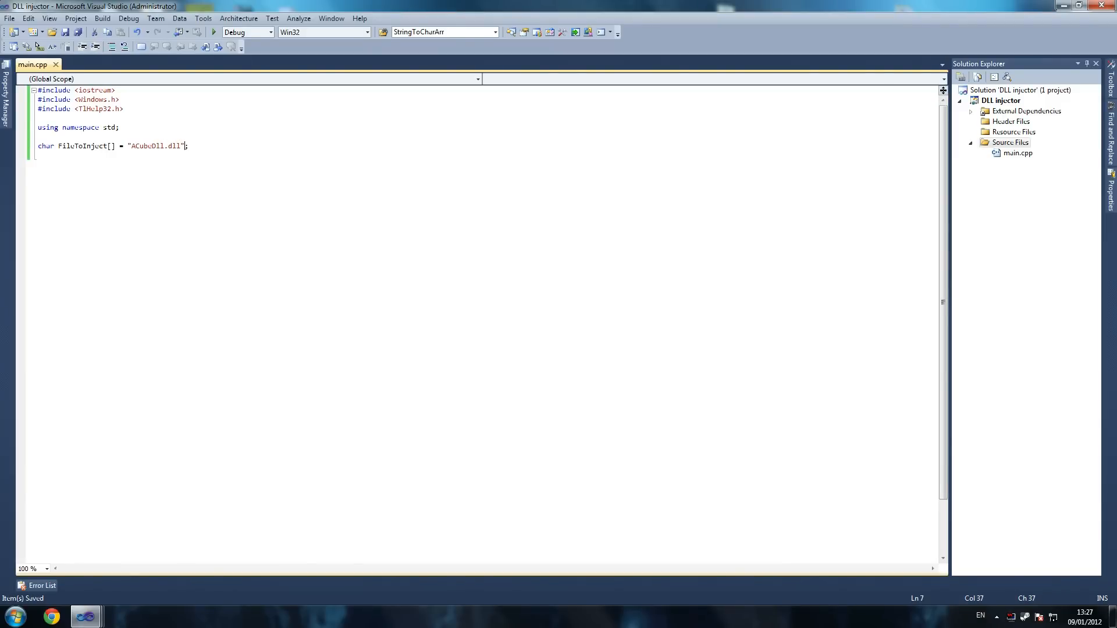
key("Return")
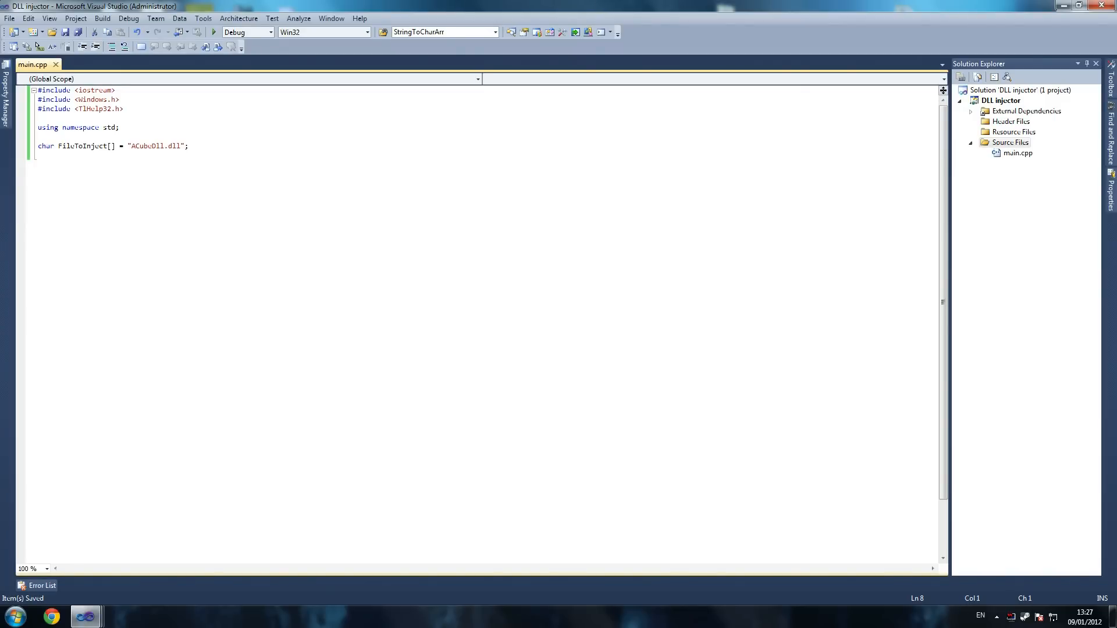
Declare the char array ProcessName set to "uc_client.exe".
type("char")
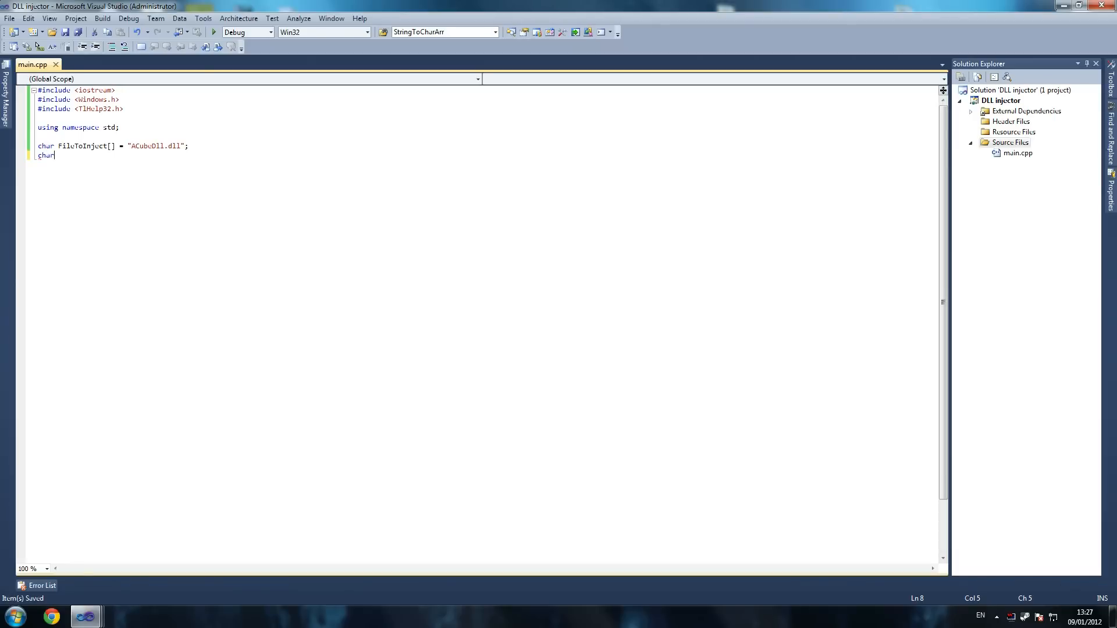
type("ProcessNa")
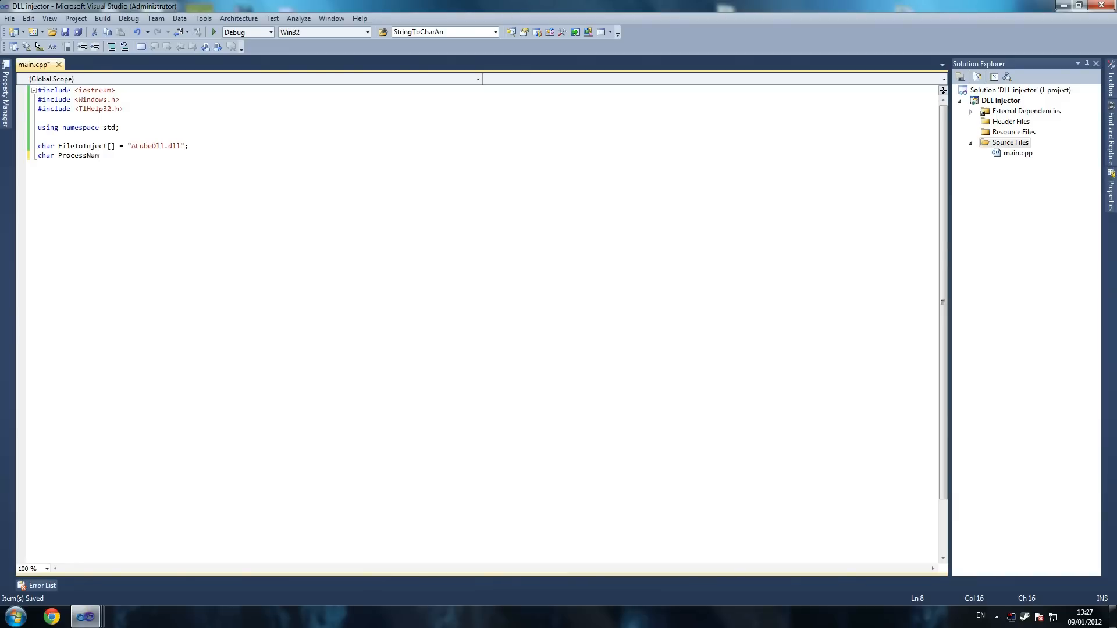
type("m")
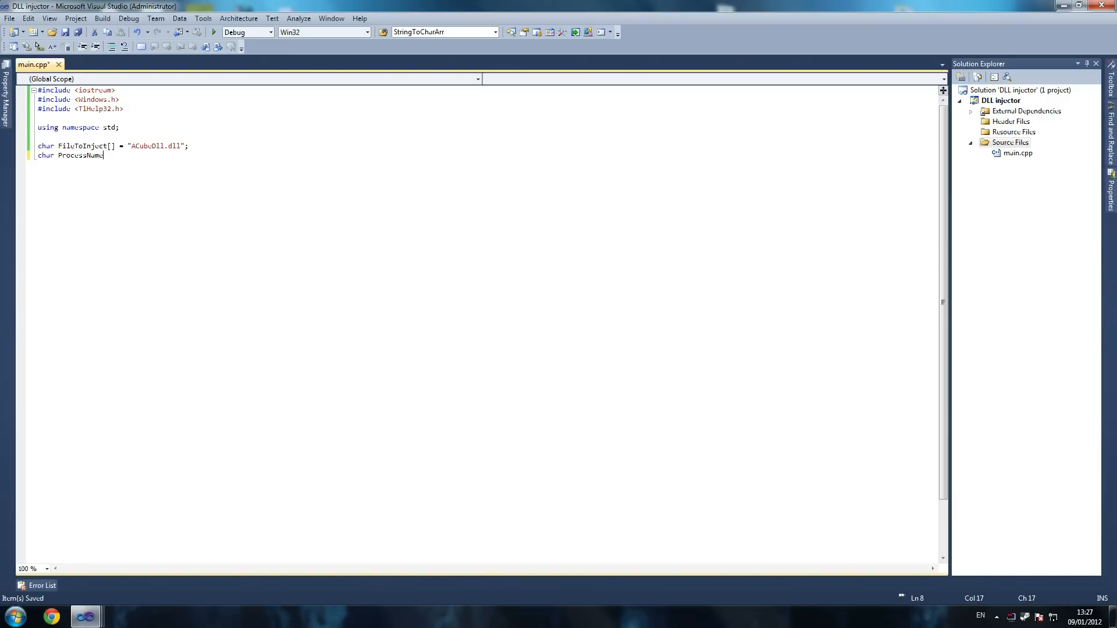
type("[] =")
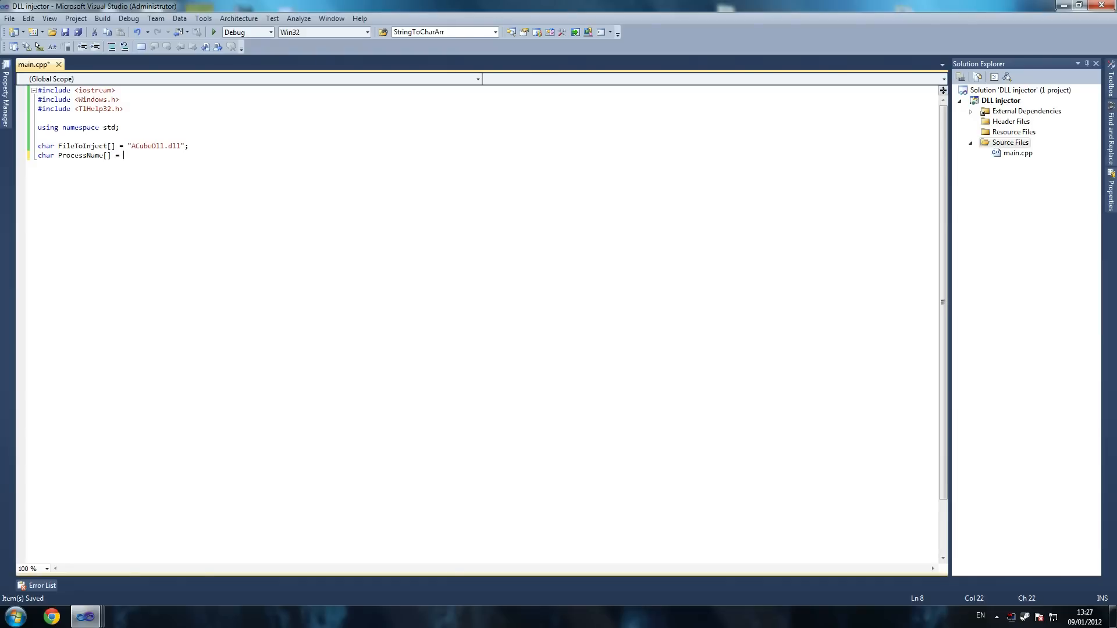
type("\"\"")
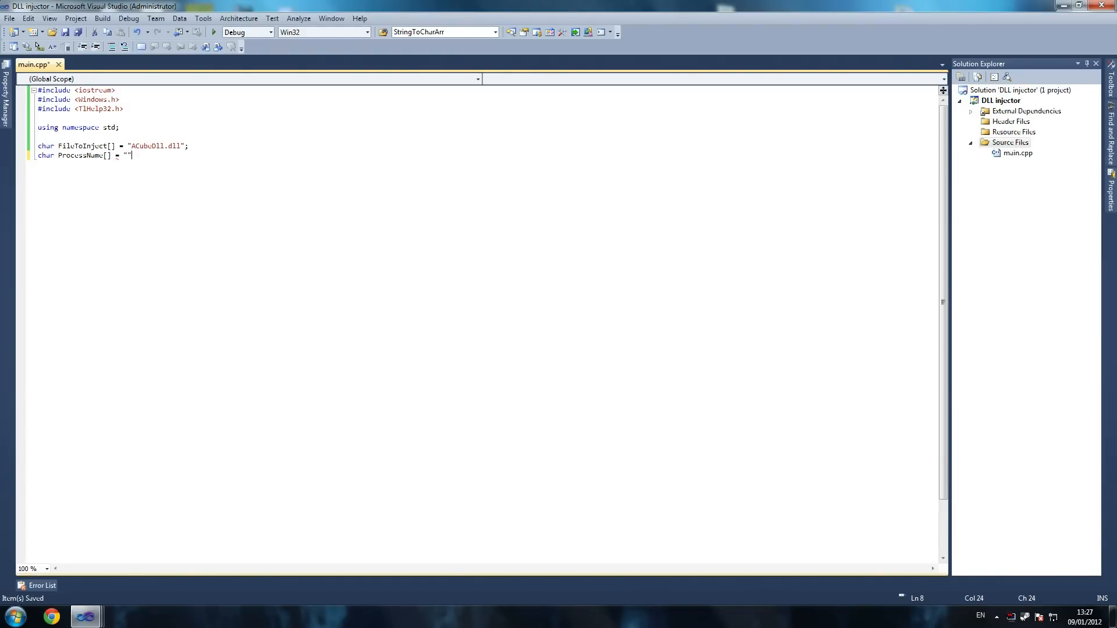
type("uc")
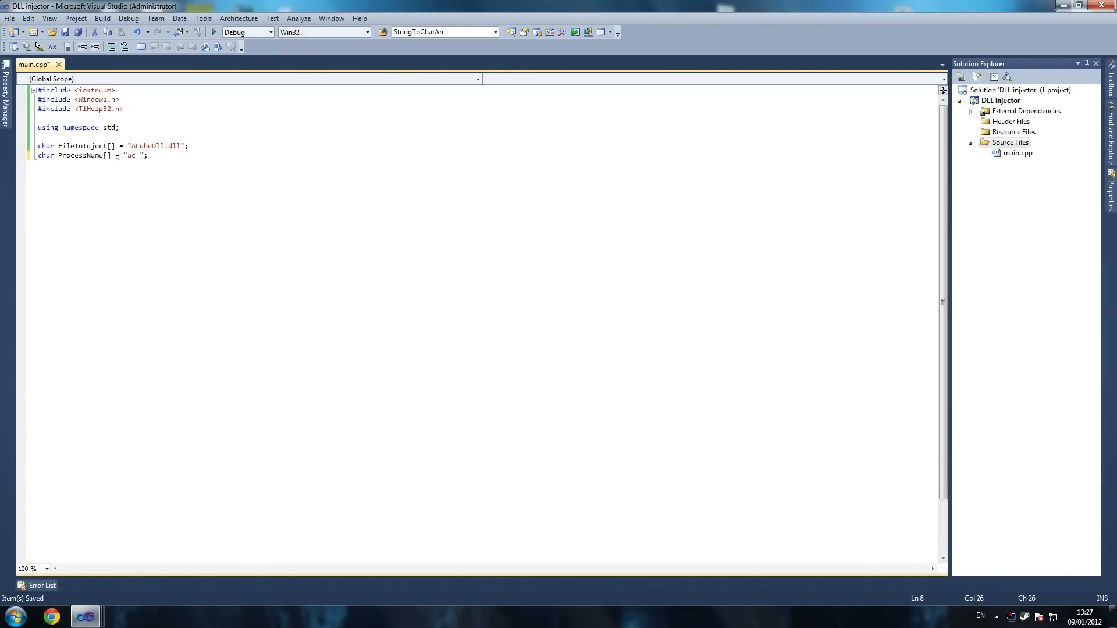
type("client.exe")
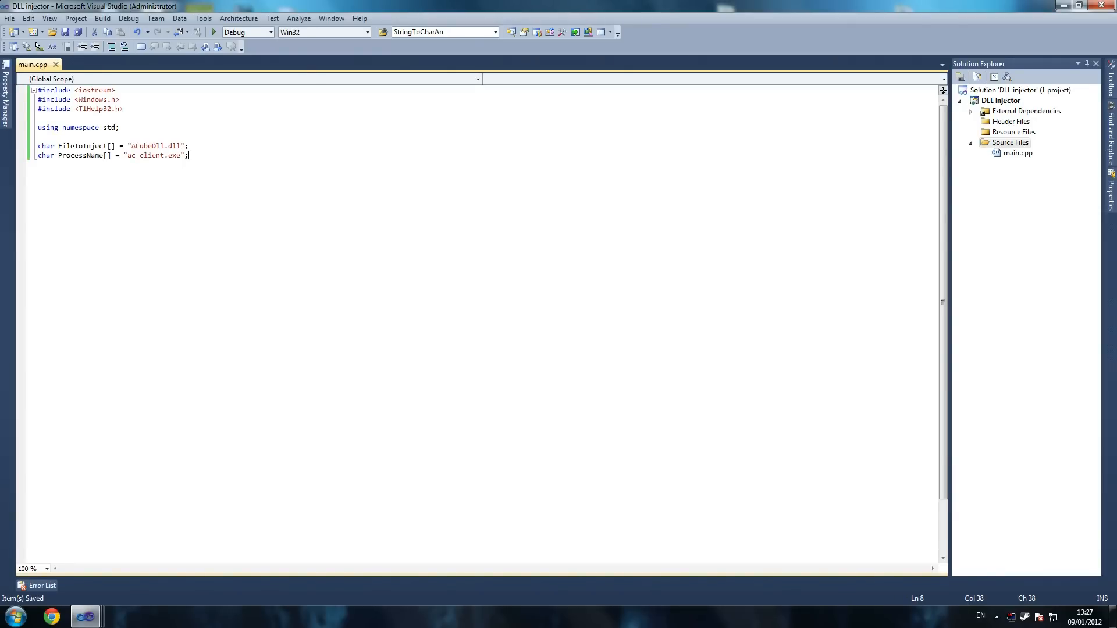
key("Return")
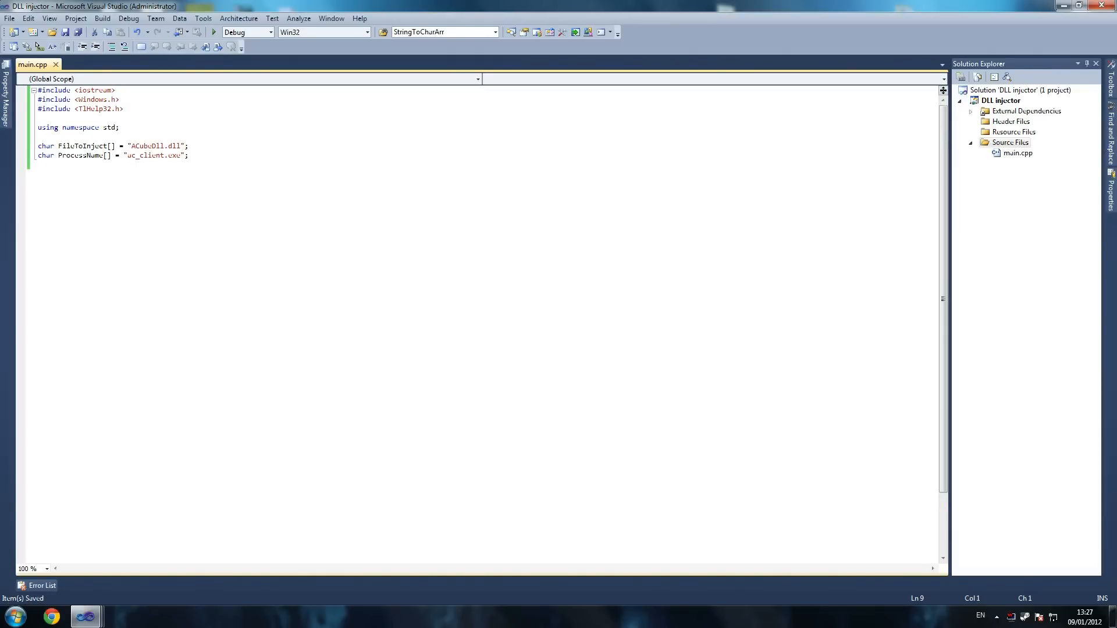
left_click(39, 164)
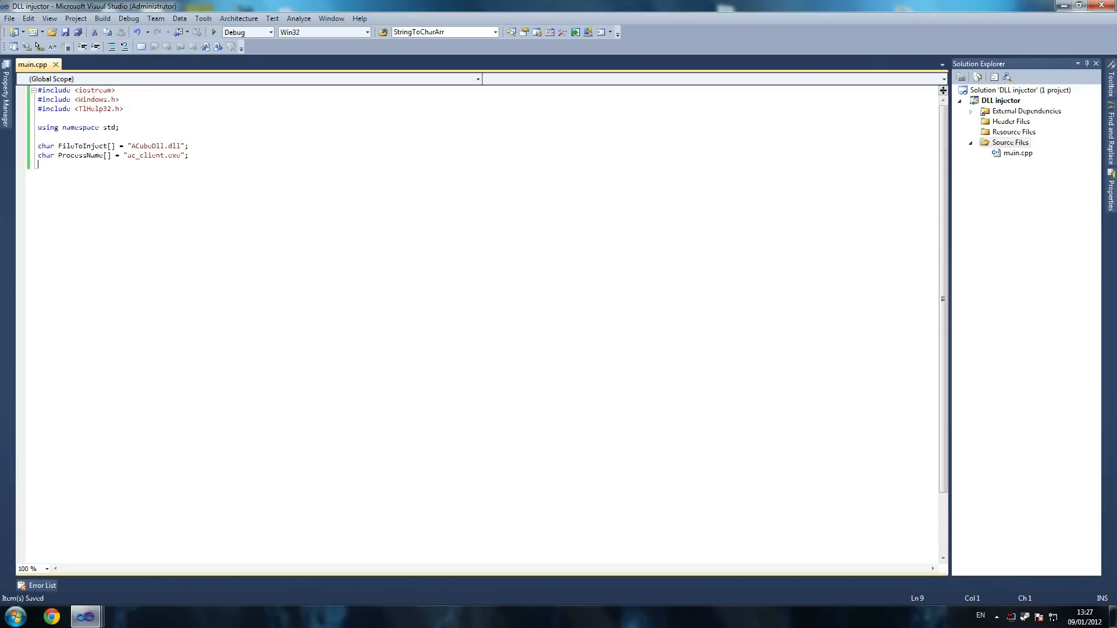
Write 'typedef HINSTANCE (*fpLoadLibrary)(char*);' below the global declarations.
type("t")
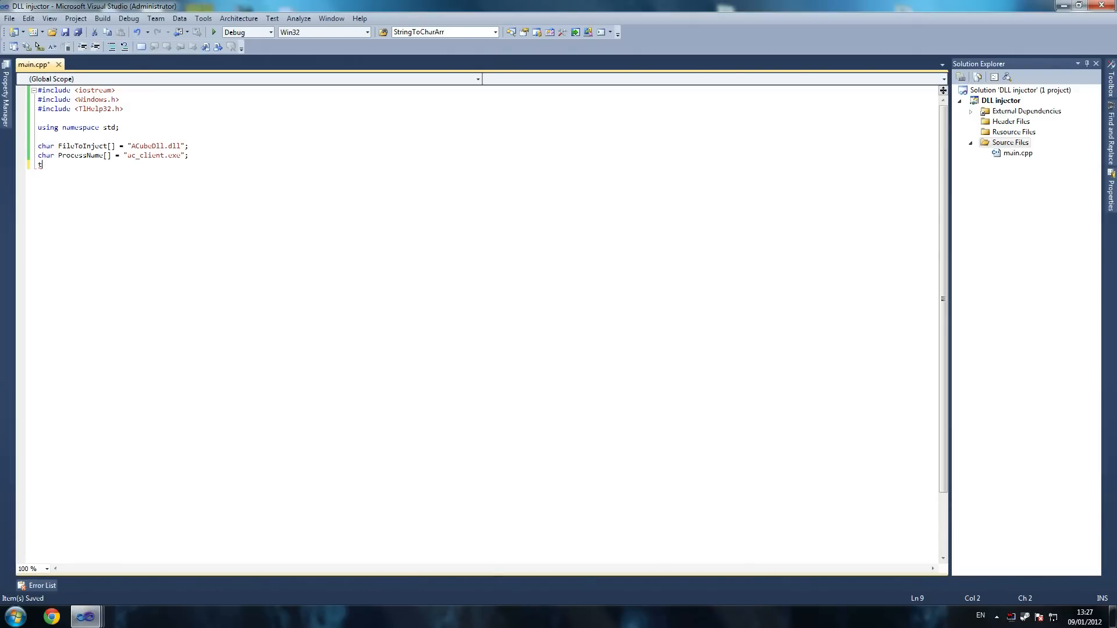
type("ype")
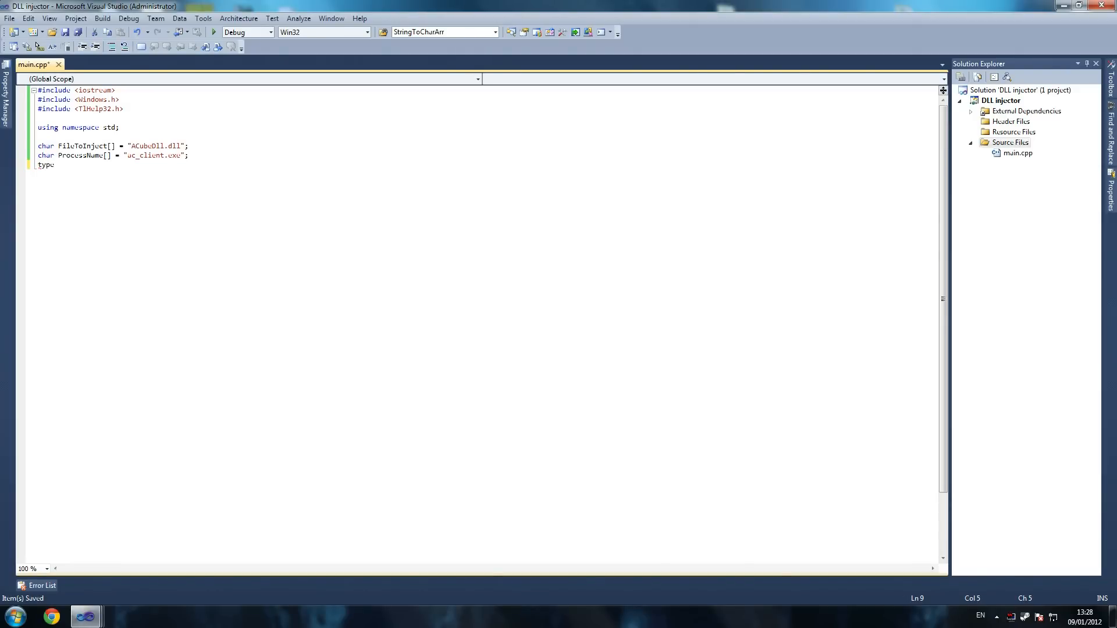
type("def")
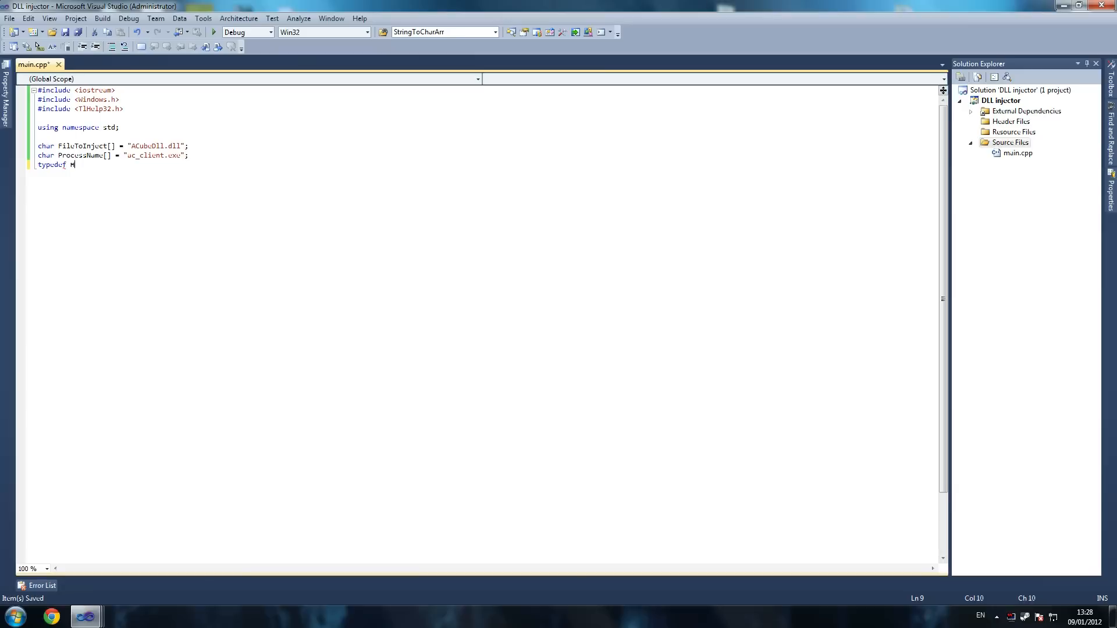
type("HINSTANCE")
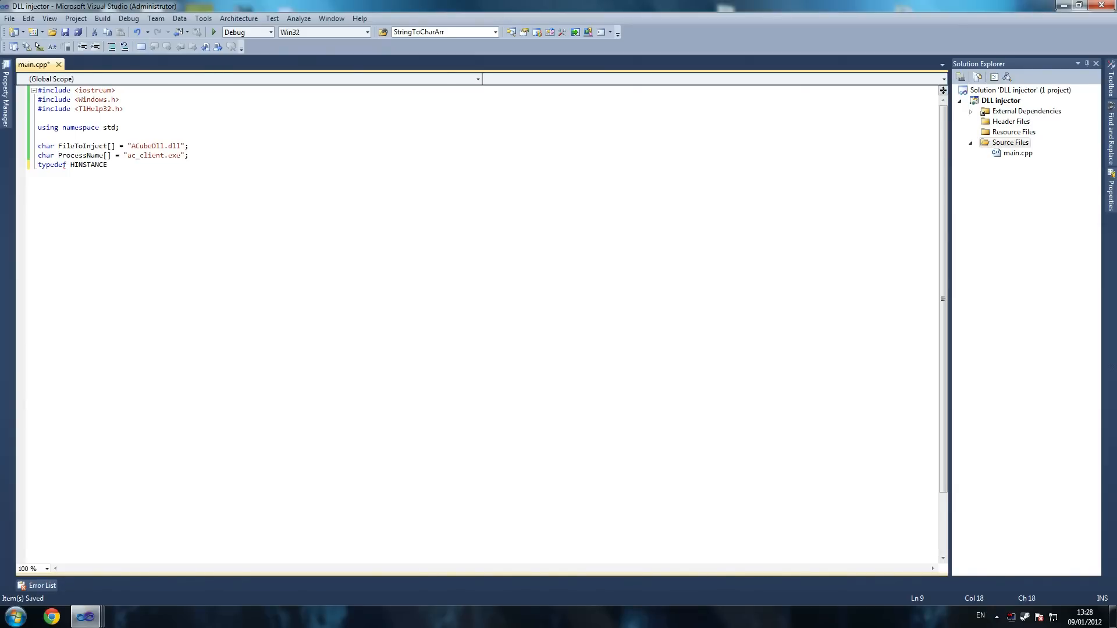
type("(")
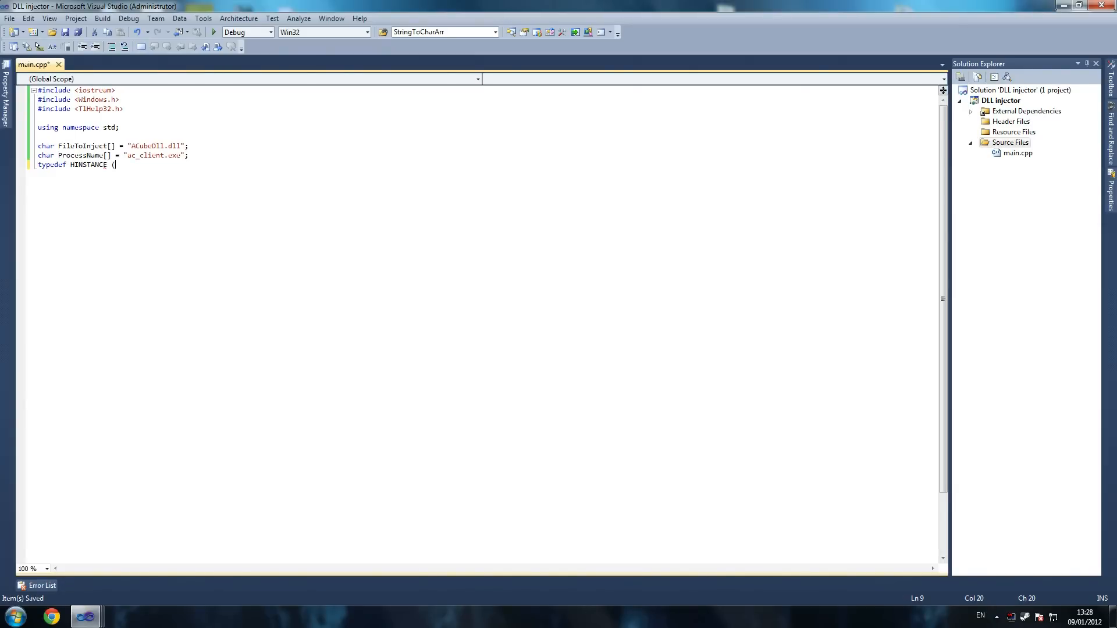
type("*")
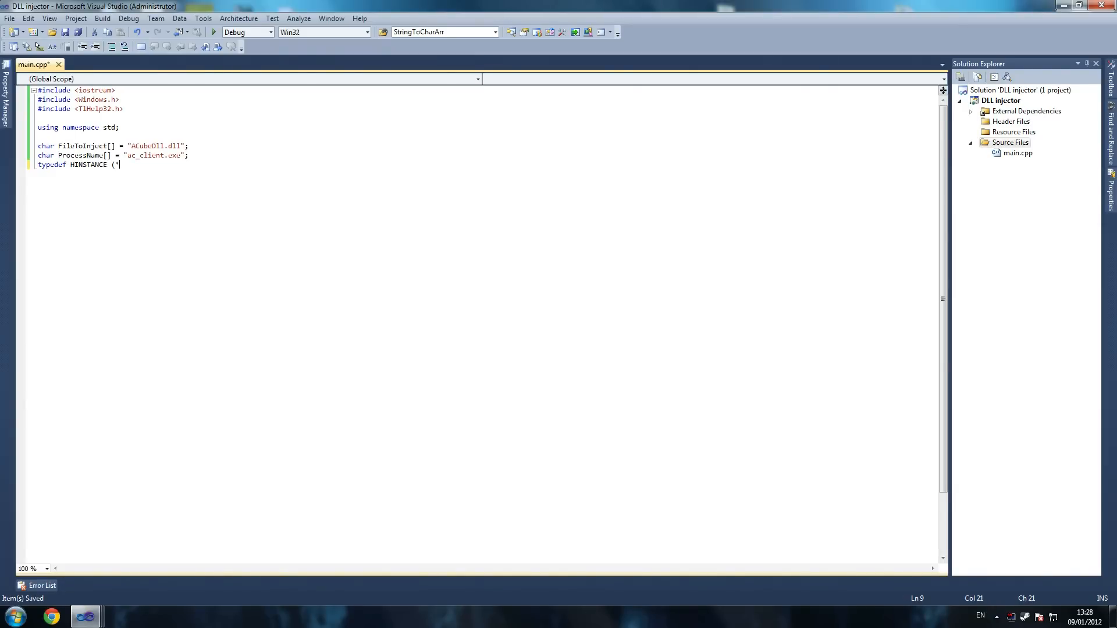
type("fpLoadLibrary")
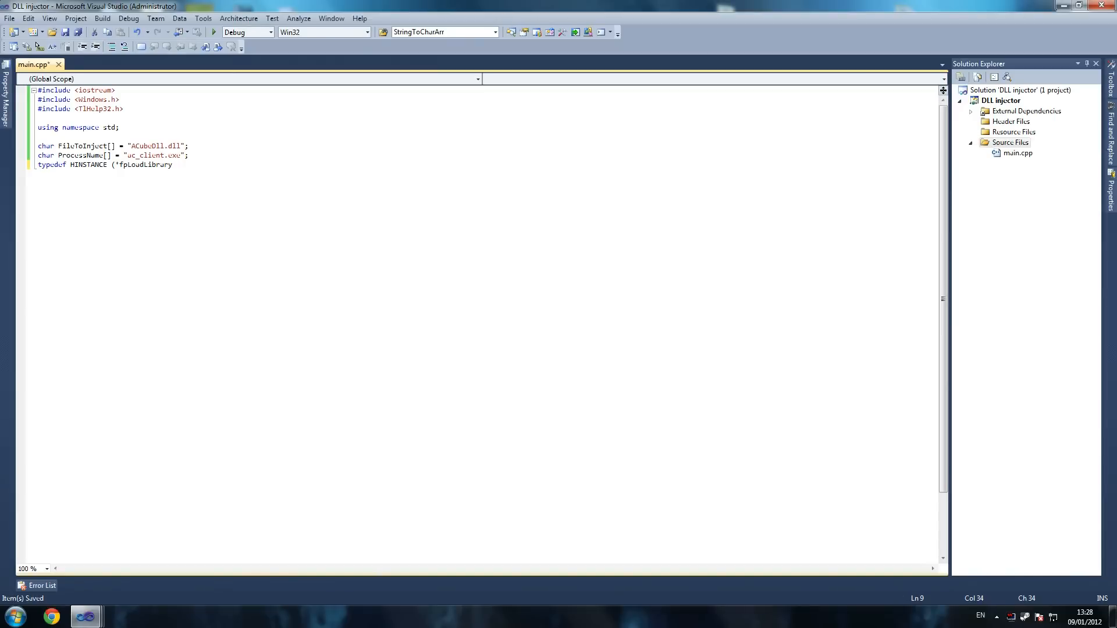
type("(d")
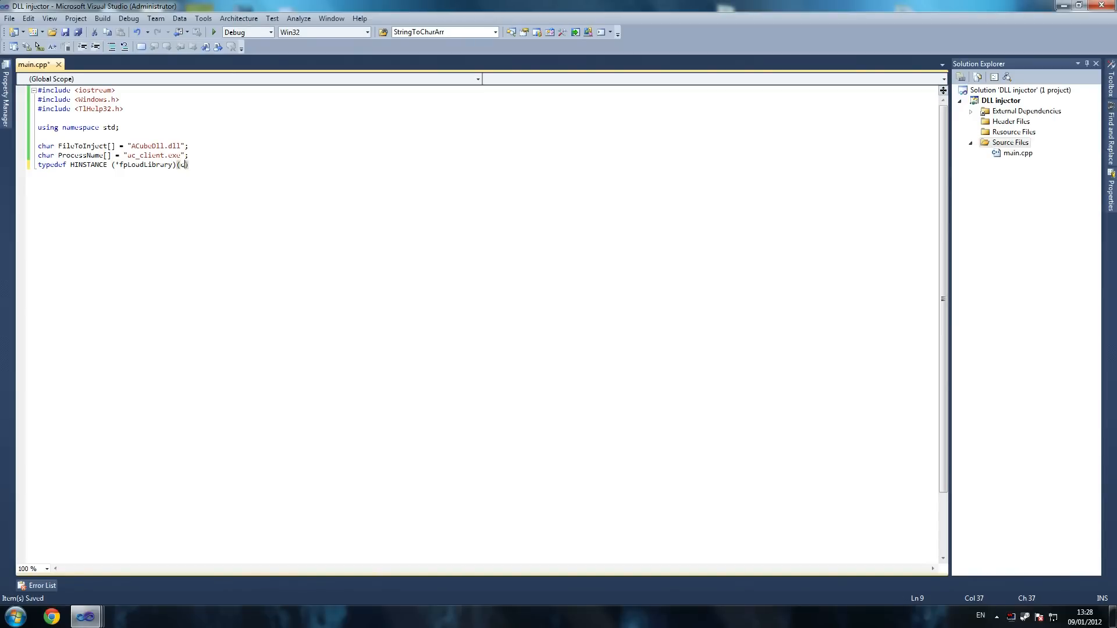
type("char*")
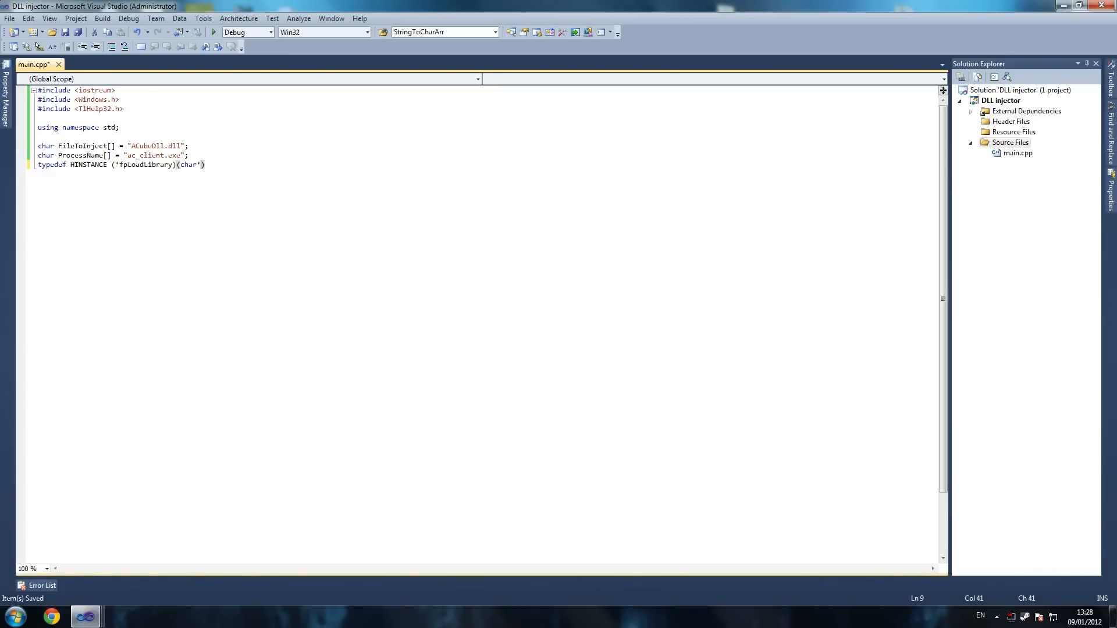
type(");")
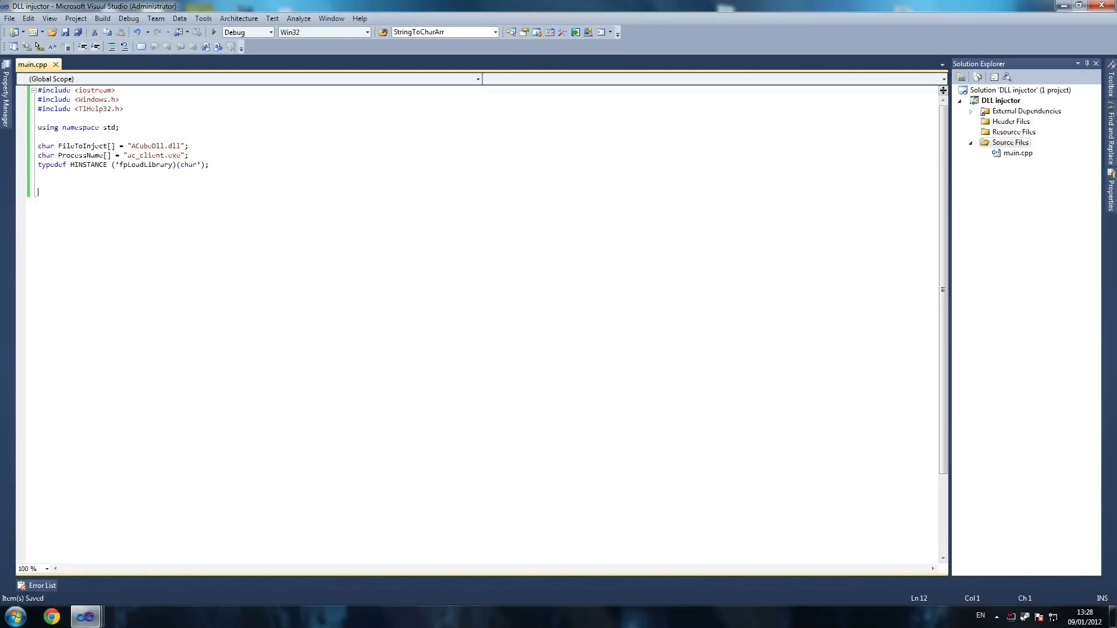
Create int main() and declare 'DWORD processId = NULL;' inside it.
type("int main(")
type("{")
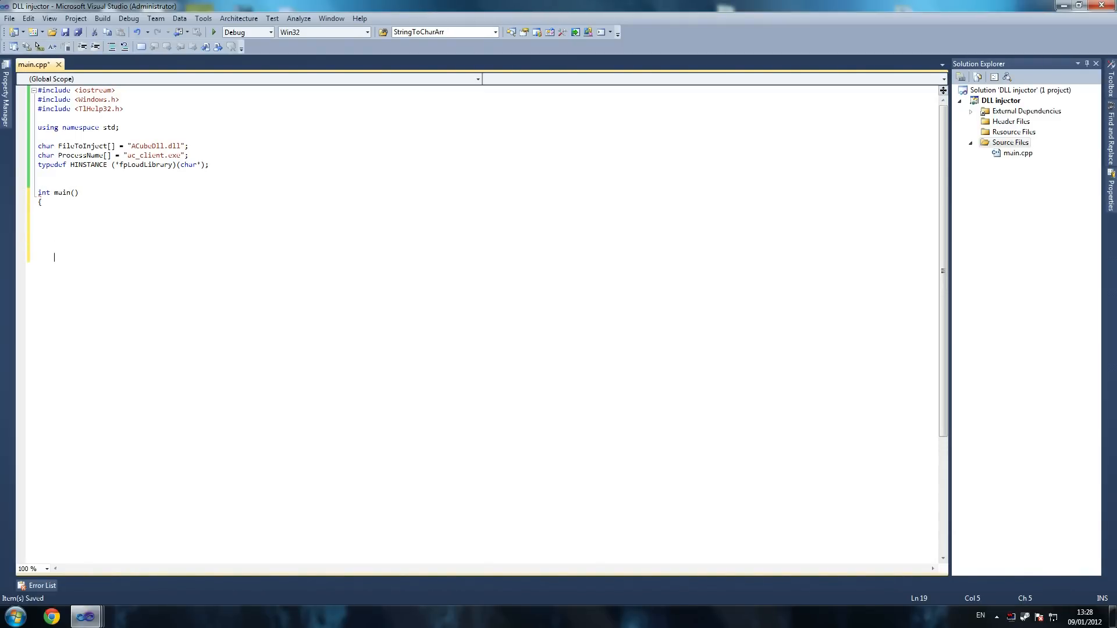
type("}")
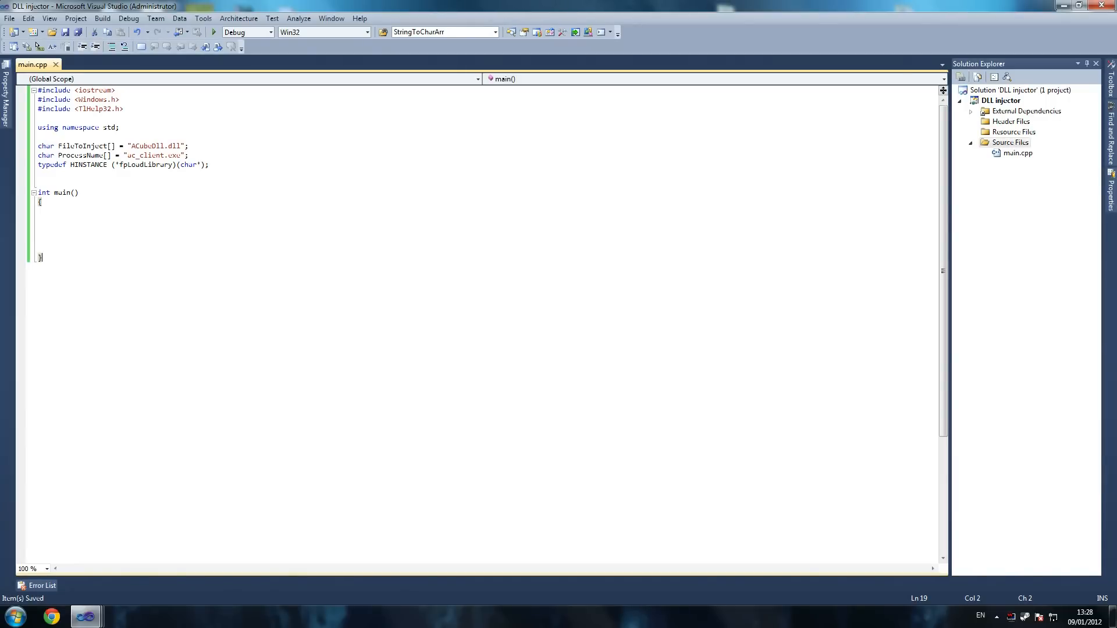
left_click(54, 211)
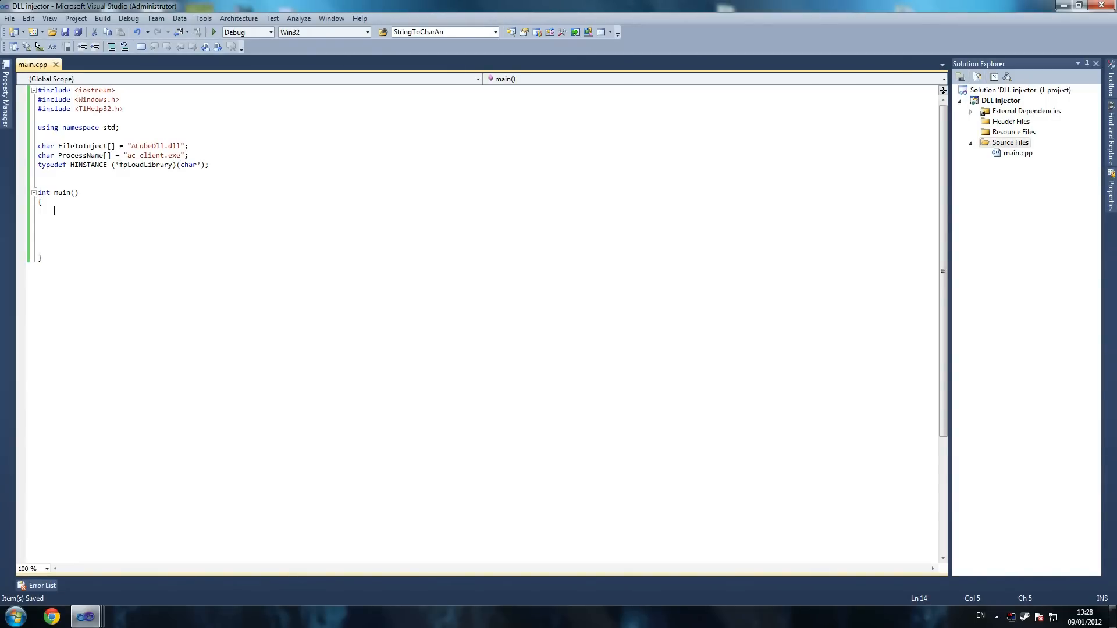
type("g")
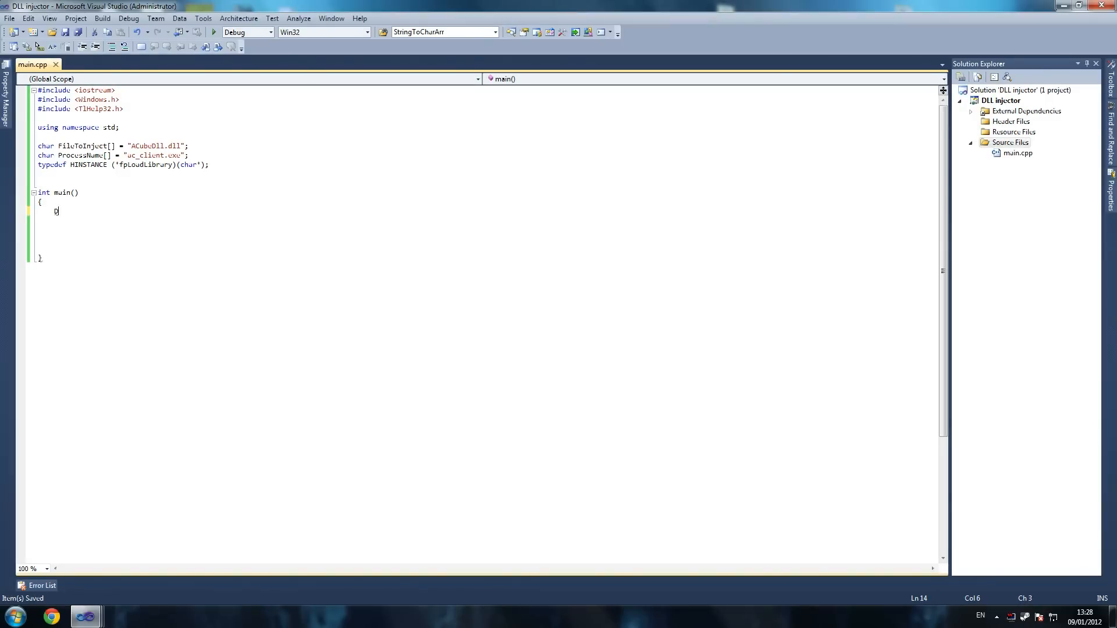
type("DWORD process")
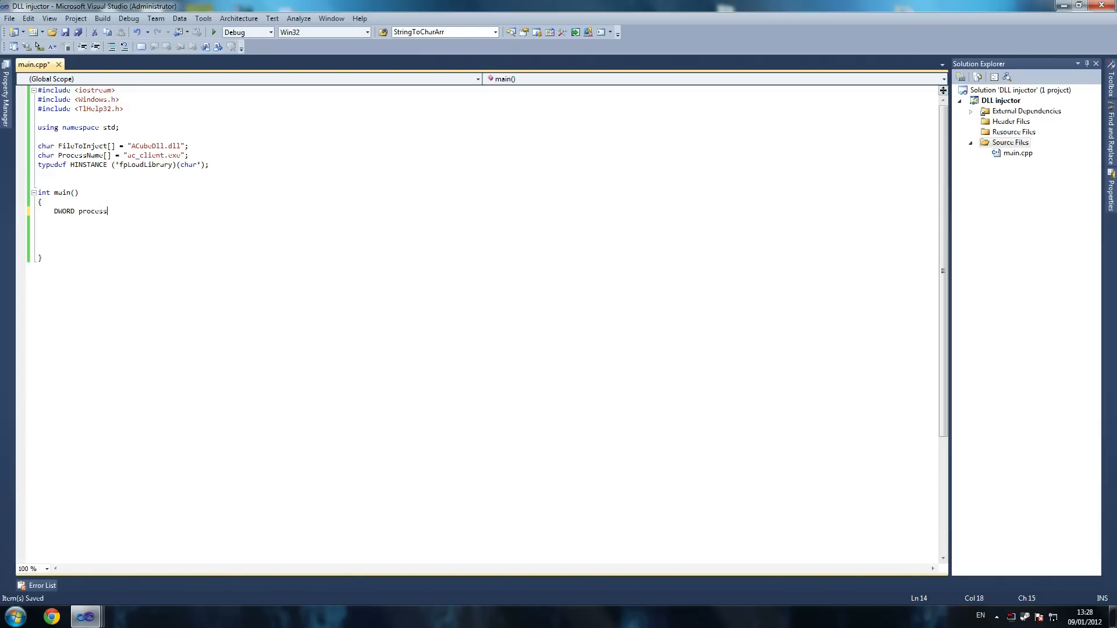
type("Id = NU")
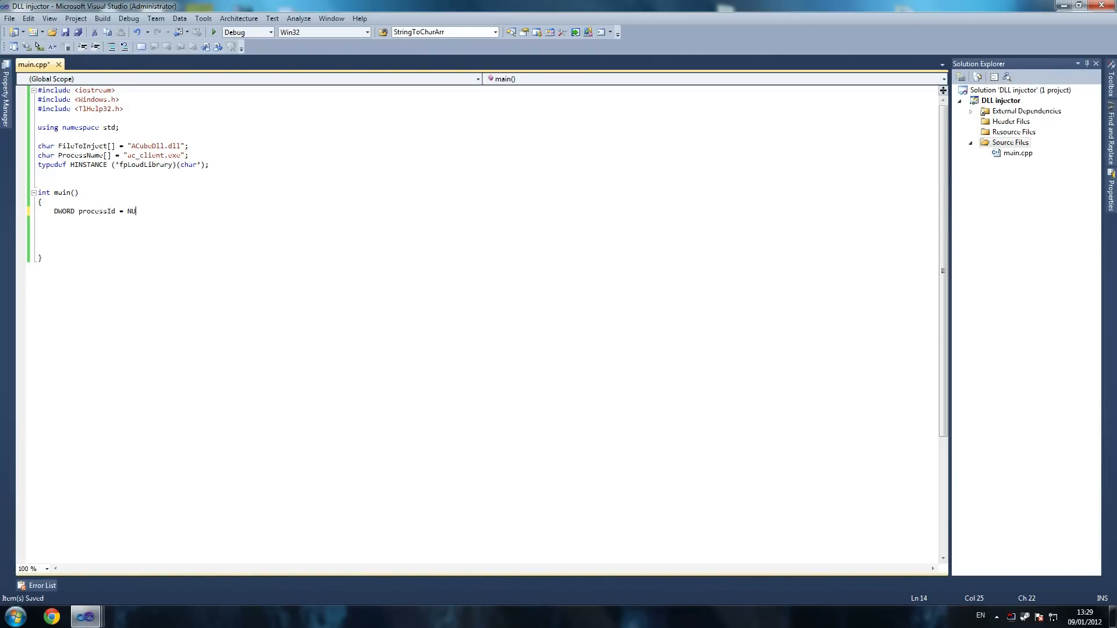
type("LL;")
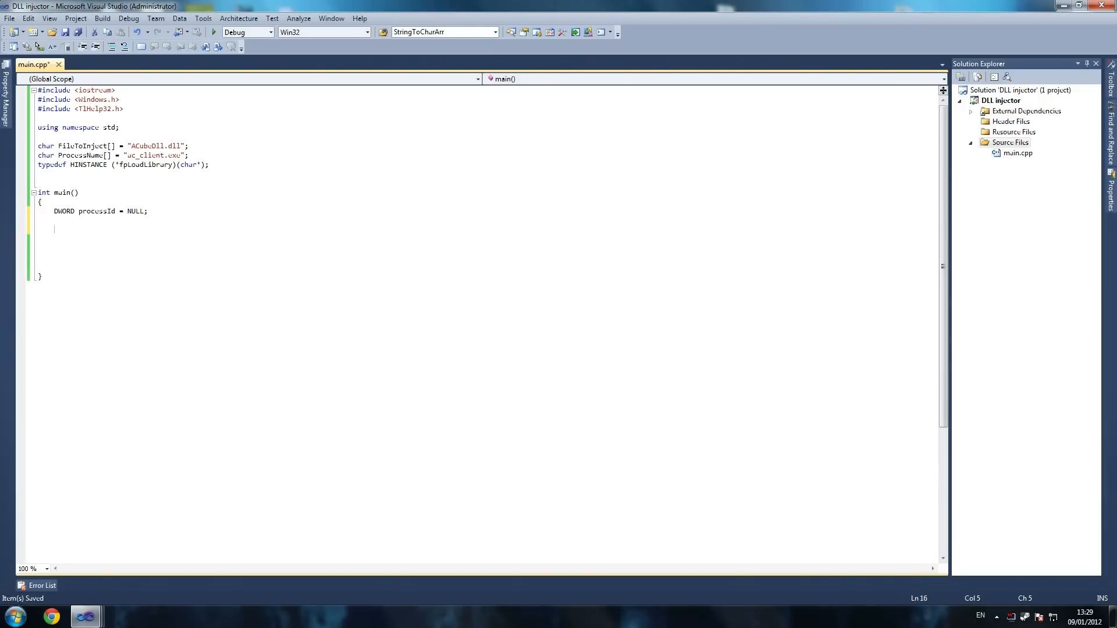
Declare 'PROCESSENTRY32 pe32 = {sizeof(PROCESSENTRY32)};' and fix the closing braces.
type("p")
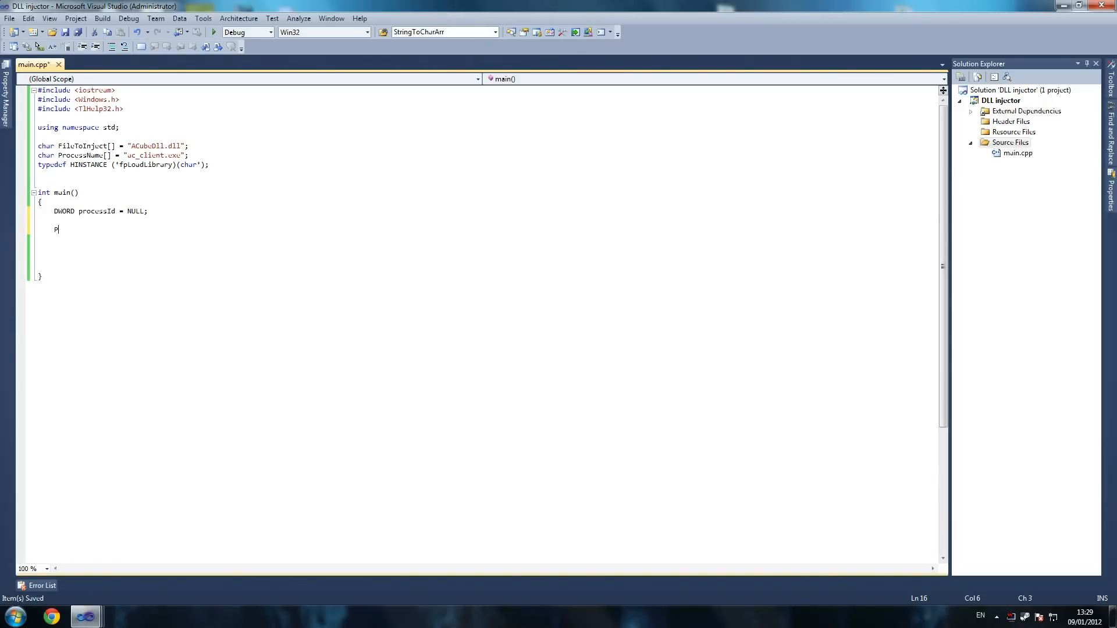
type("ROCESSE")
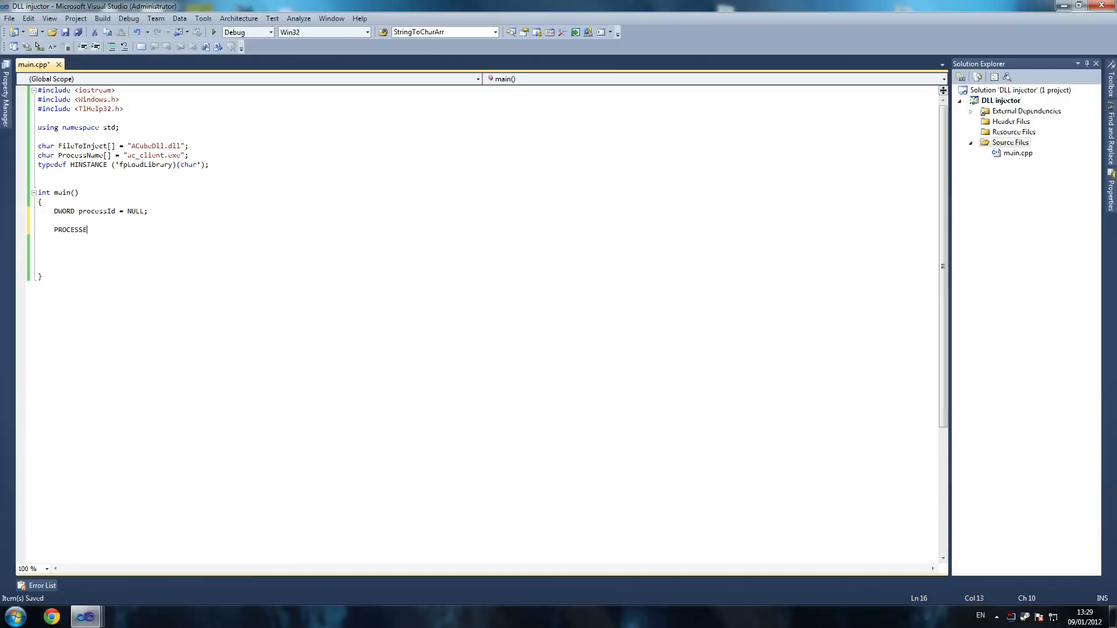
type("NTRY32")
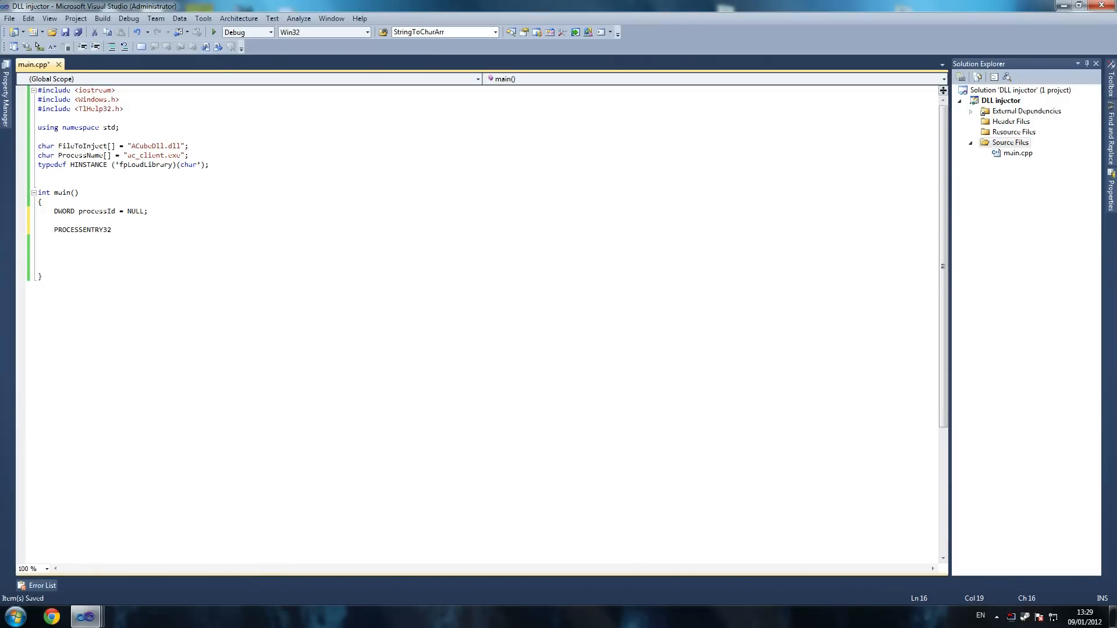
type("pe")
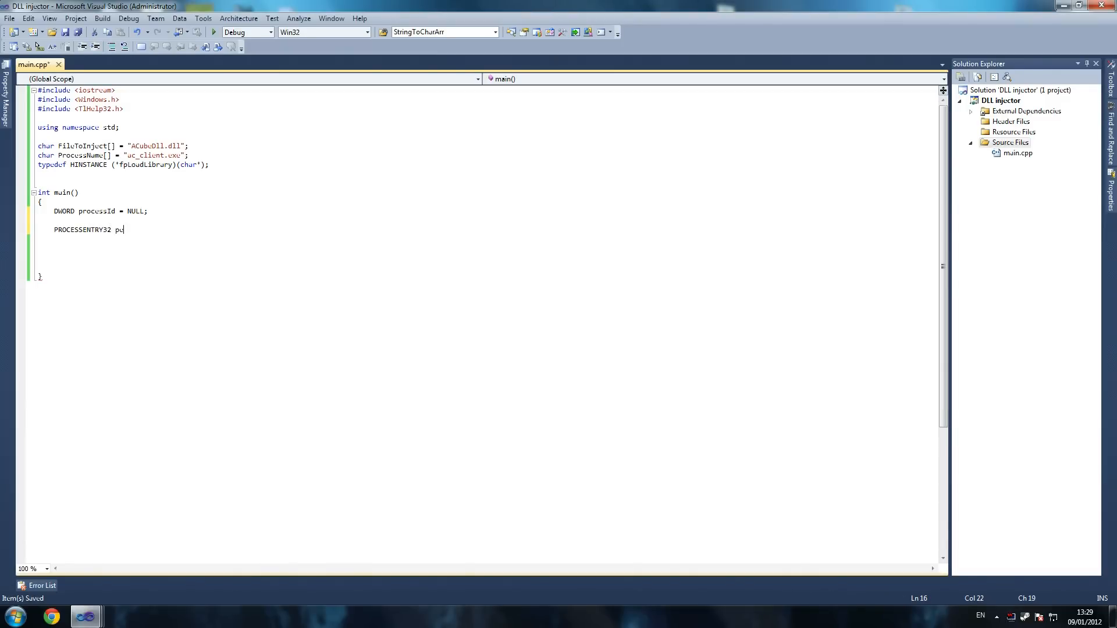
type("32 =")
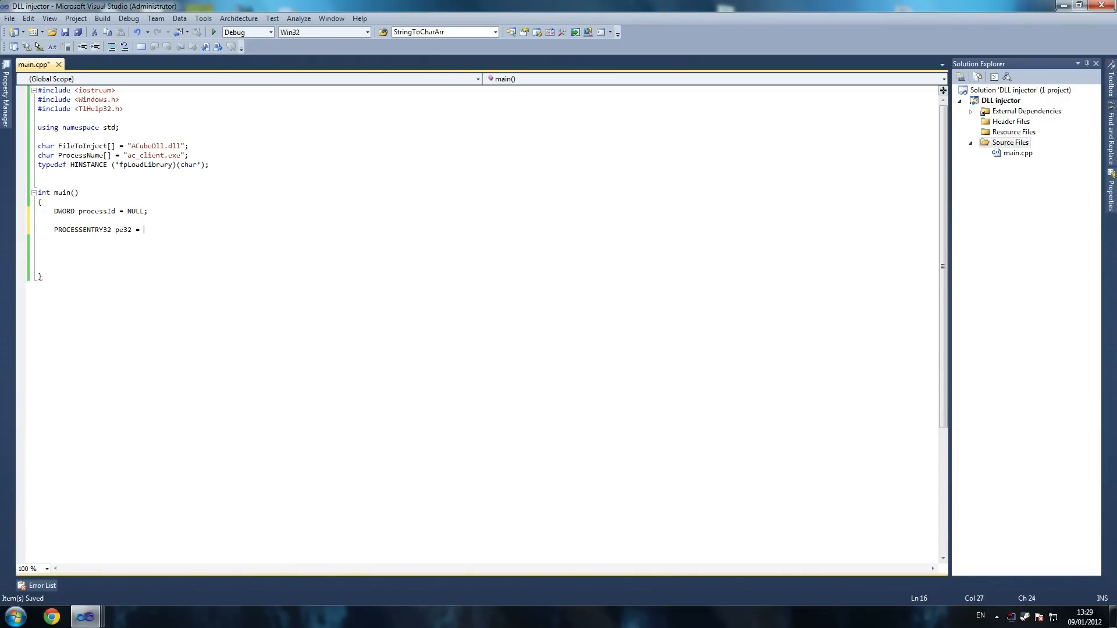
type("{}")
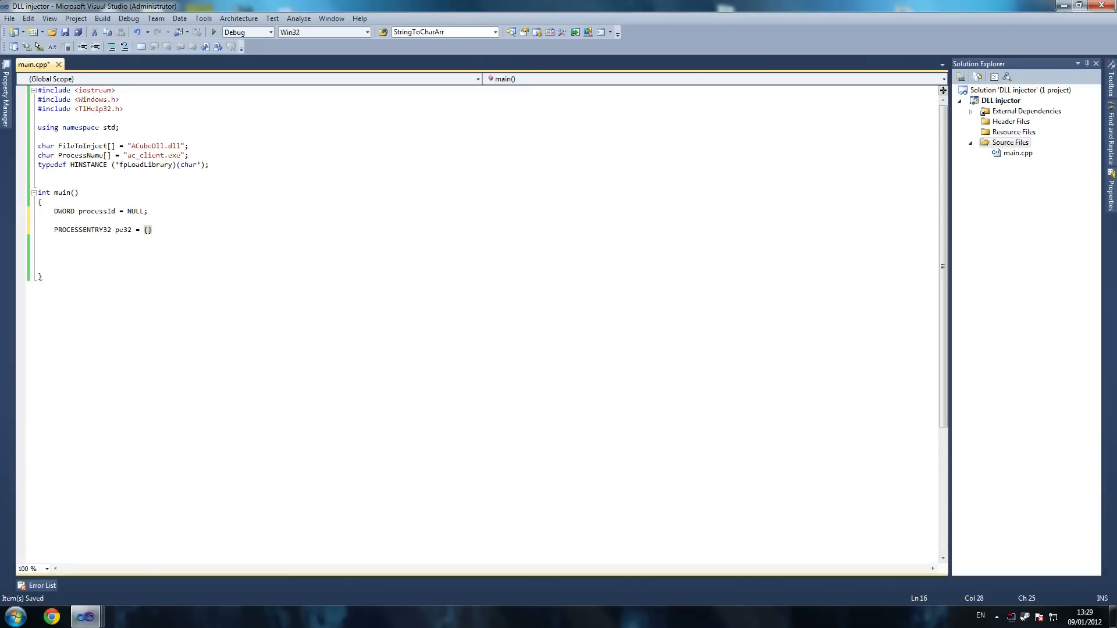
type("sizeof")
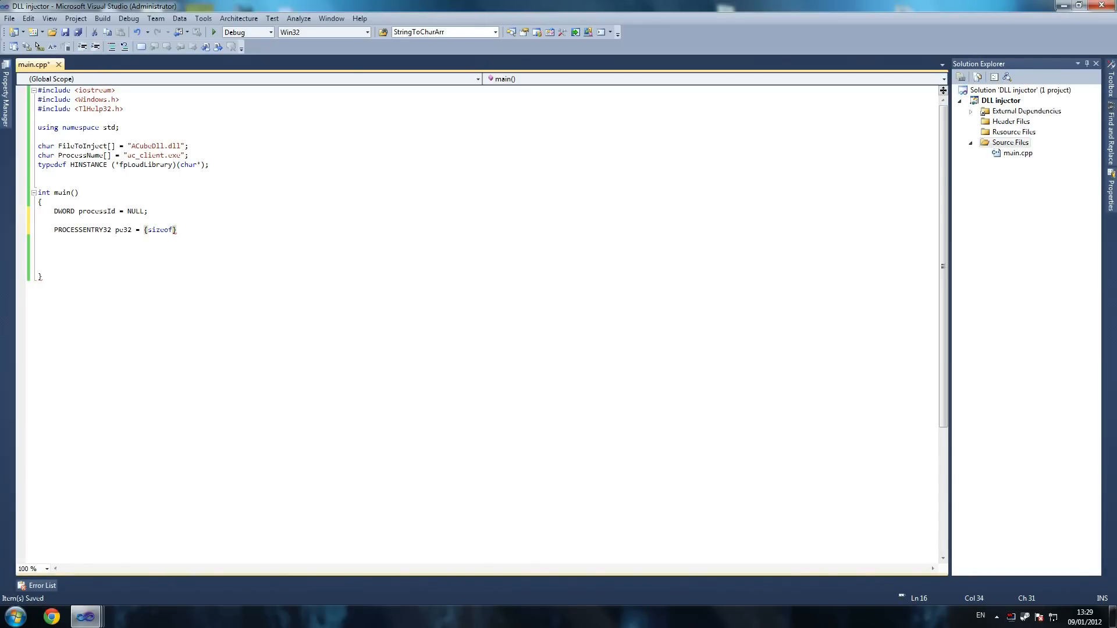
type("(")
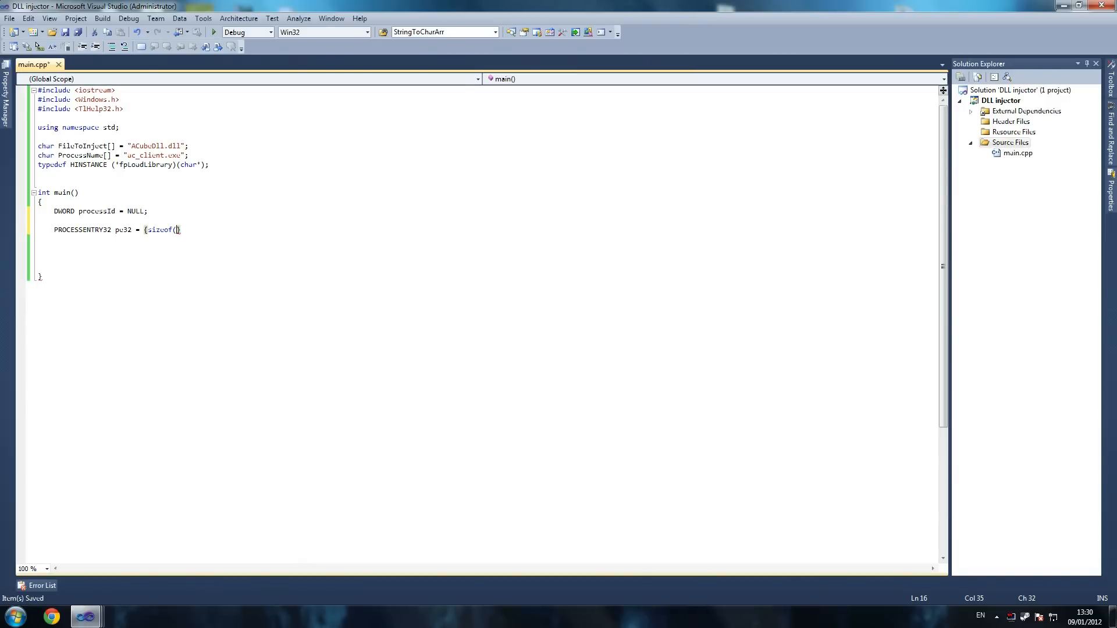
type("PROCESSENTR")
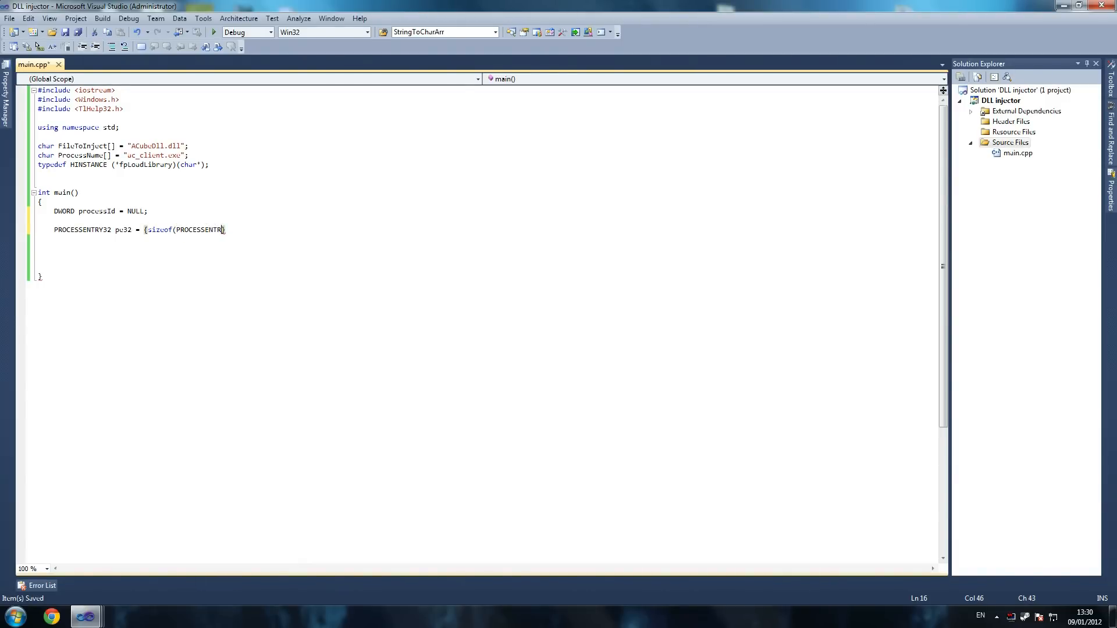
type("Y32)")
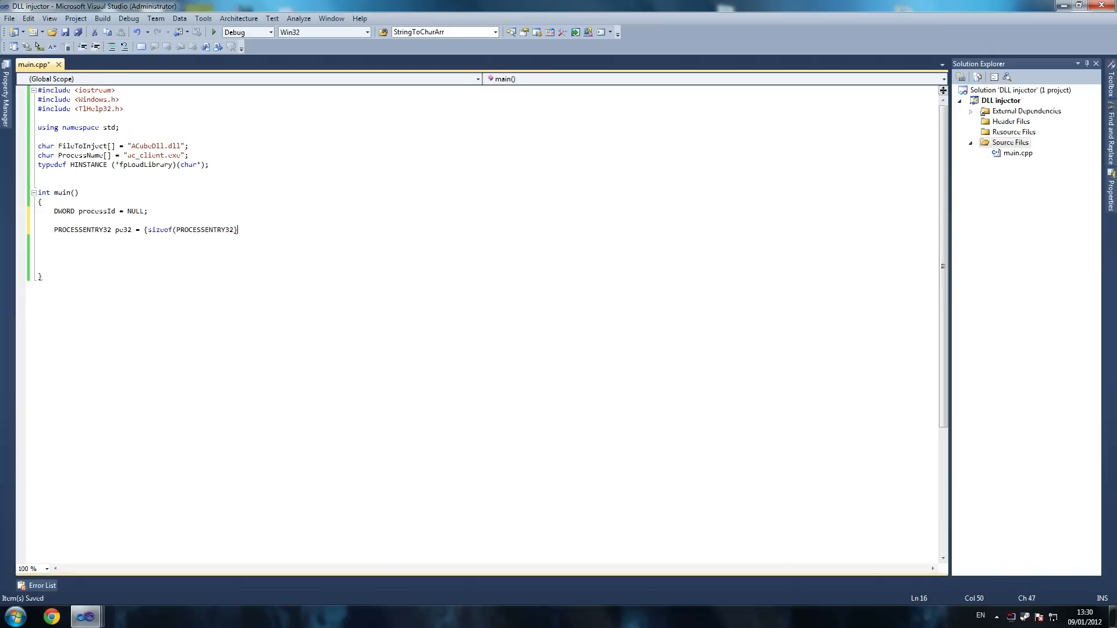
type("}")
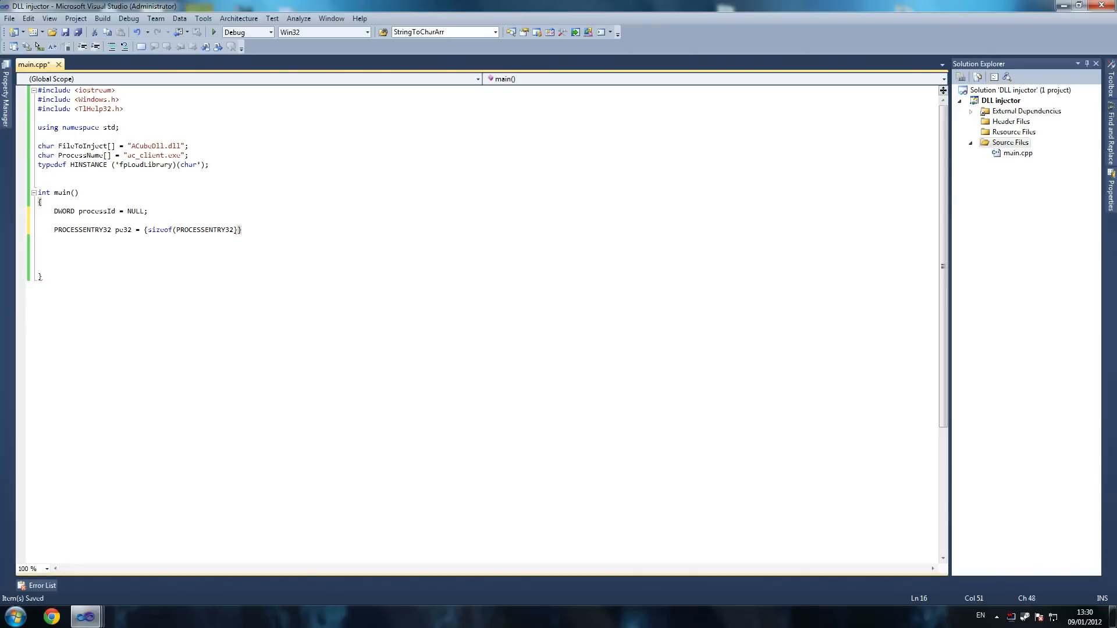
type(";")
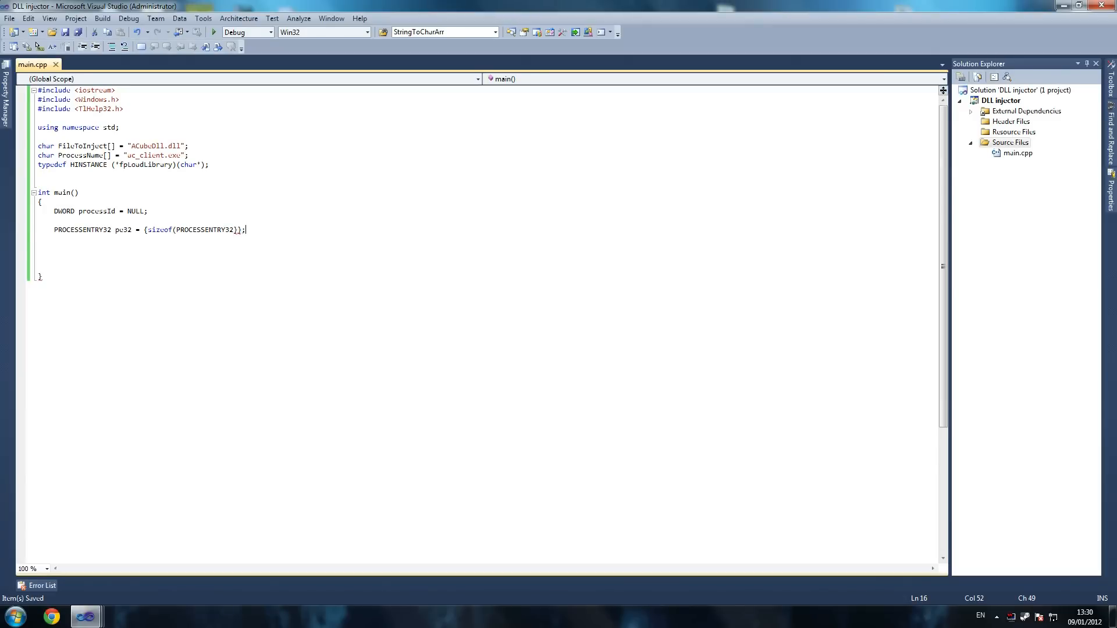
key("Left")
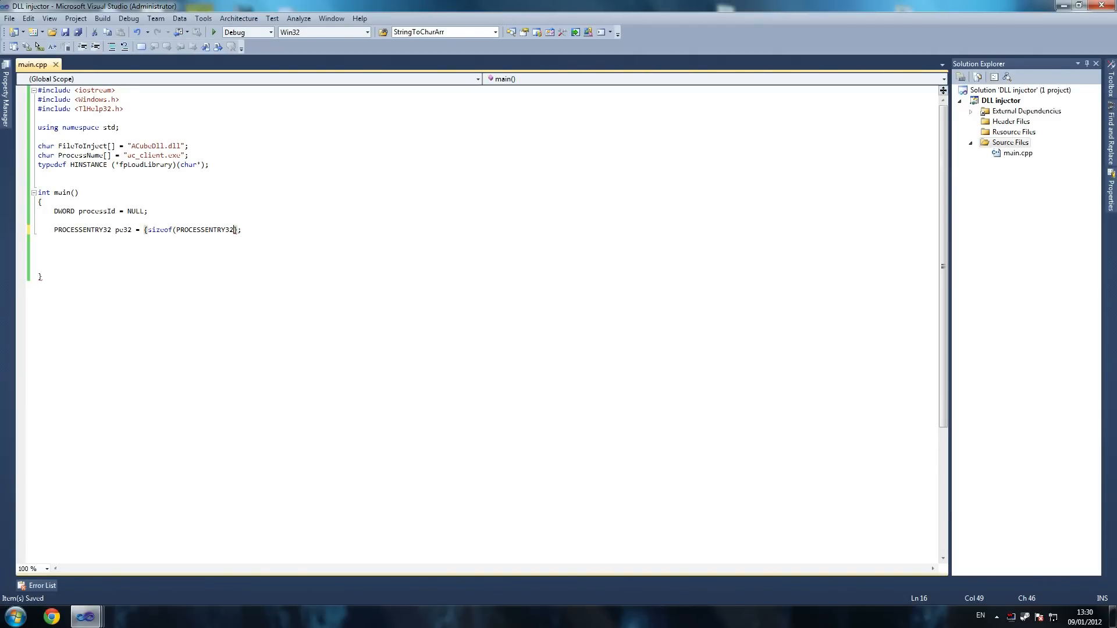
type("}")
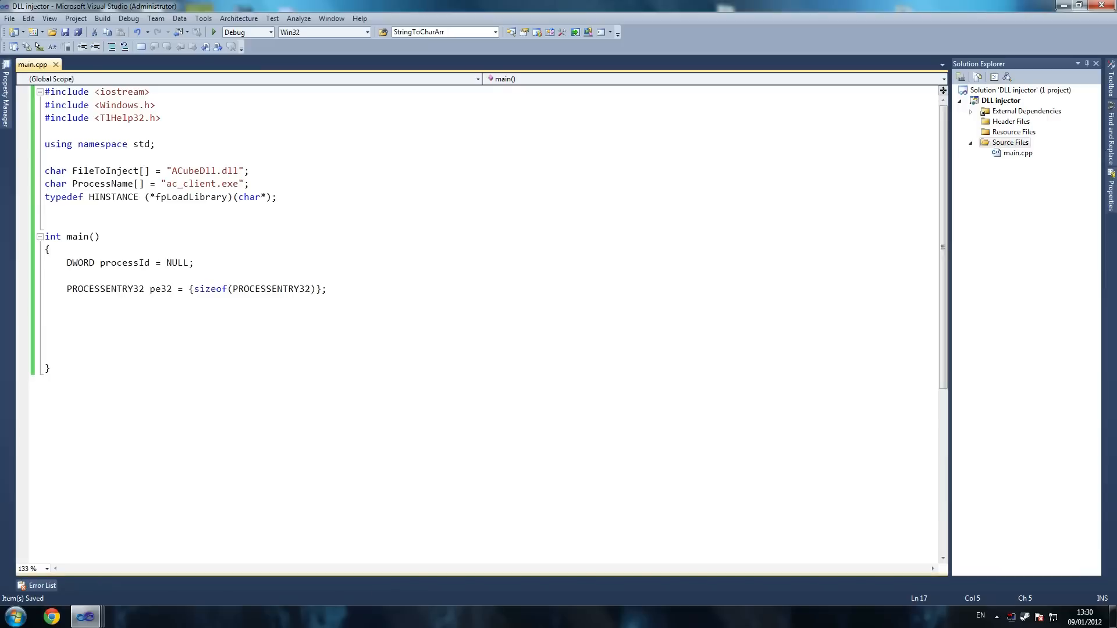
Add the declaration 'HANDLE hProcSnap;' after the pe32 line.
type("han")
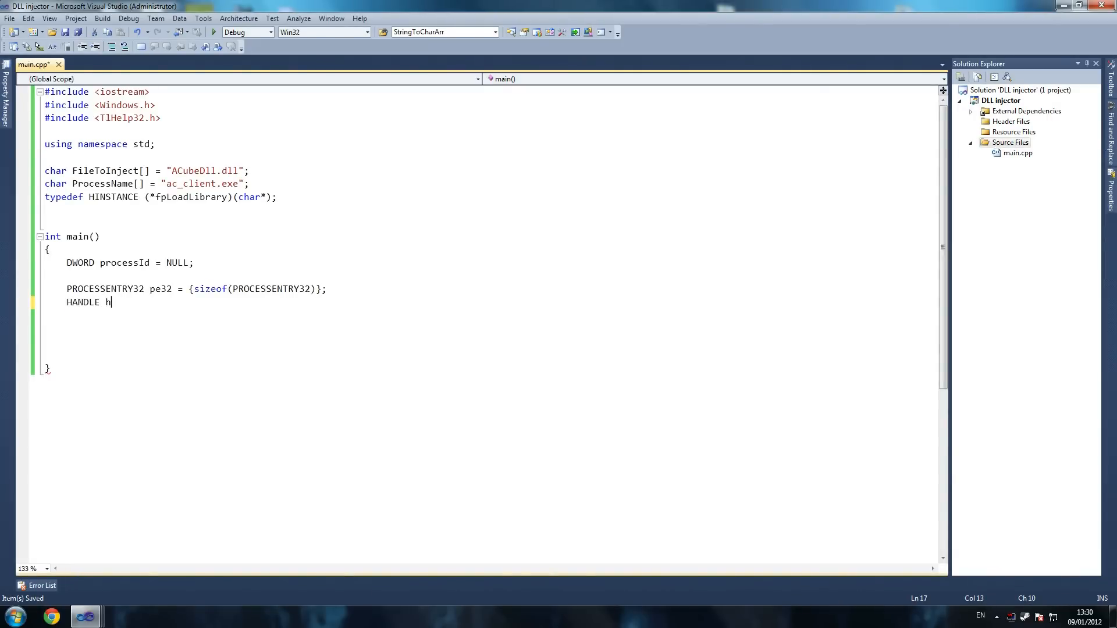
type("ProcSan")
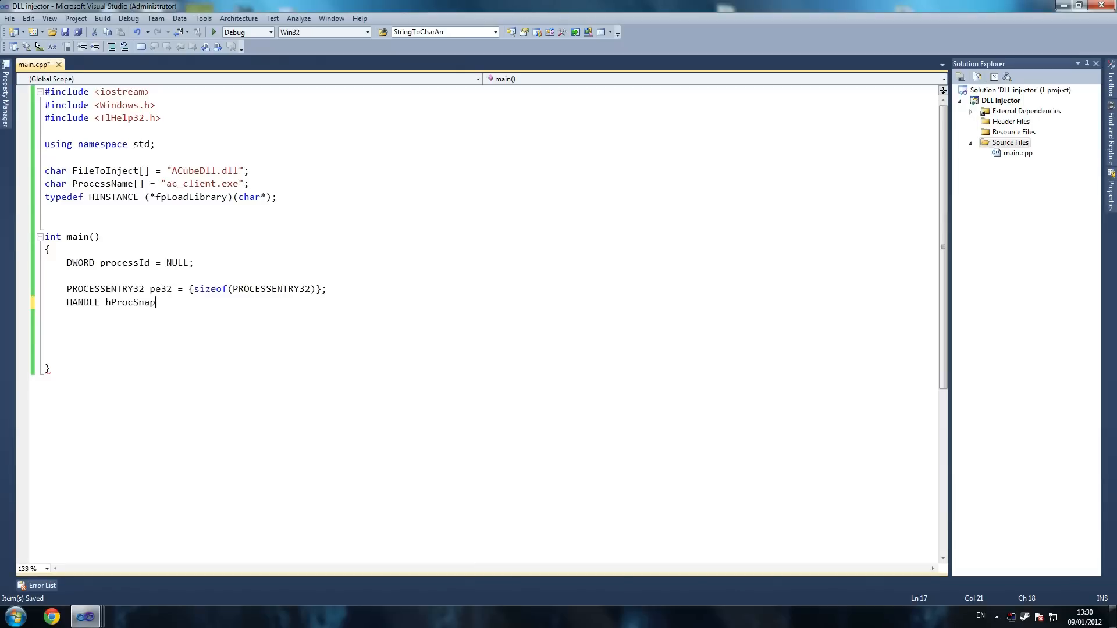
type(";")
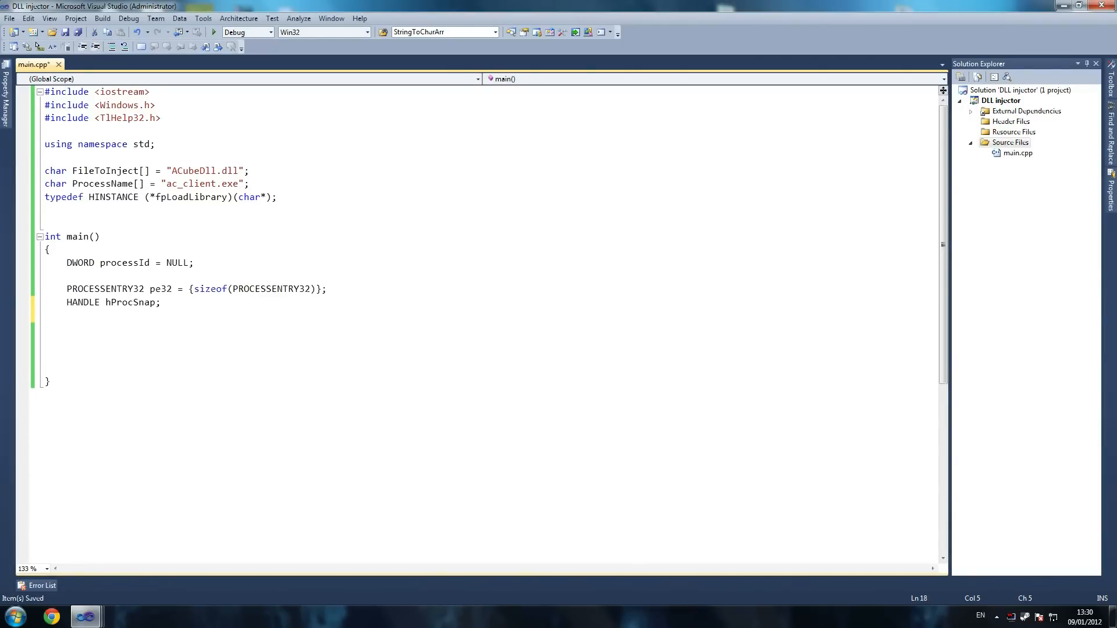
mouse_move(128, 302)
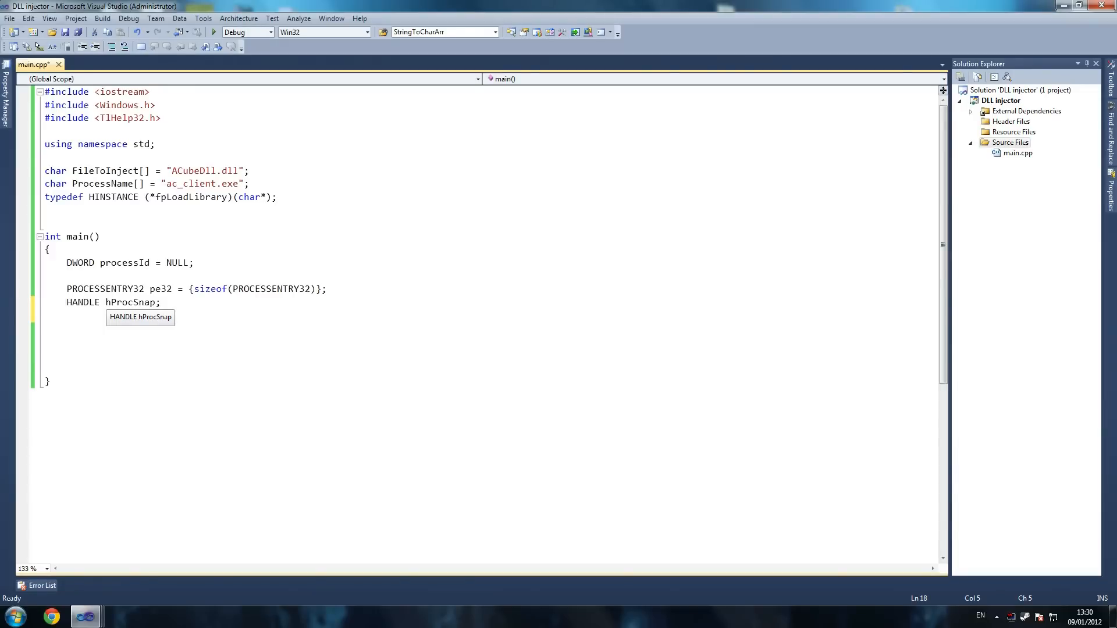
Add a while(!processId) loop whose first statement is system("CLS");.
type("w")
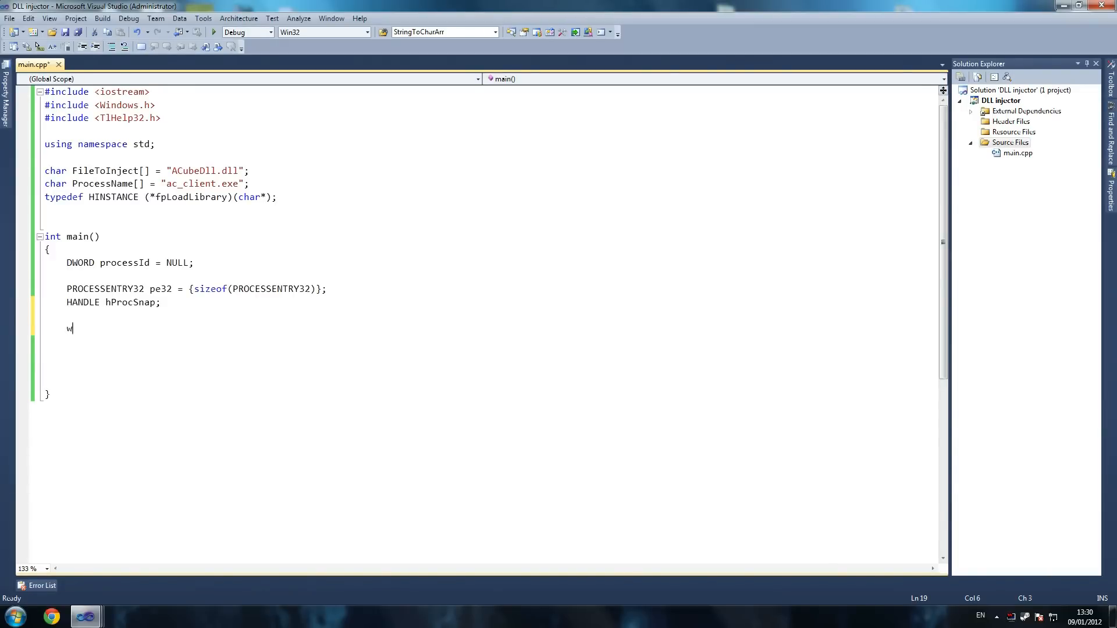
type("hi")
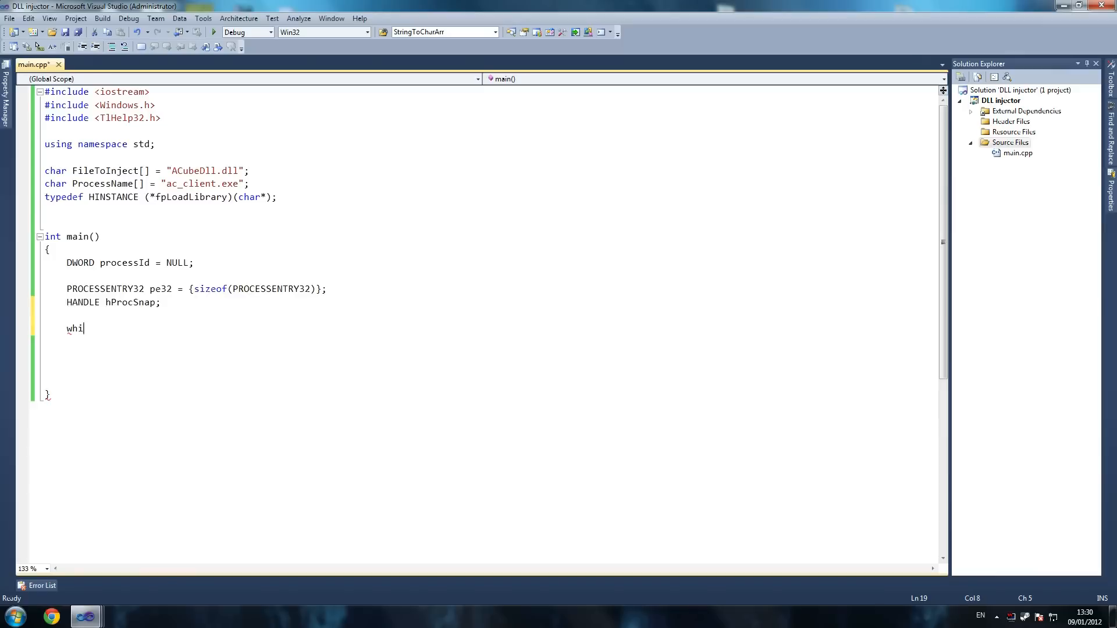
type("le(")
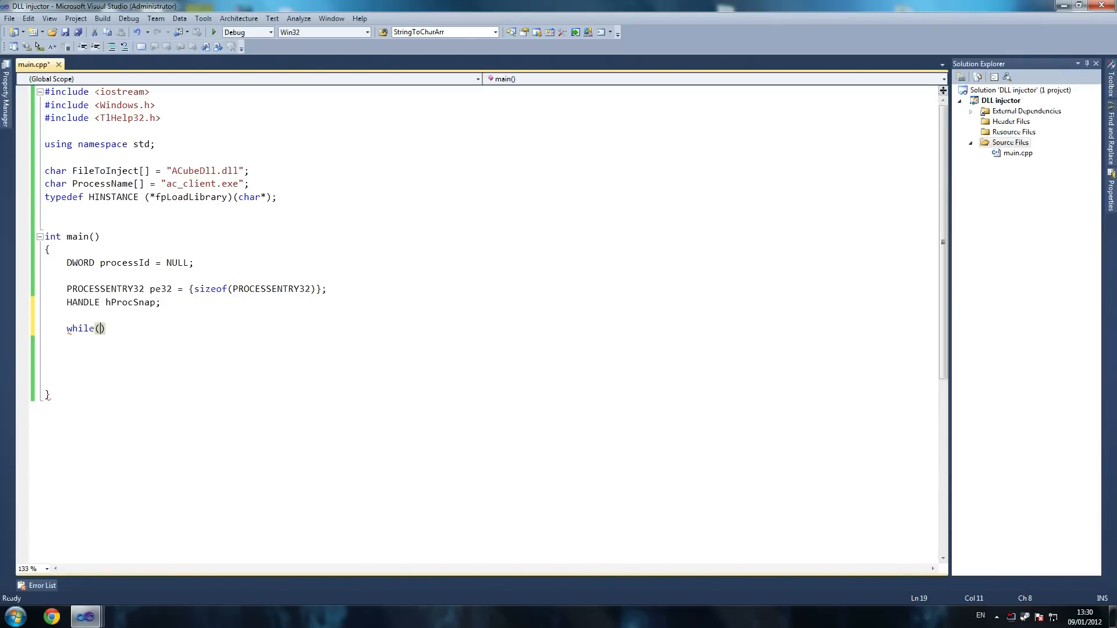
type("!proce")
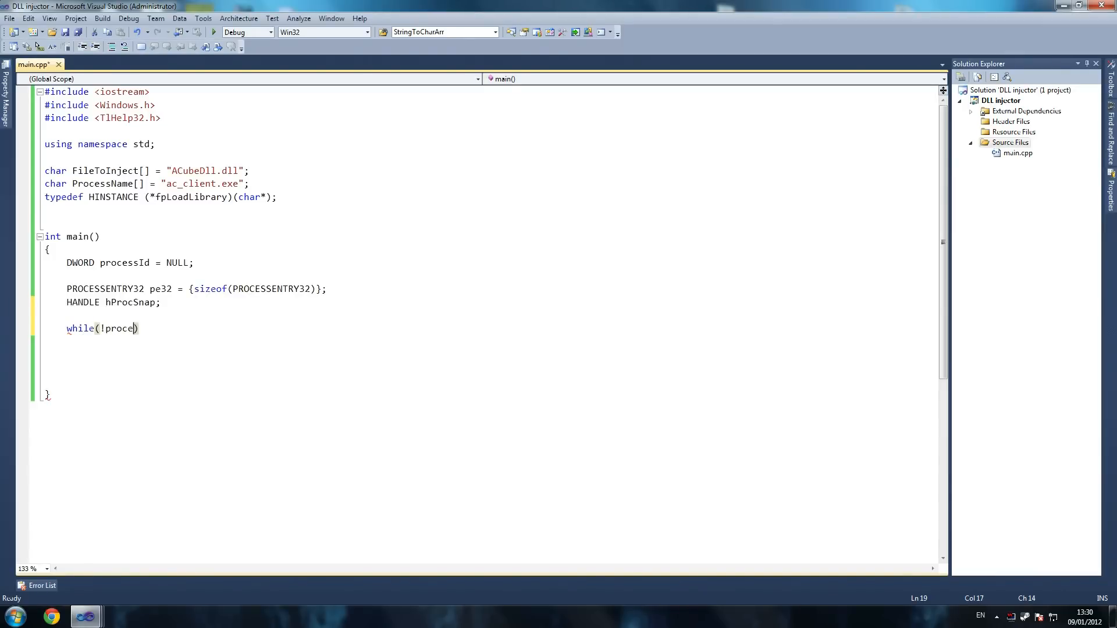
type("ss")
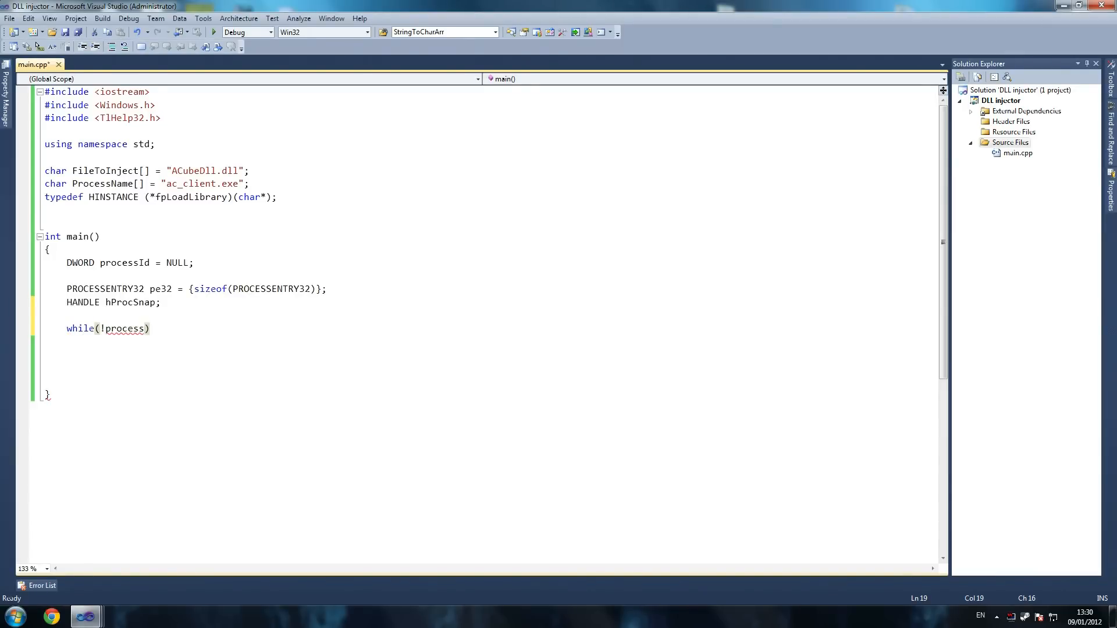
type("Id")
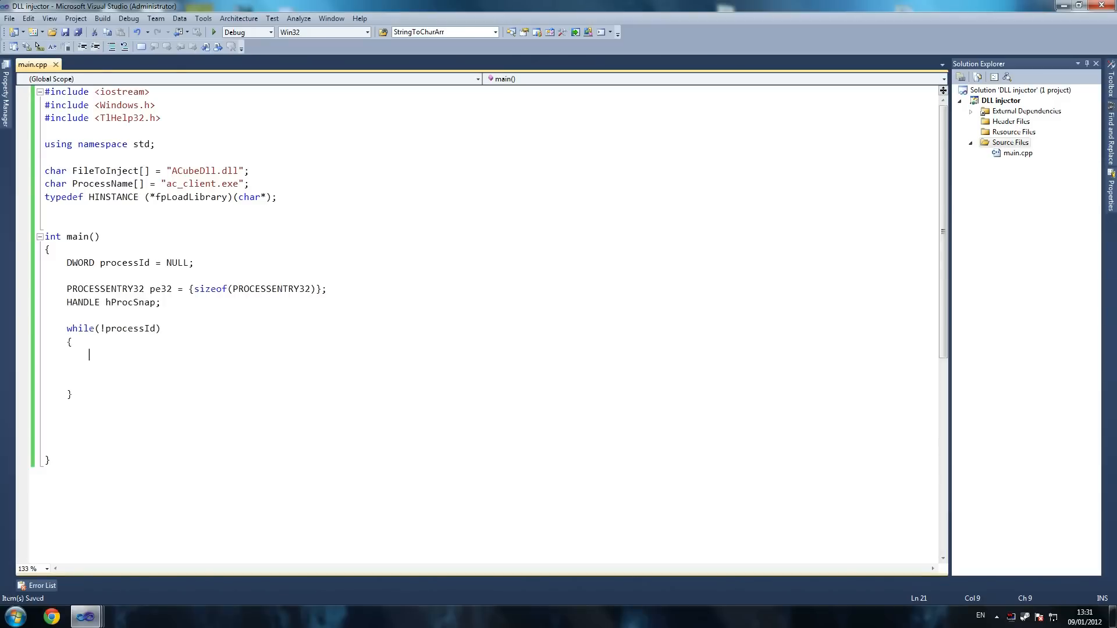
type("system")
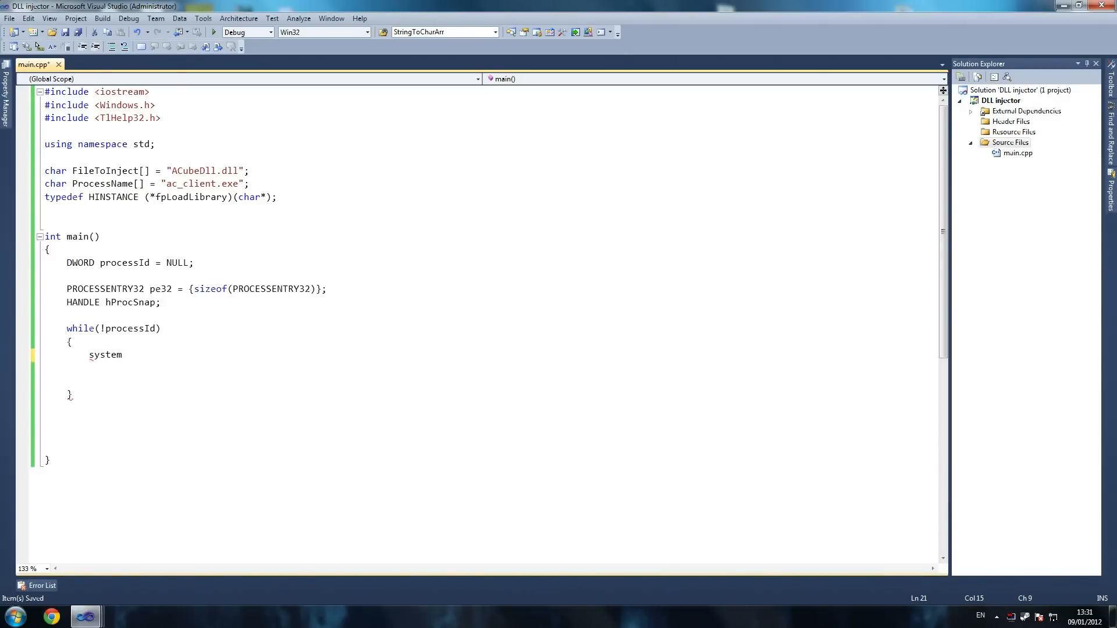
type("(\"\");")
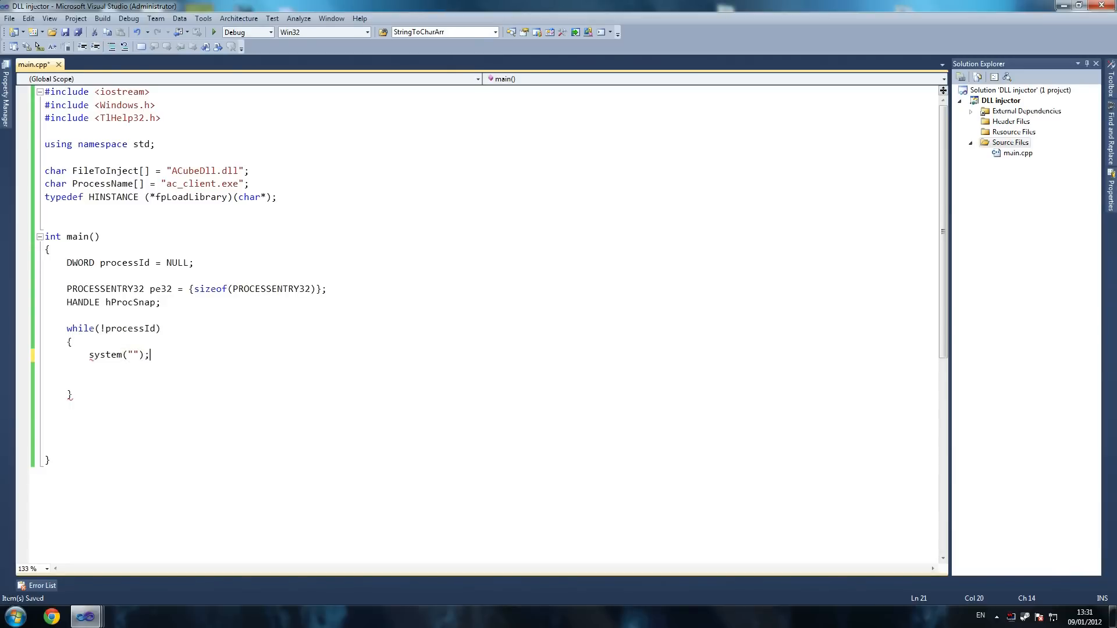
type("CLS")
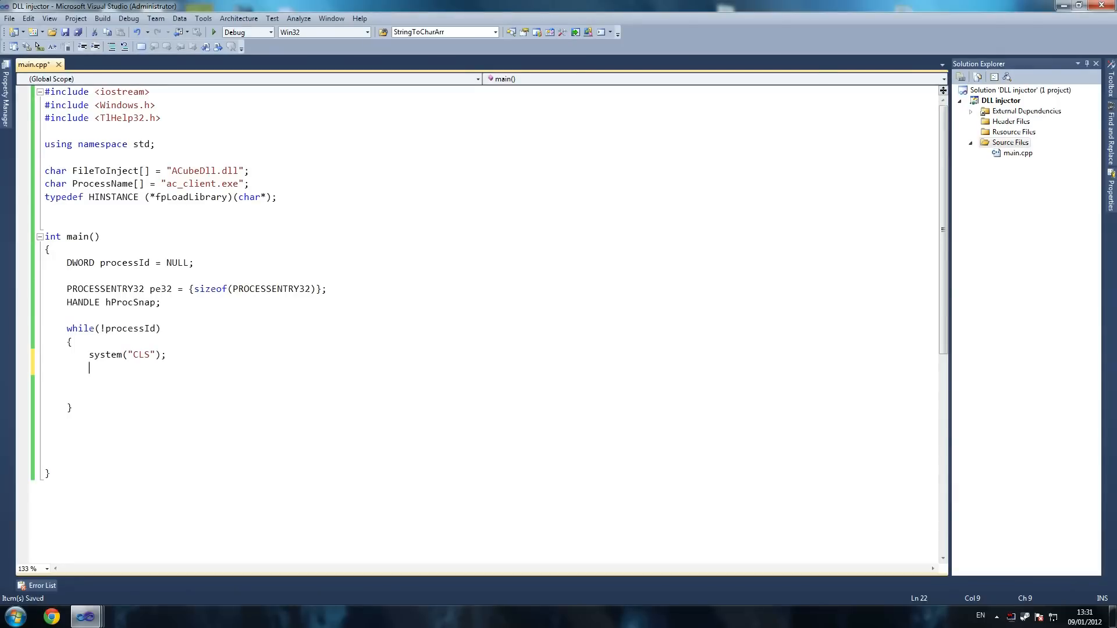
Write 'cout << "Searching for " << ProcessName << "..." << endl;' in the loop.
type("cout")
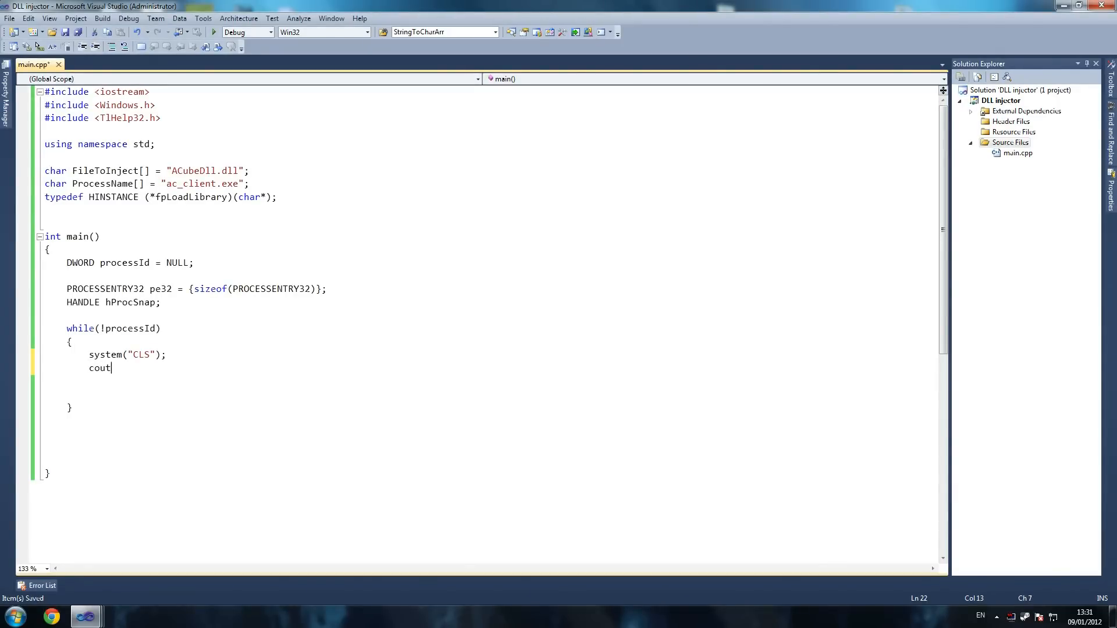
type("<< \"")
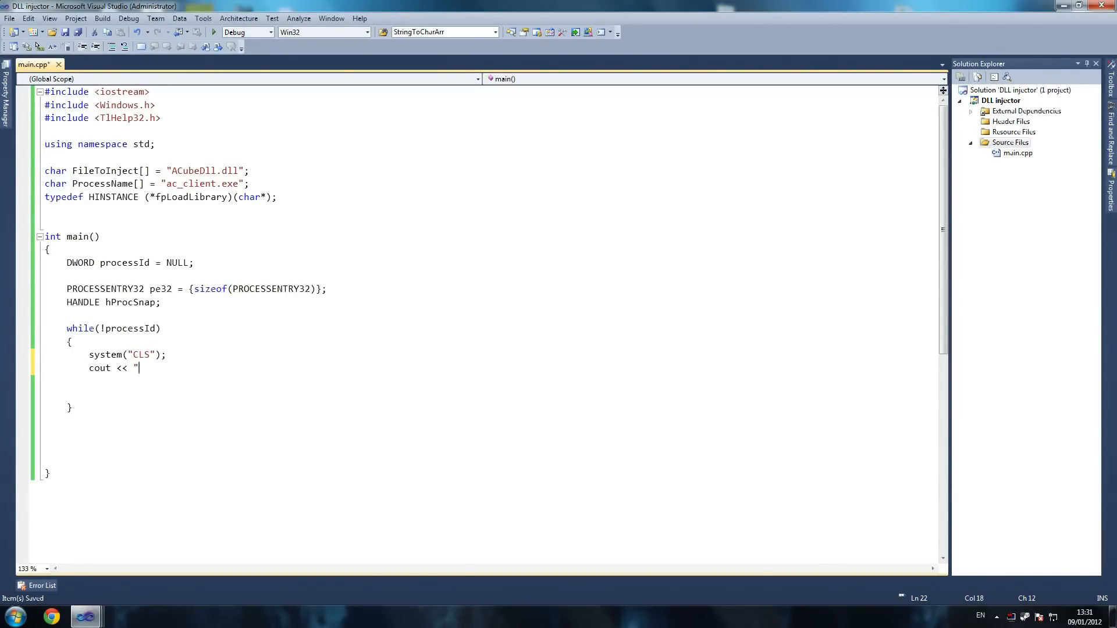
type("\"")
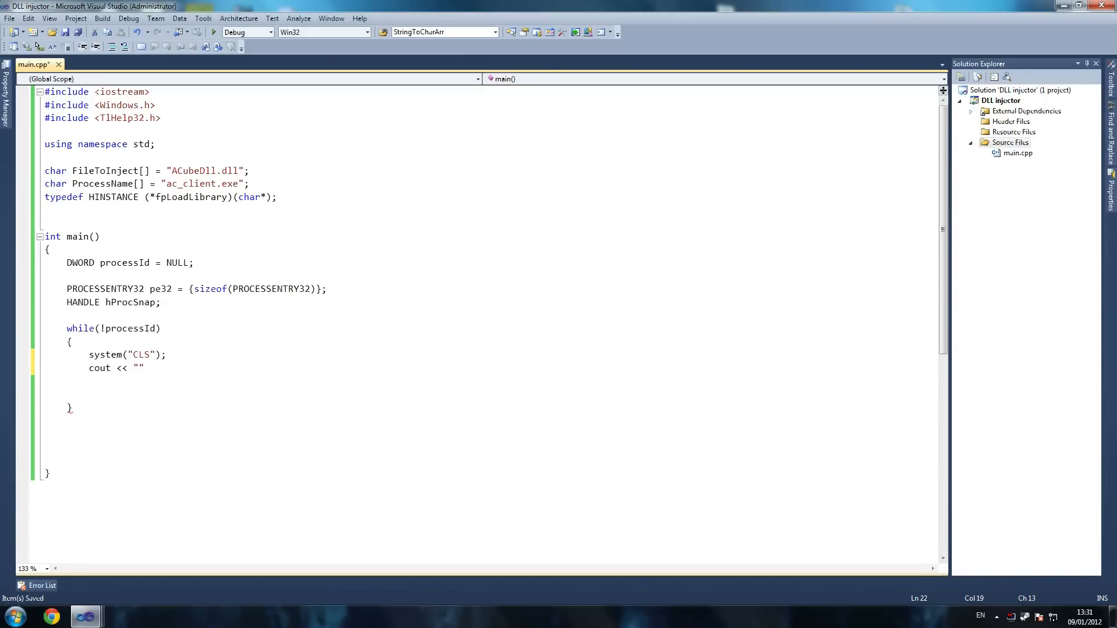
type("Searching f")
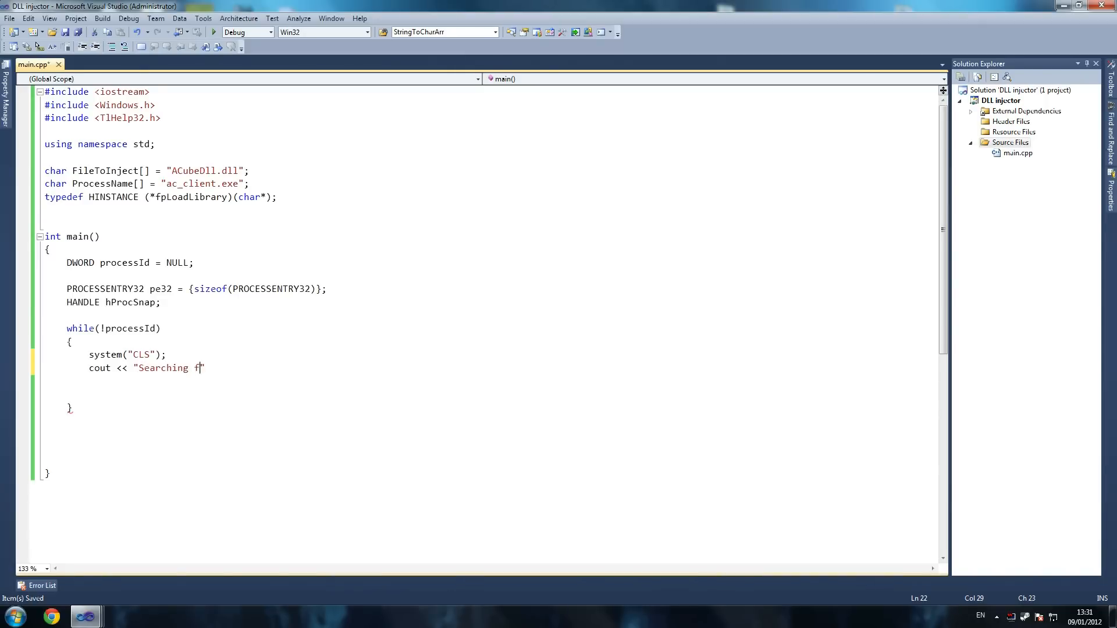
type("or")
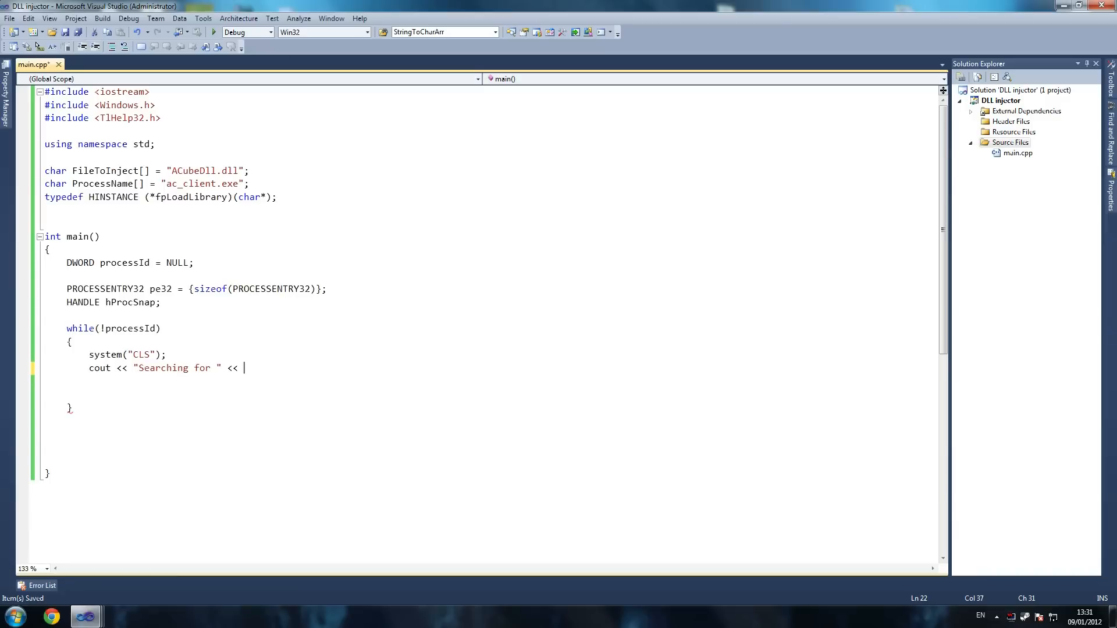
type("Proc")
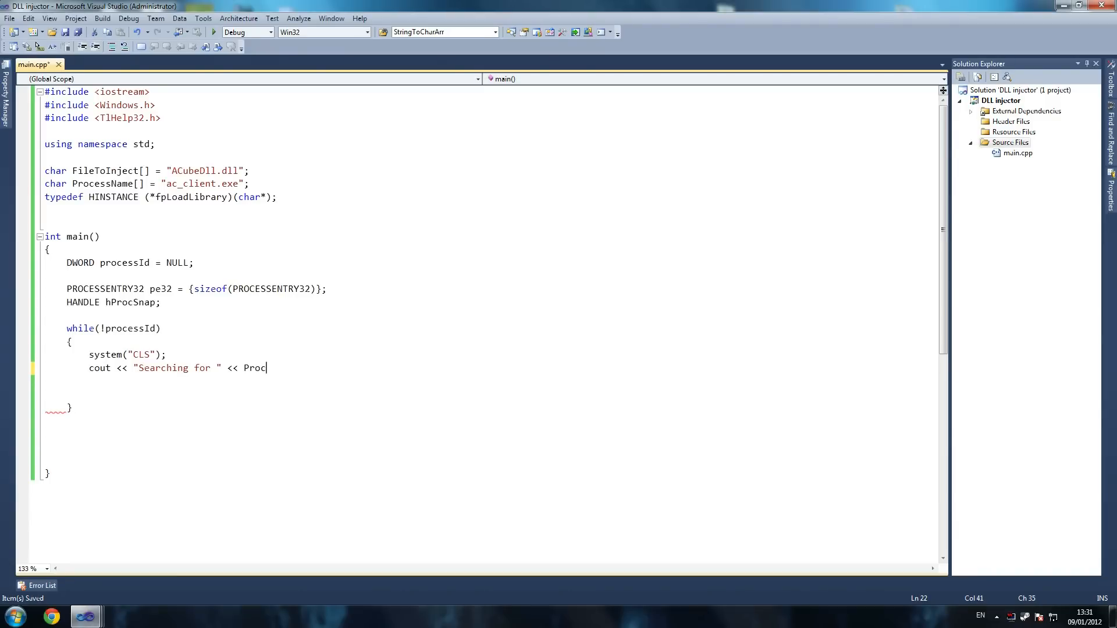
type("essName")
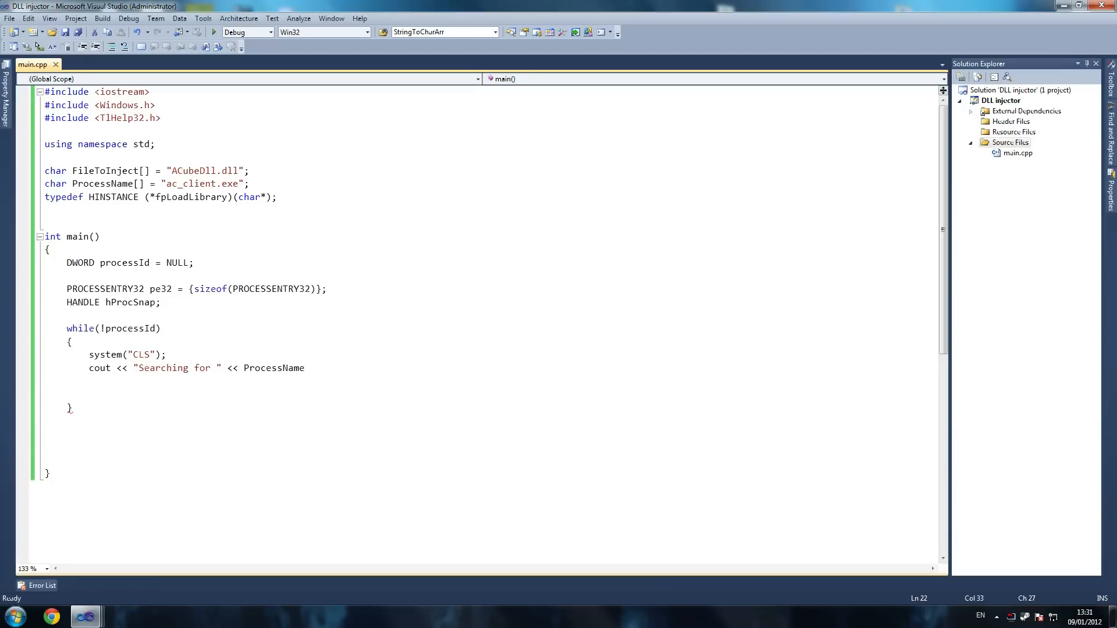
left_click(305, 368)
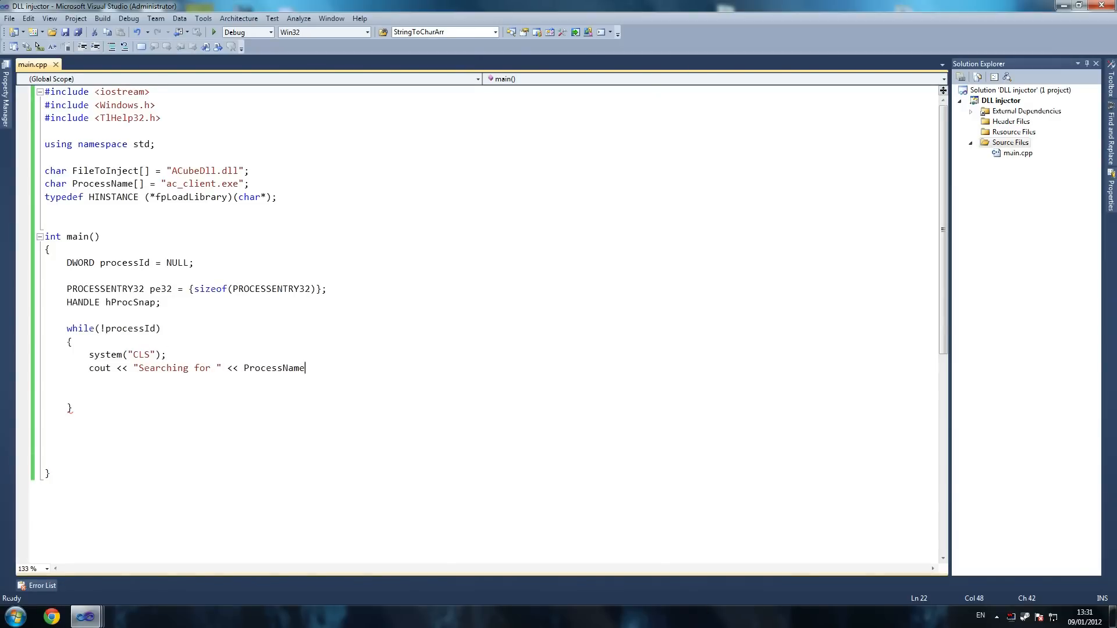
type("<<\"...")
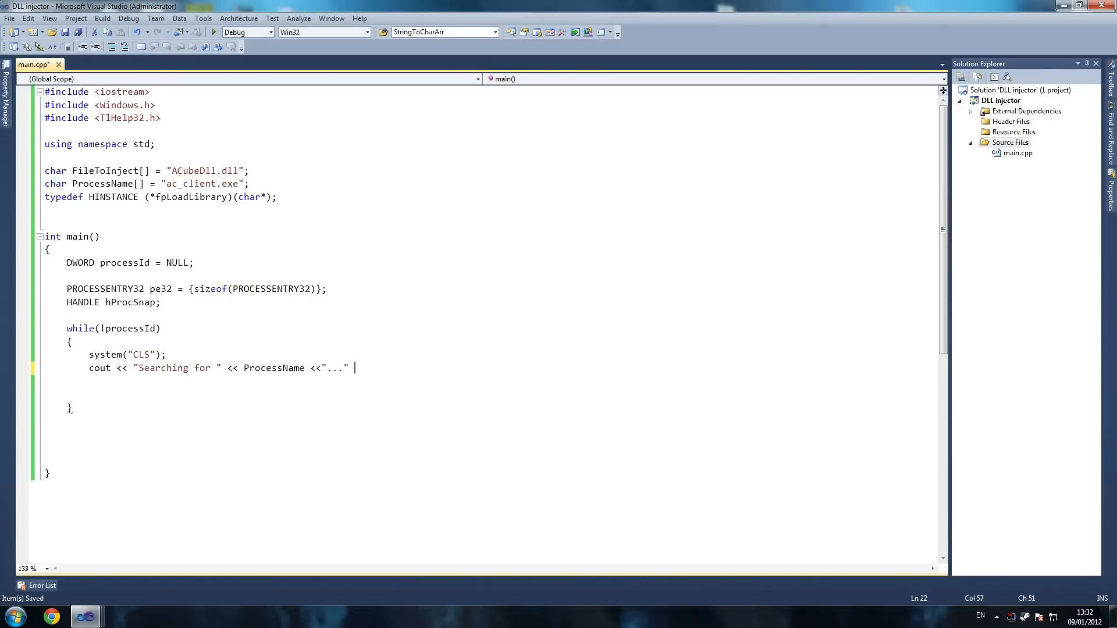
type("<<endl;")
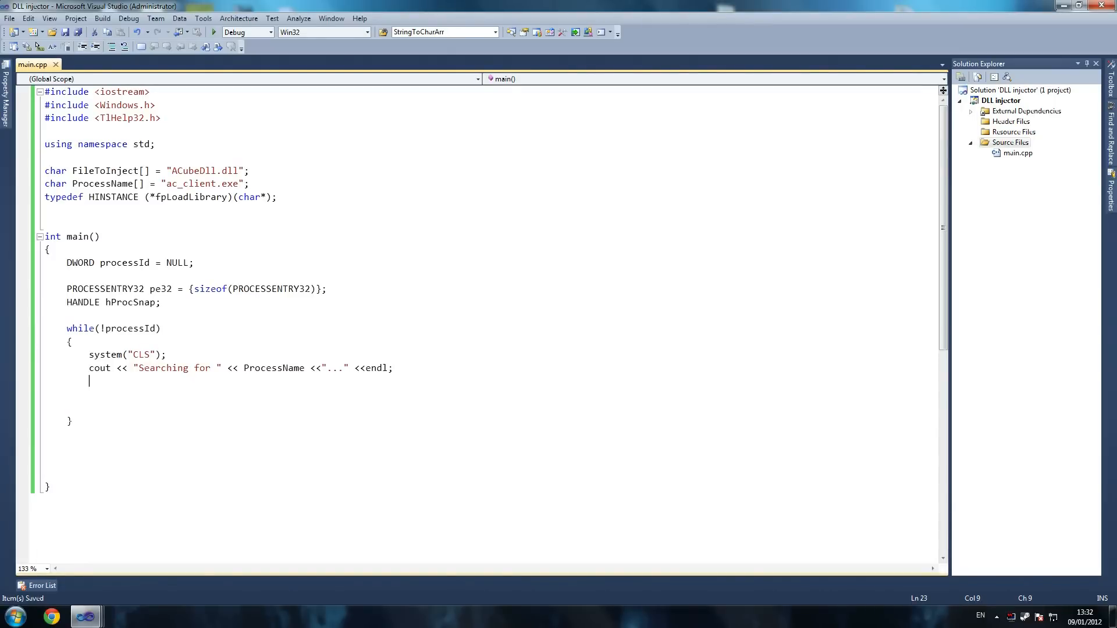
Write 'cout << "Make sure your game is running" << endl;' on the next line.
type("cout")
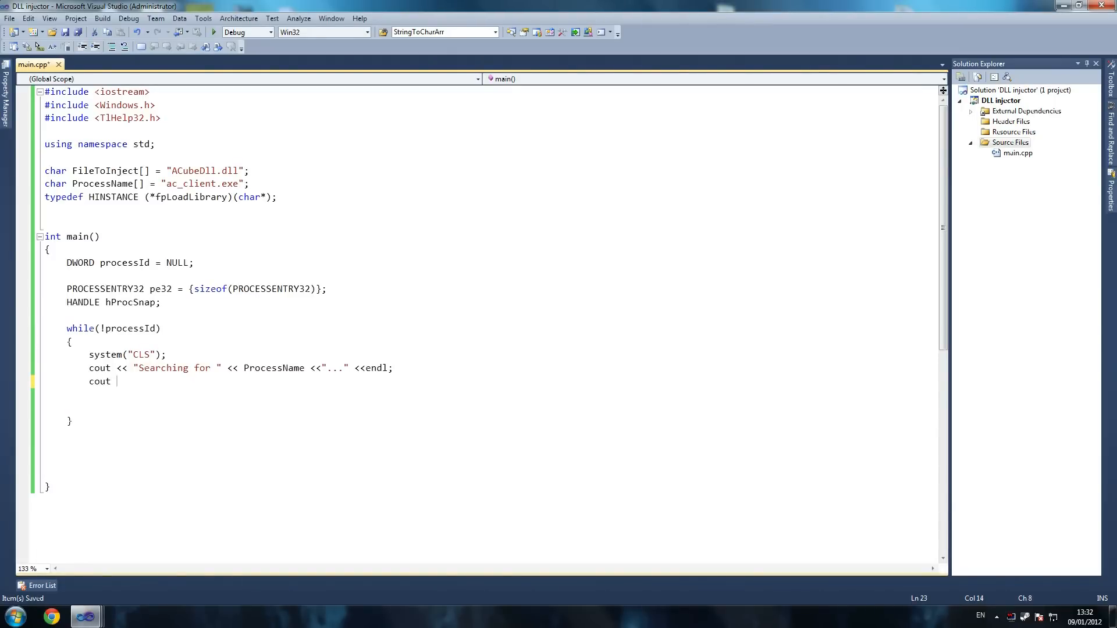
type("<< \"")
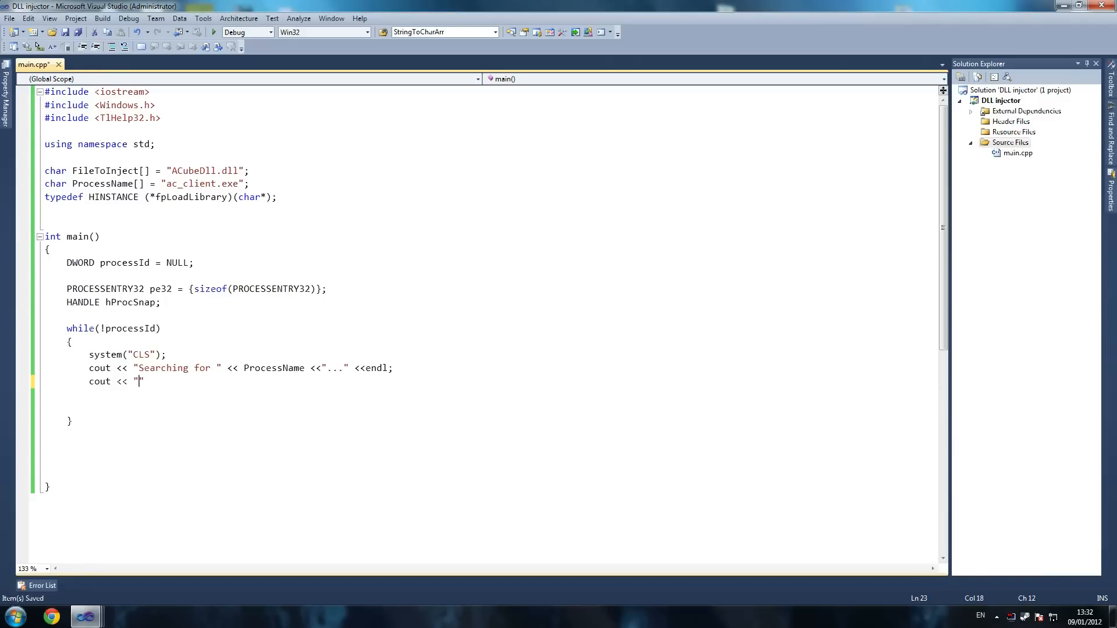
type("Make sure your game is ru")
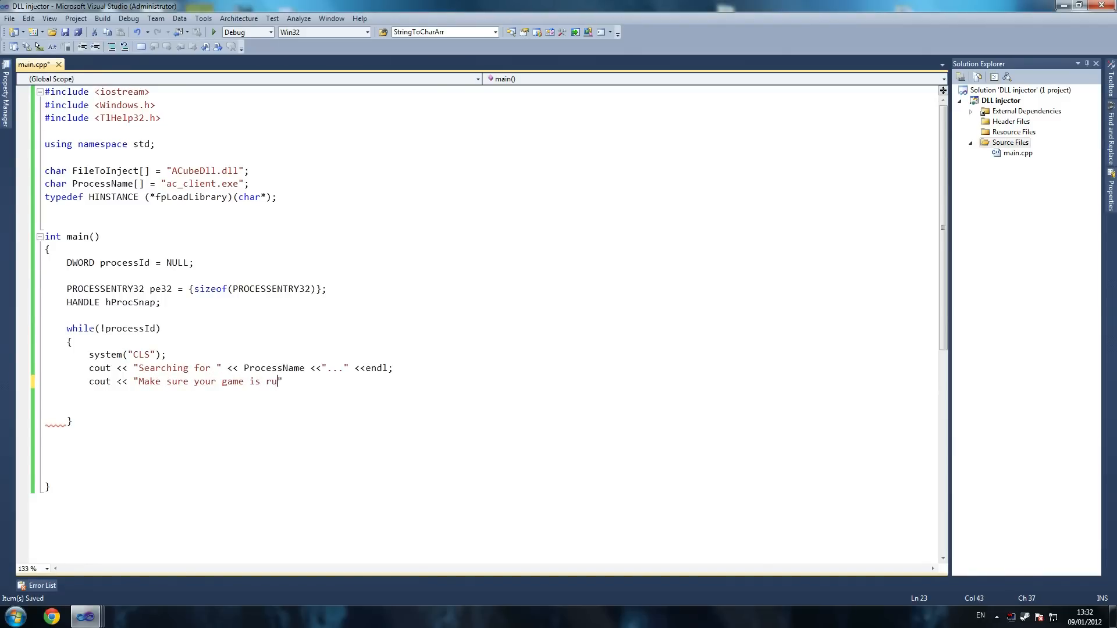
type("nning")
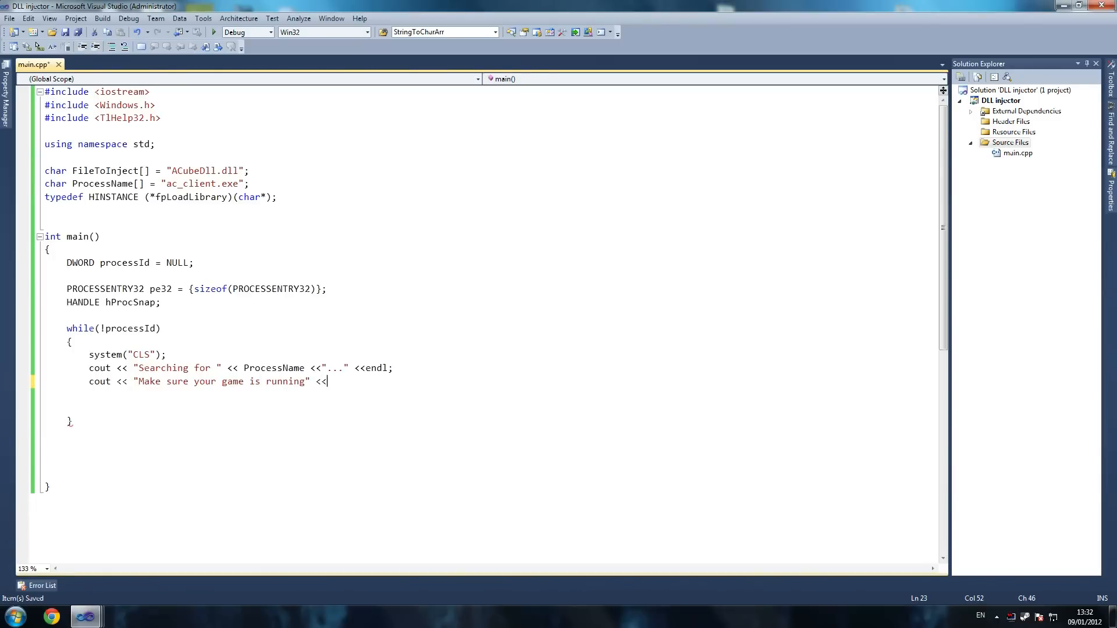
type("endl;")
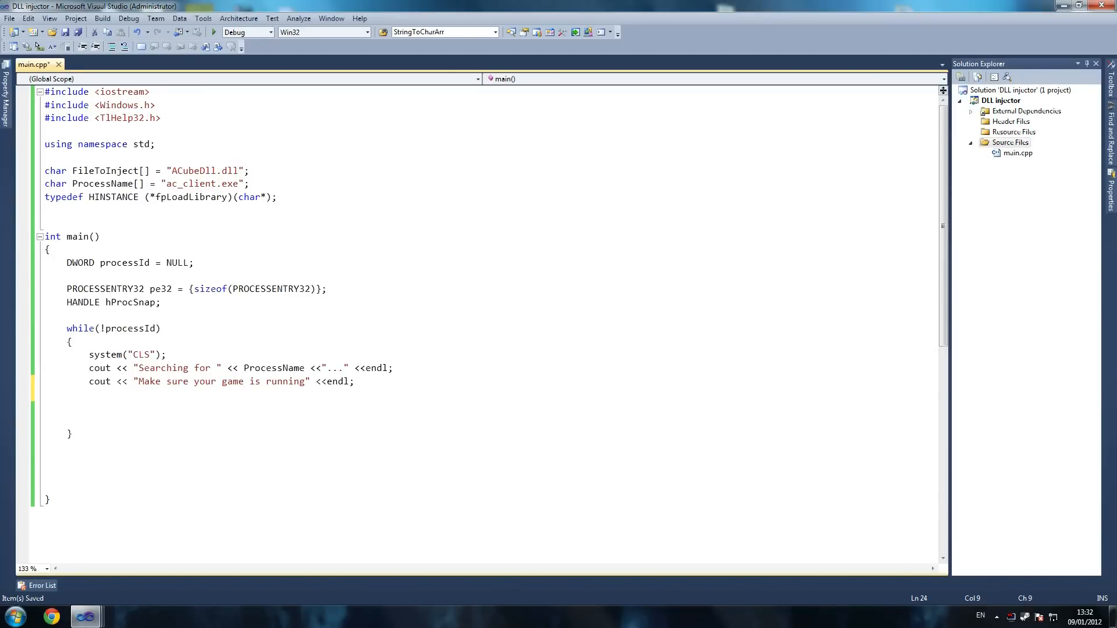
Start the assignment 'hProcSnap = CreateToolhelp32SnapShot(' inside the loop.
type("hProc")
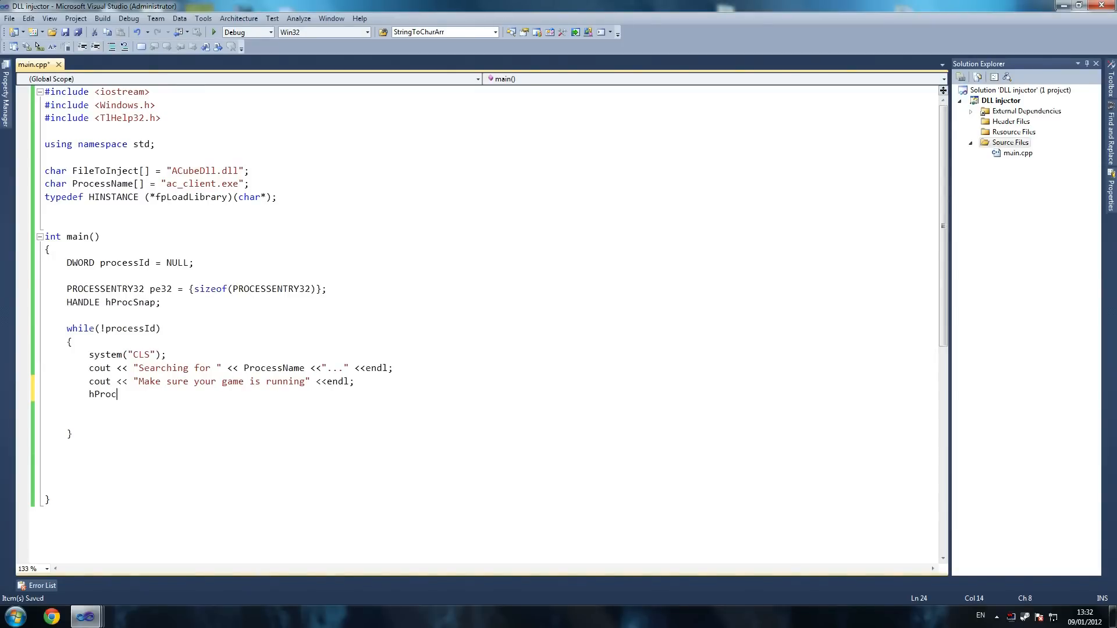
type("Sna")
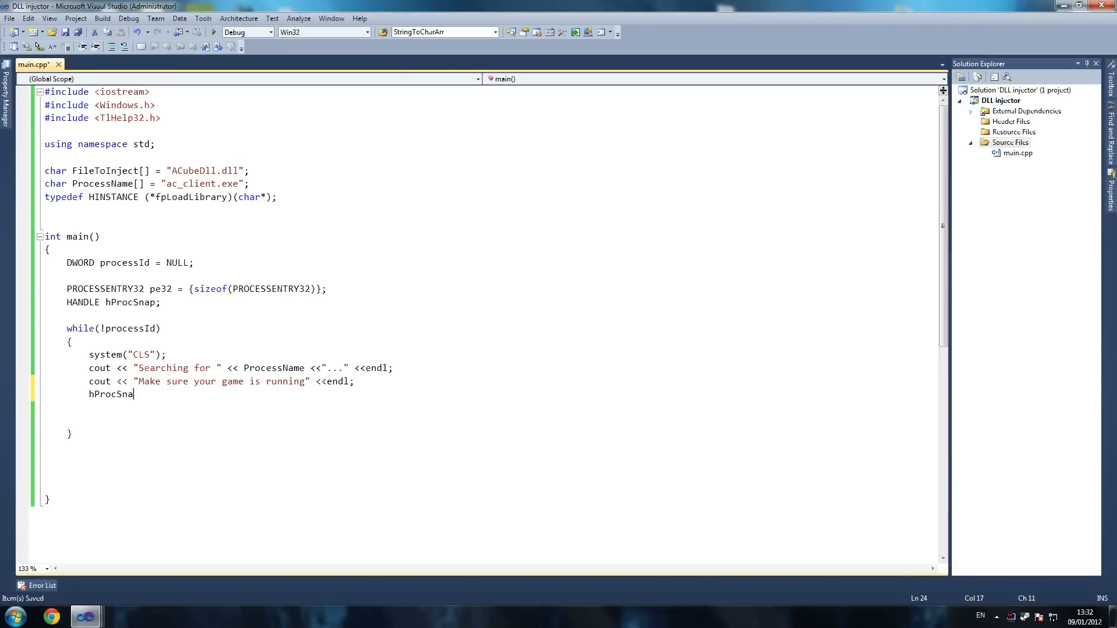
type("p =")
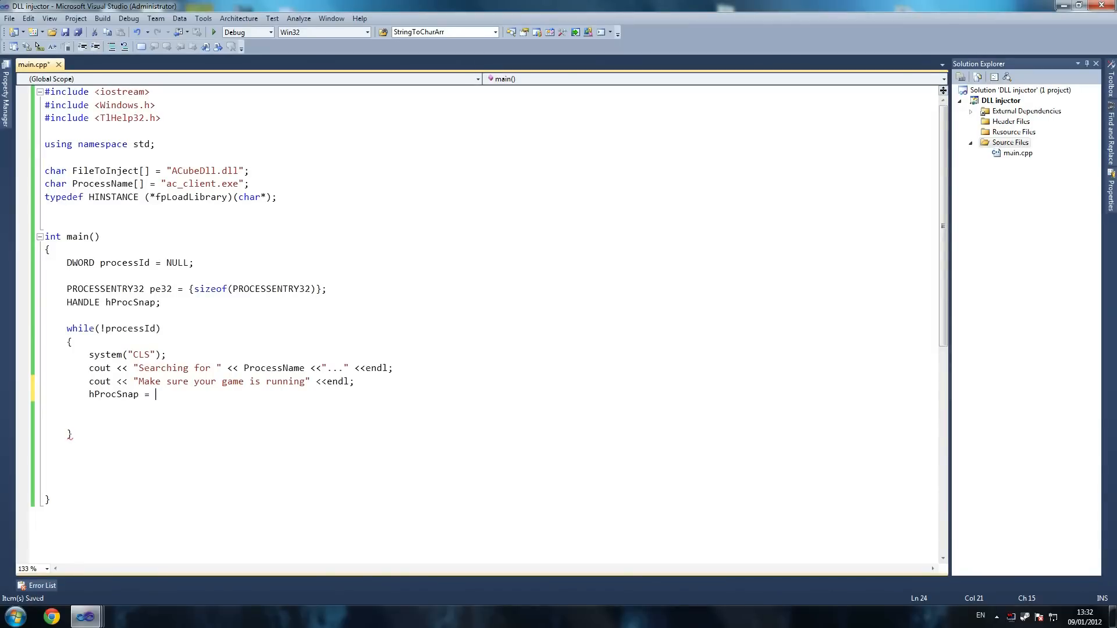
type("C")
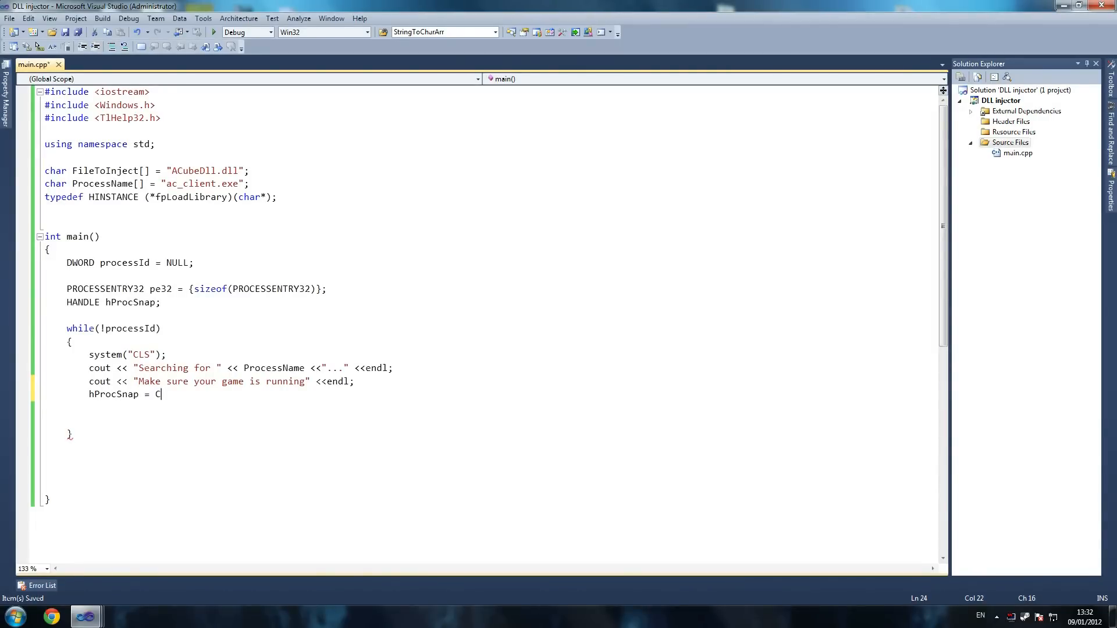
type("reate")
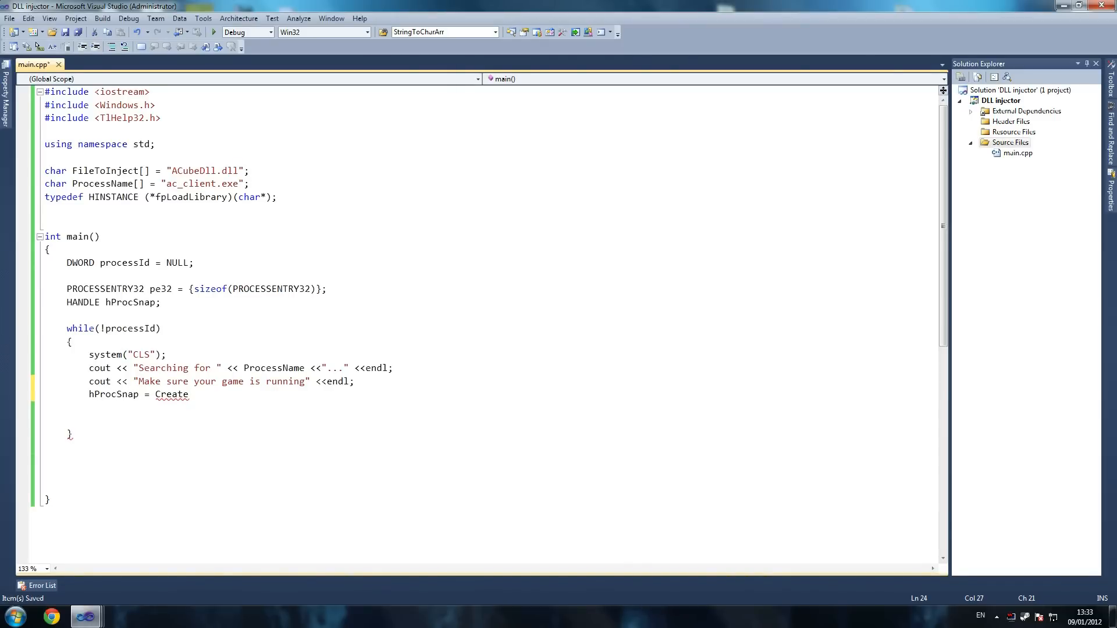
type("Top")
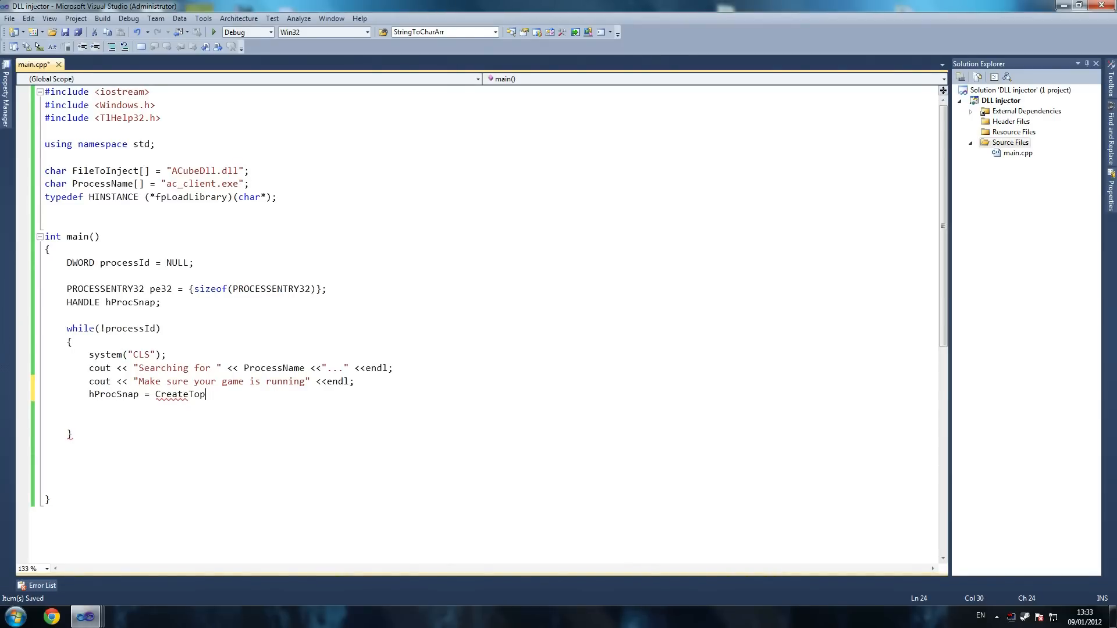
type("l")
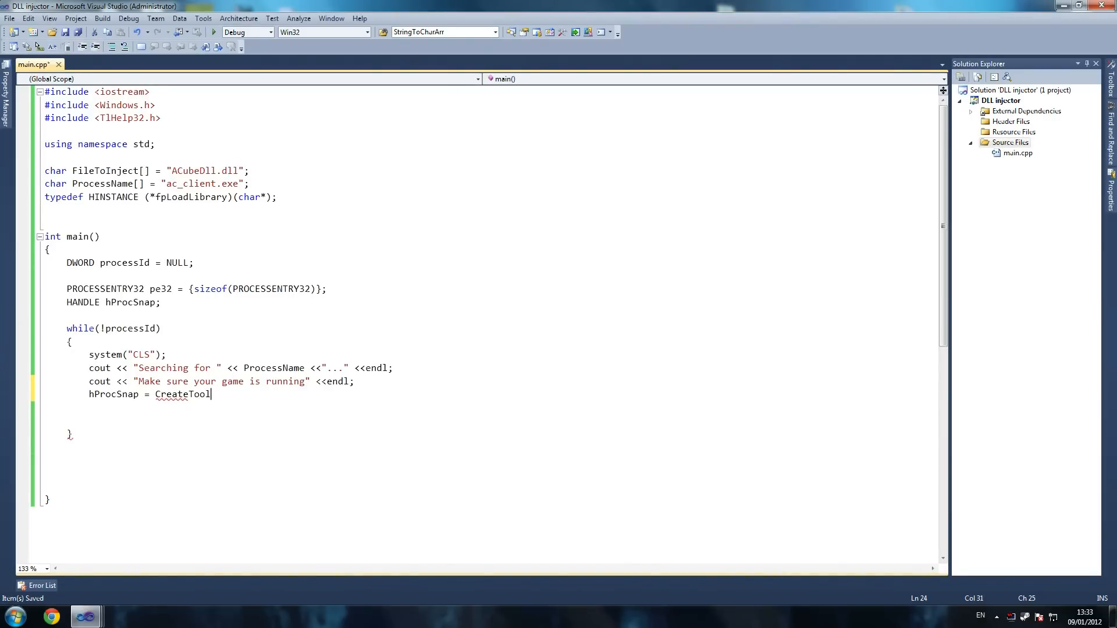
type("H")
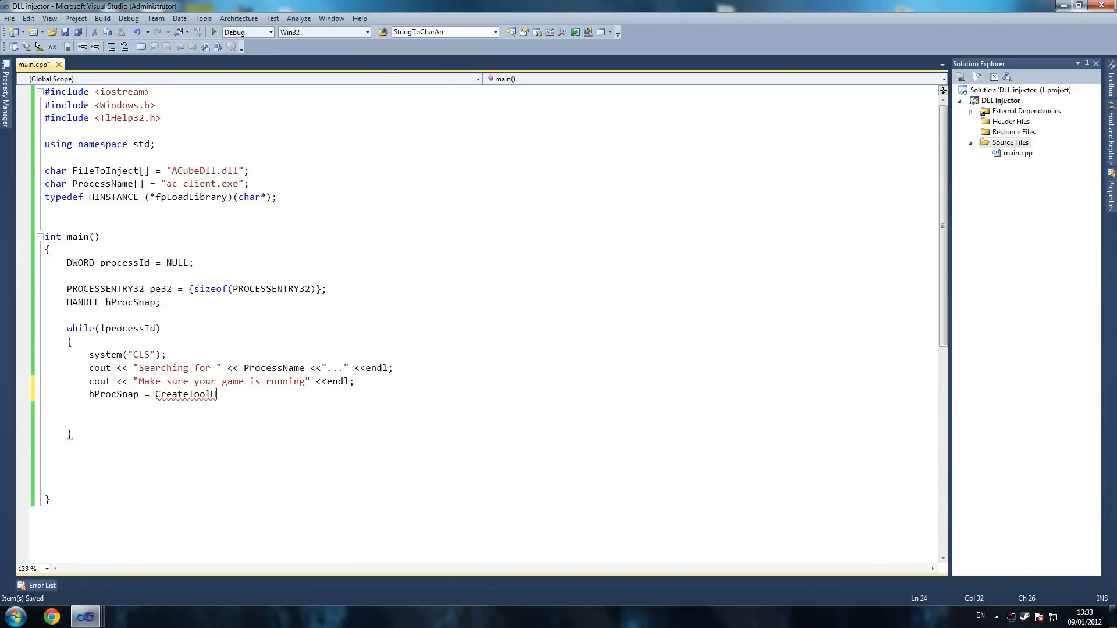
type("hel")
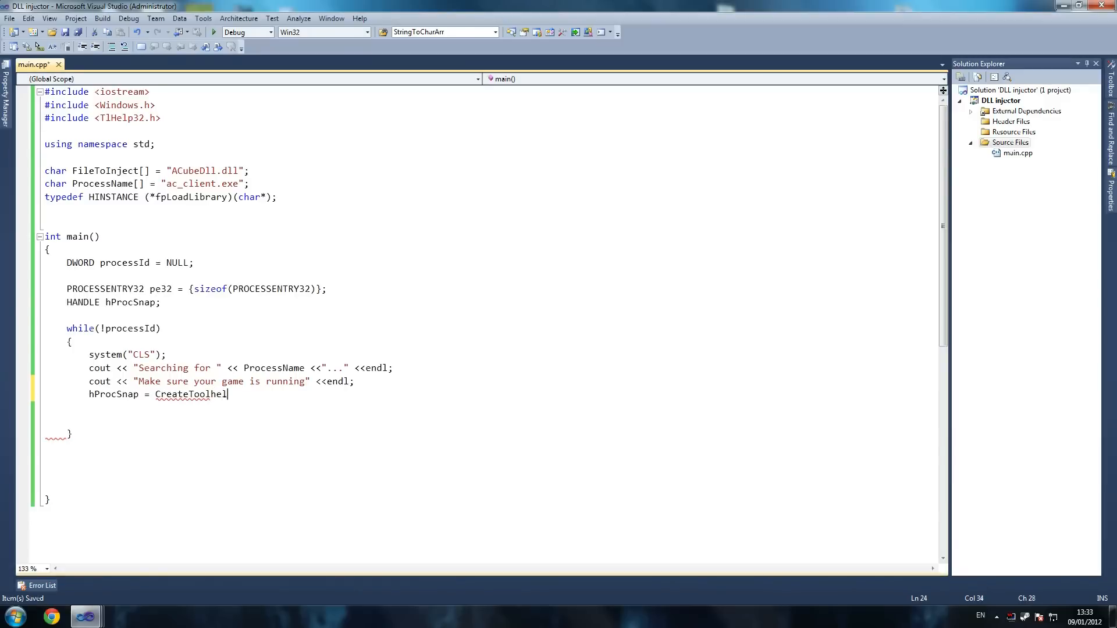
type("32")
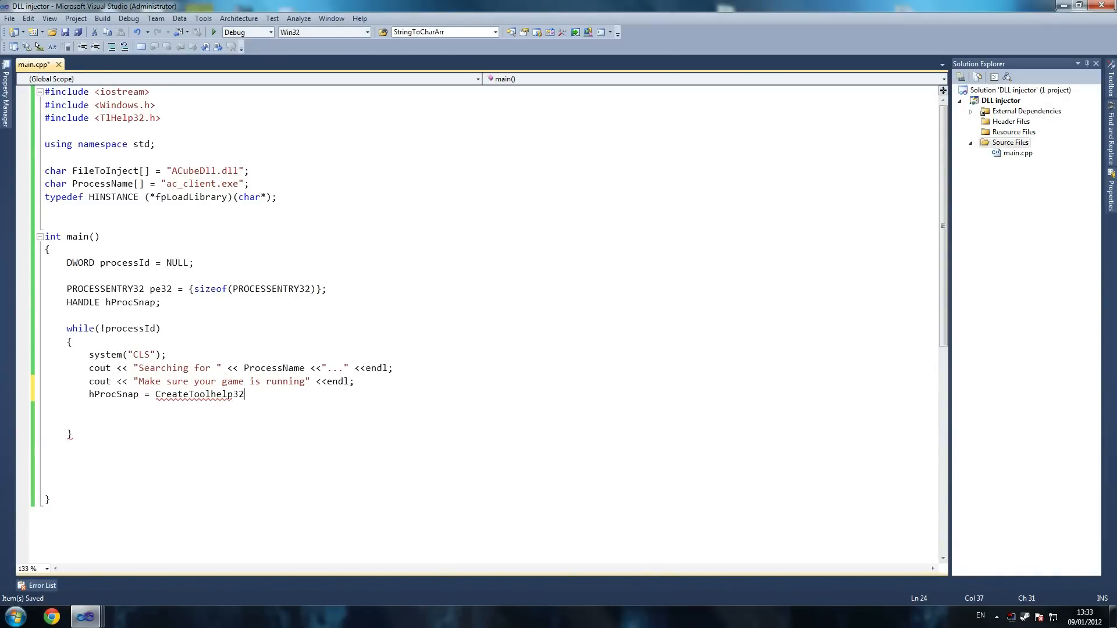
type("SnapShot")
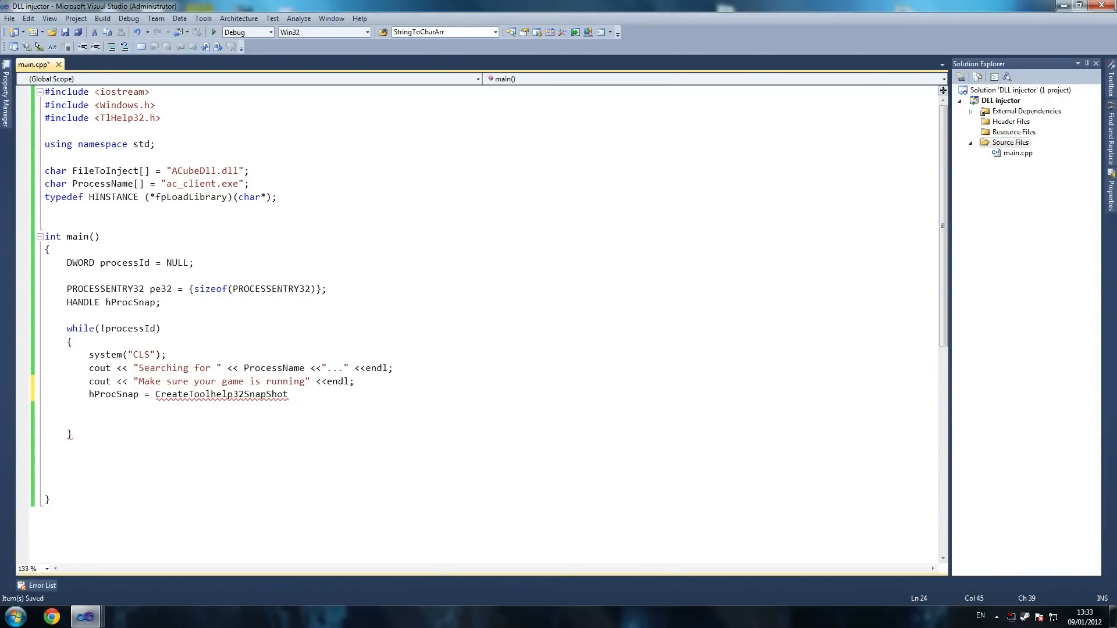
type("(")
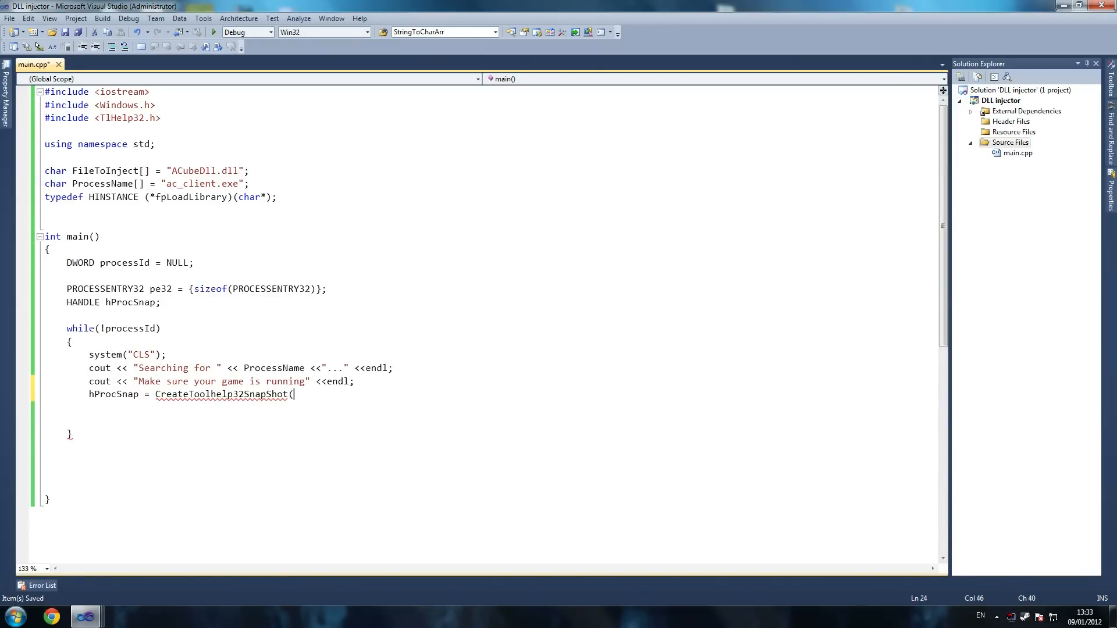
Complete the call with arguments TH32CS_SNAPPROCESS and 0, correcting a typo.
type("TH32")
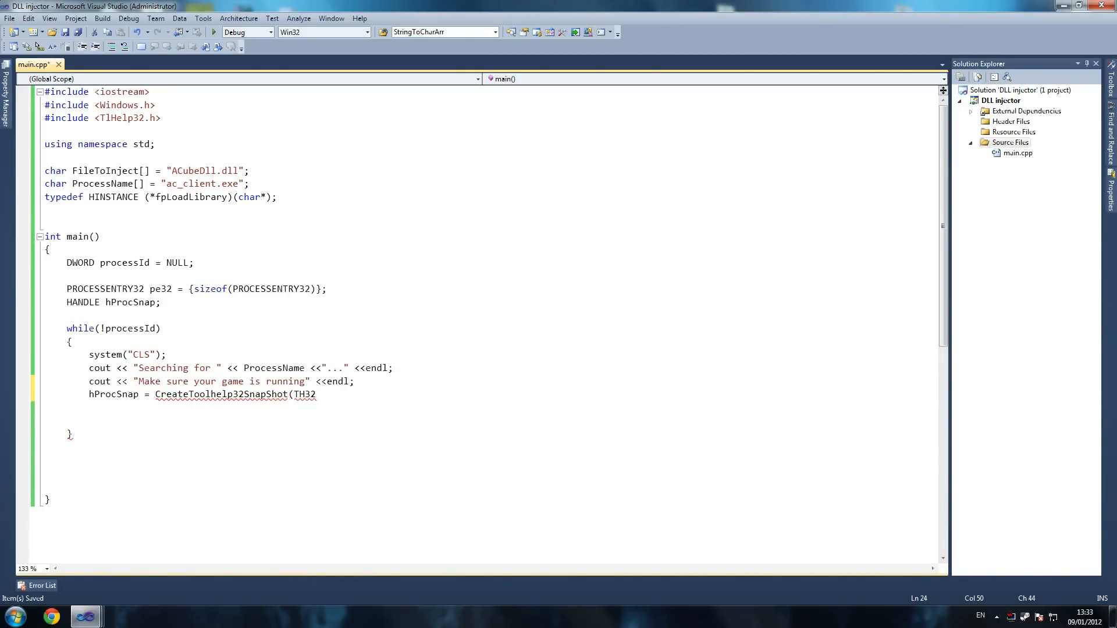
type("CS_")
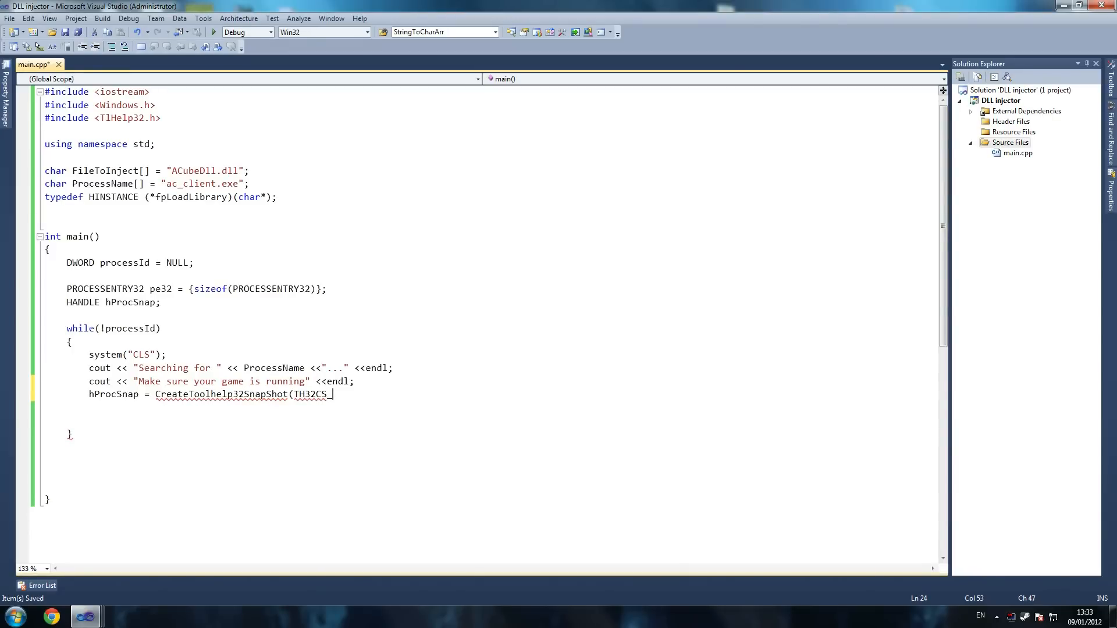
type("SN")
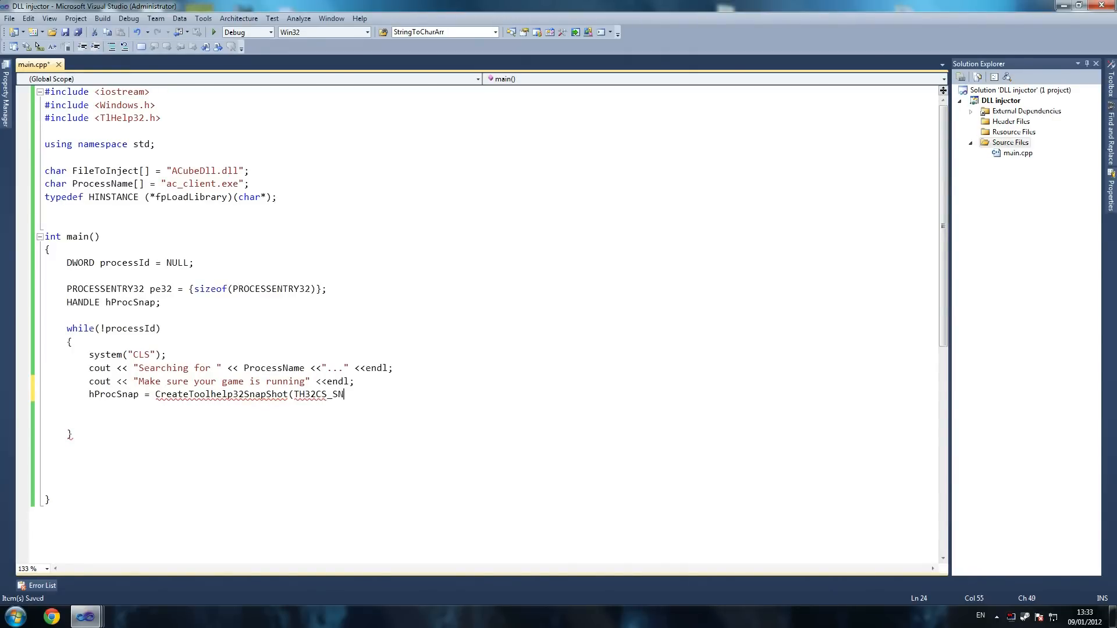
type("APpRO")
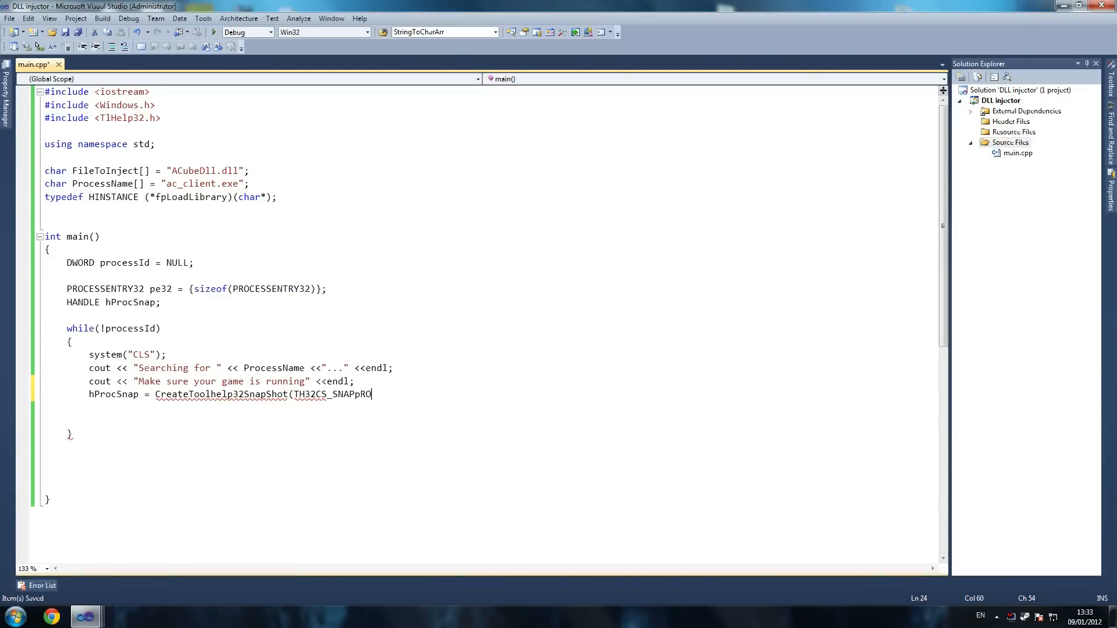
key("Backspace")
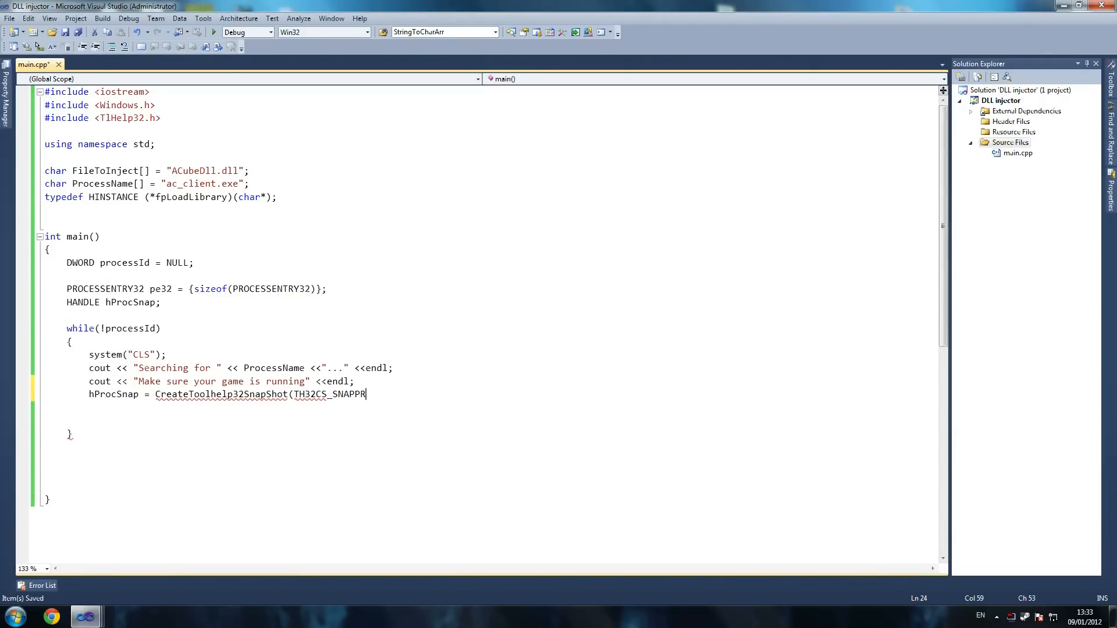
type("OCESS, -")
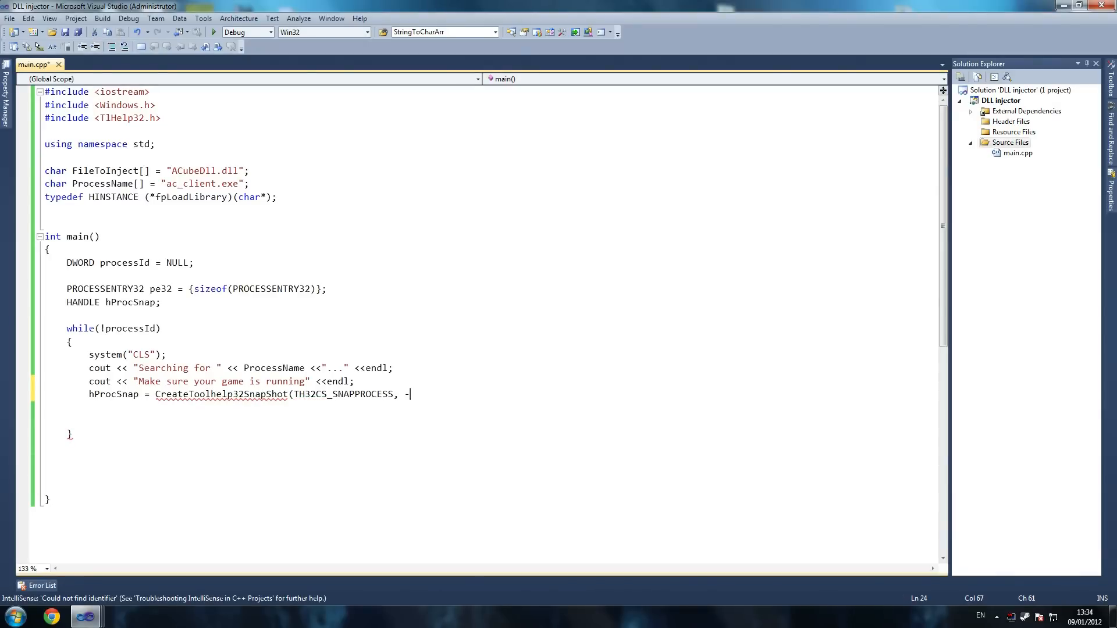
type("0")
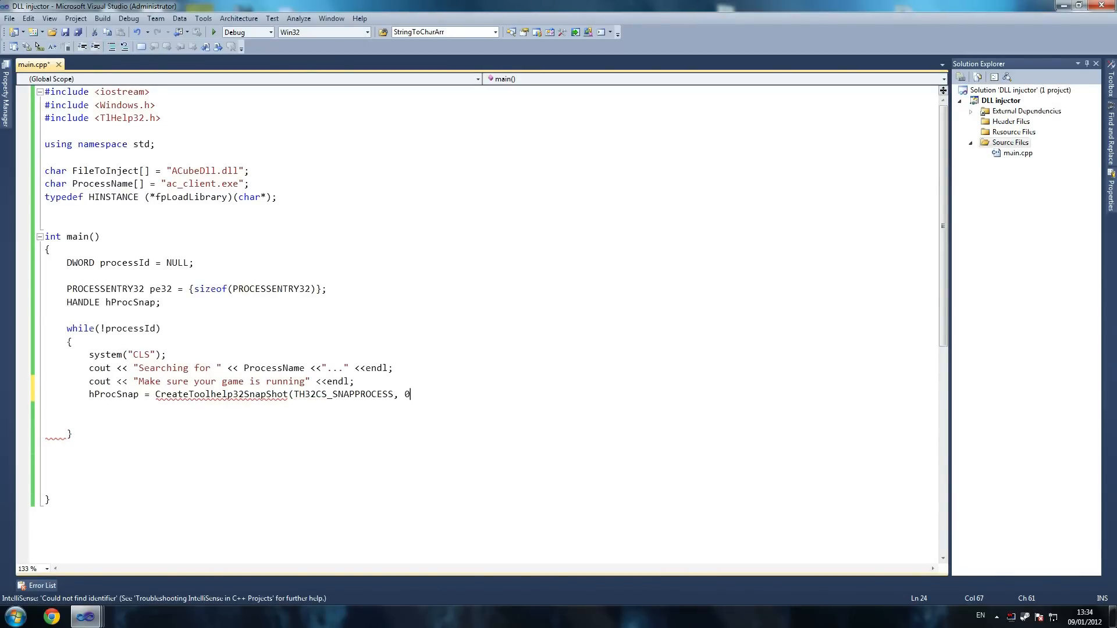
type(");")
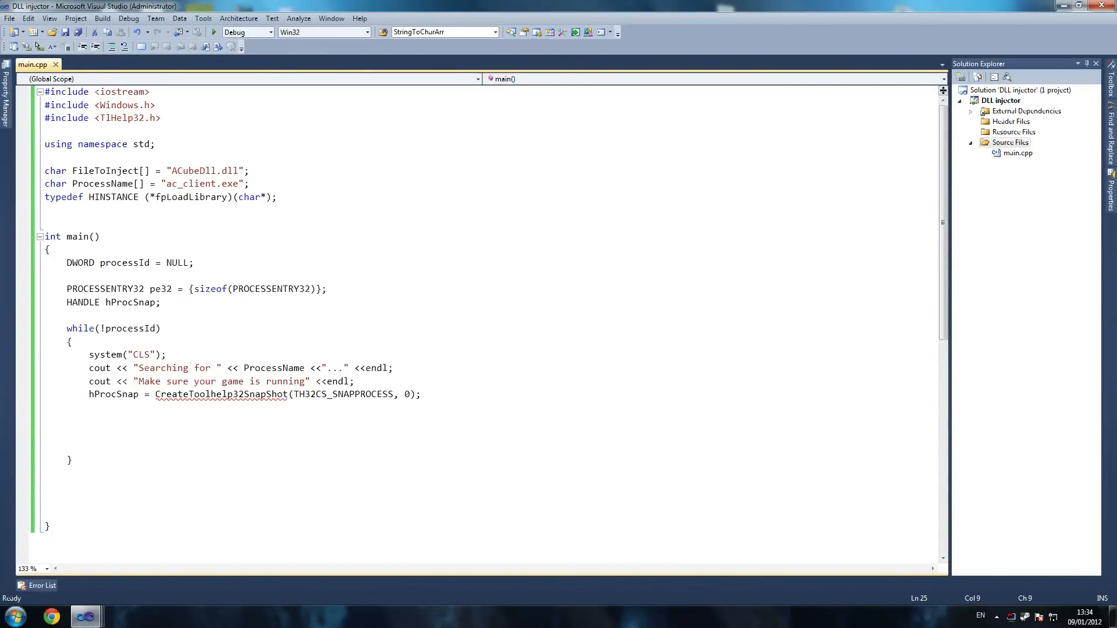
Check the older injector project, then correct the call to 'CreateToolhelp32Snapshot'.
left_click(89, 408)
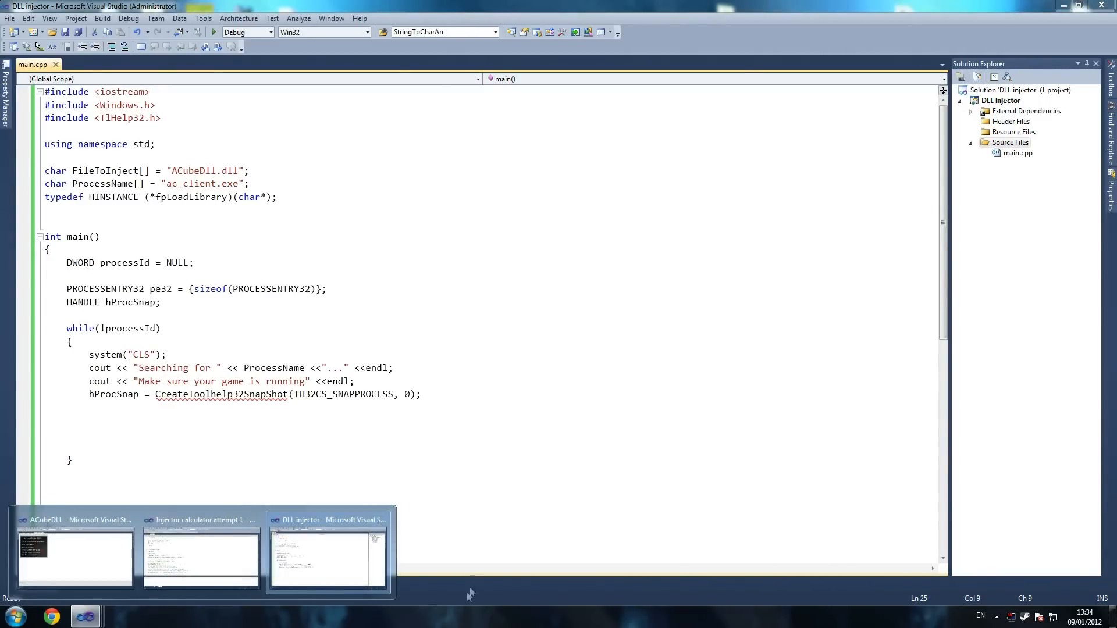
left_click(200, 556)
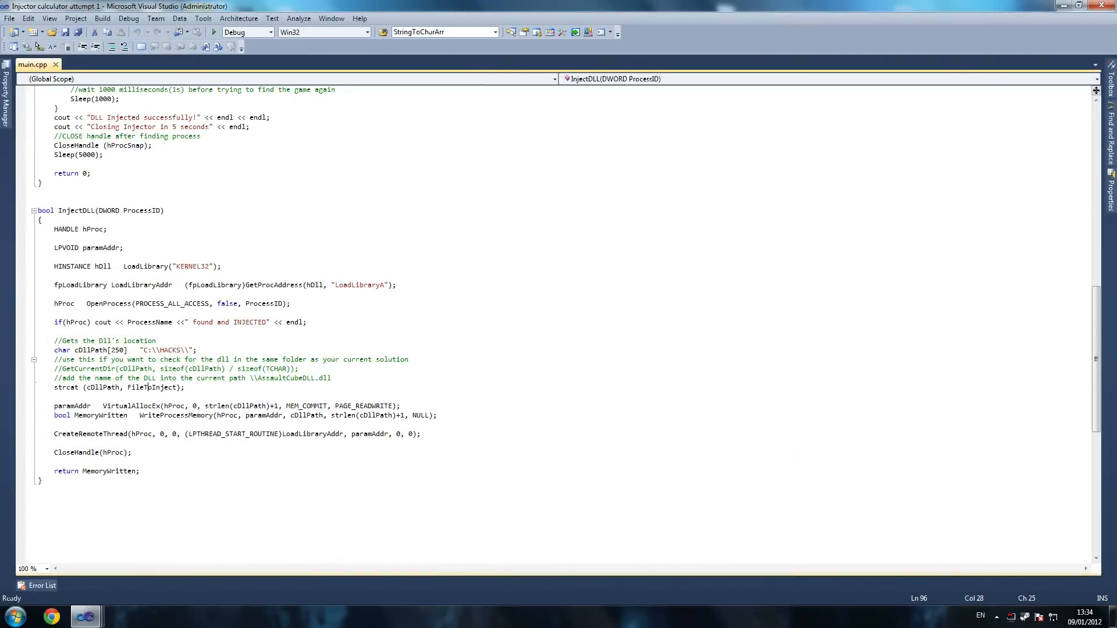
scroll("up", 3)
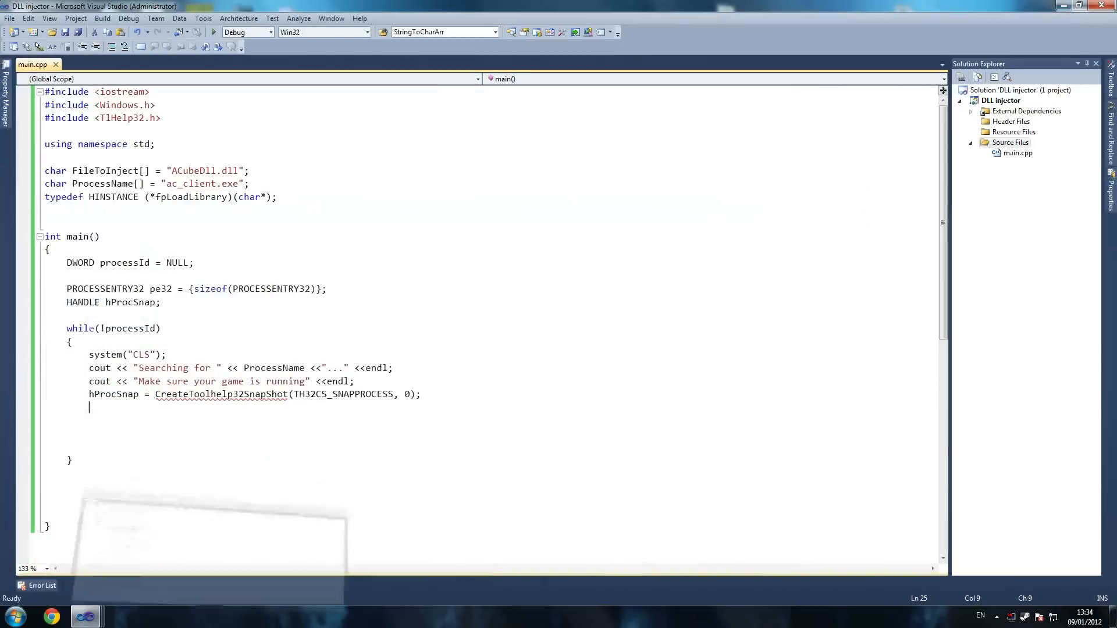
type("CreateToolhelp32Snapshot")
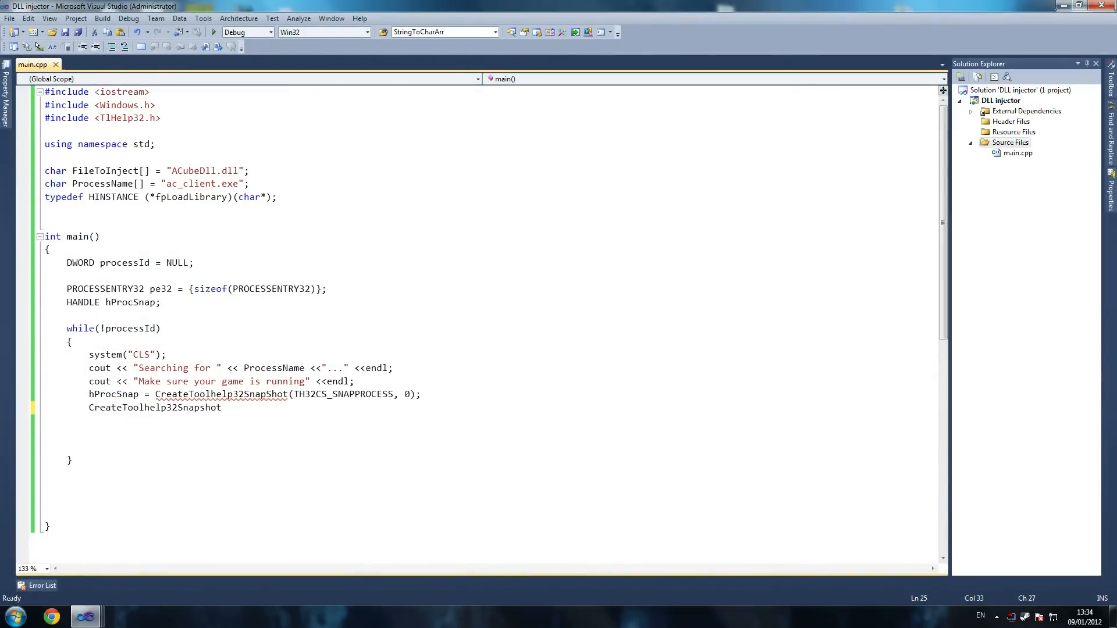
left_click(288, 394)
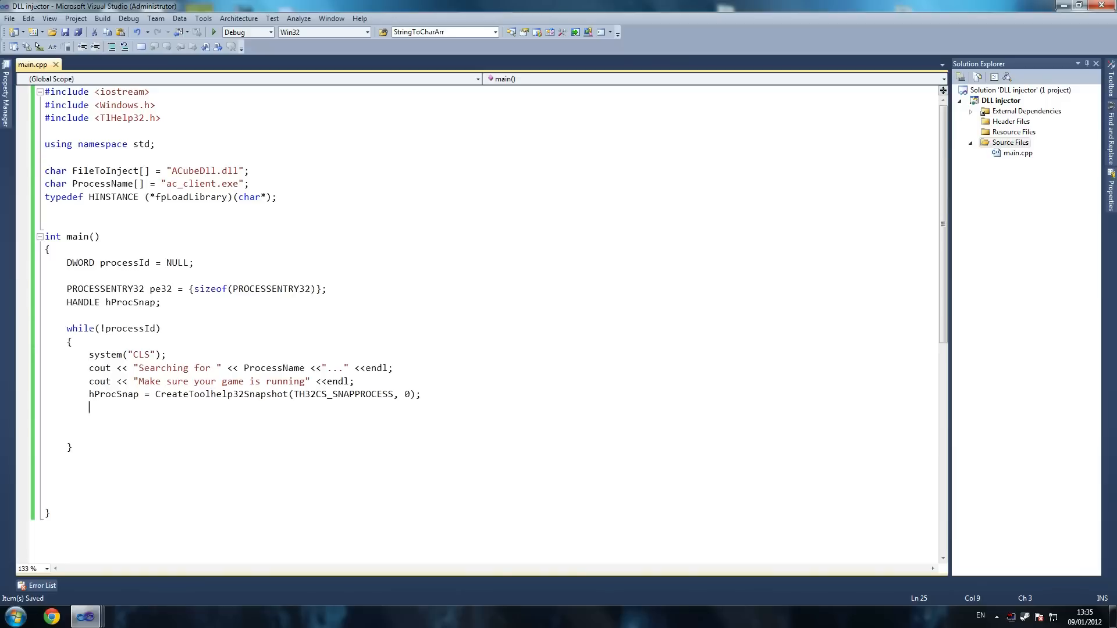
Write if(Process32First(hProcSnap, &pe32)) below the snapshot call with an empty brace block.
type("if()")
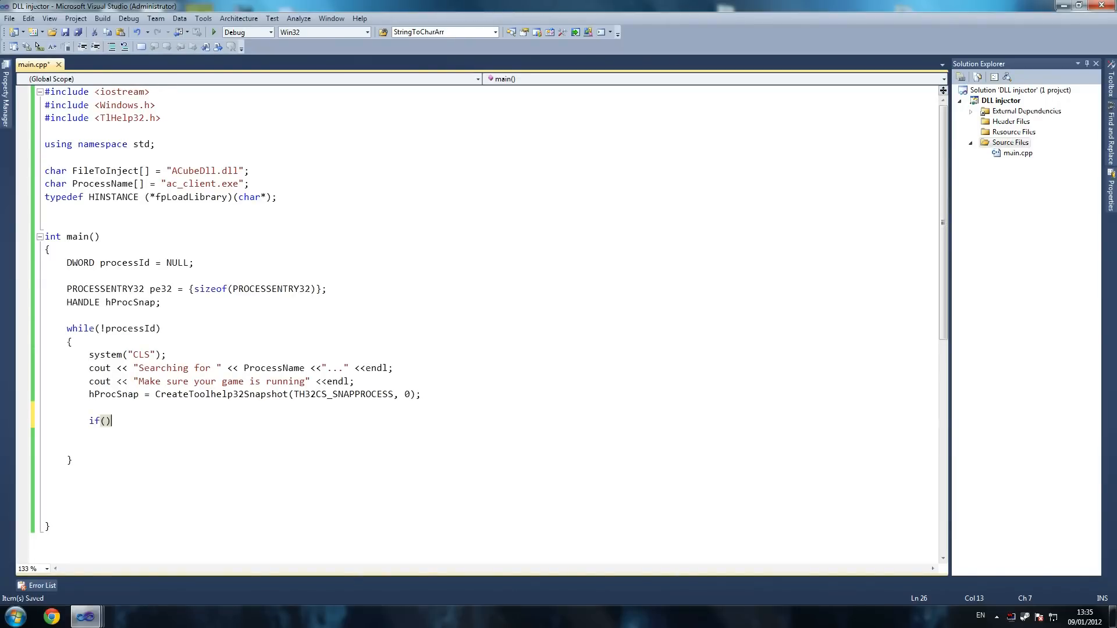
type("Process")
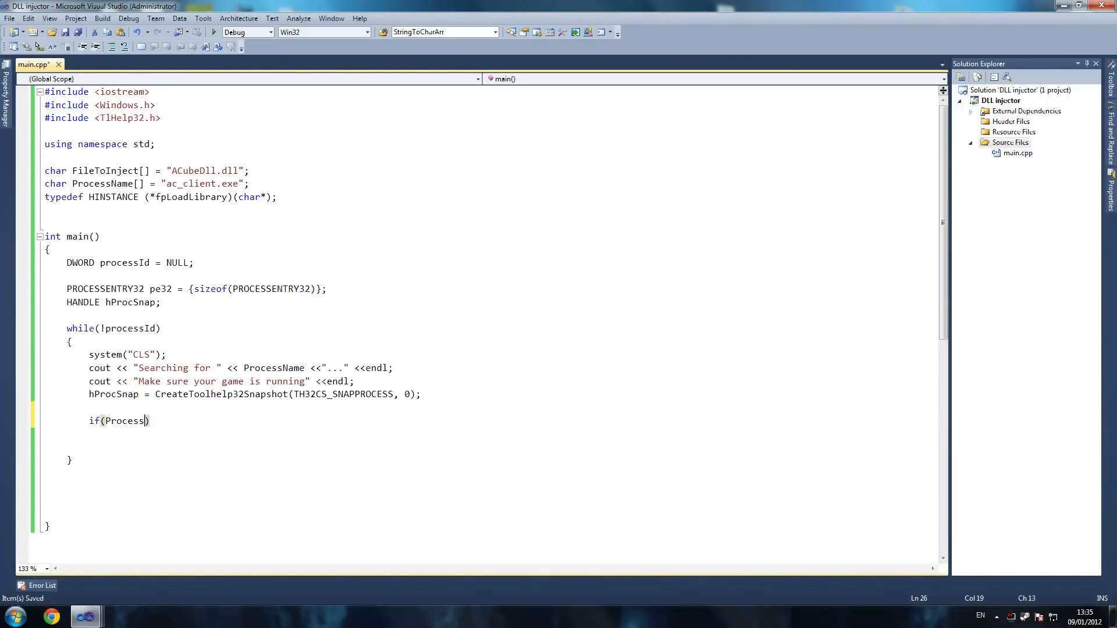
type("32Firs")
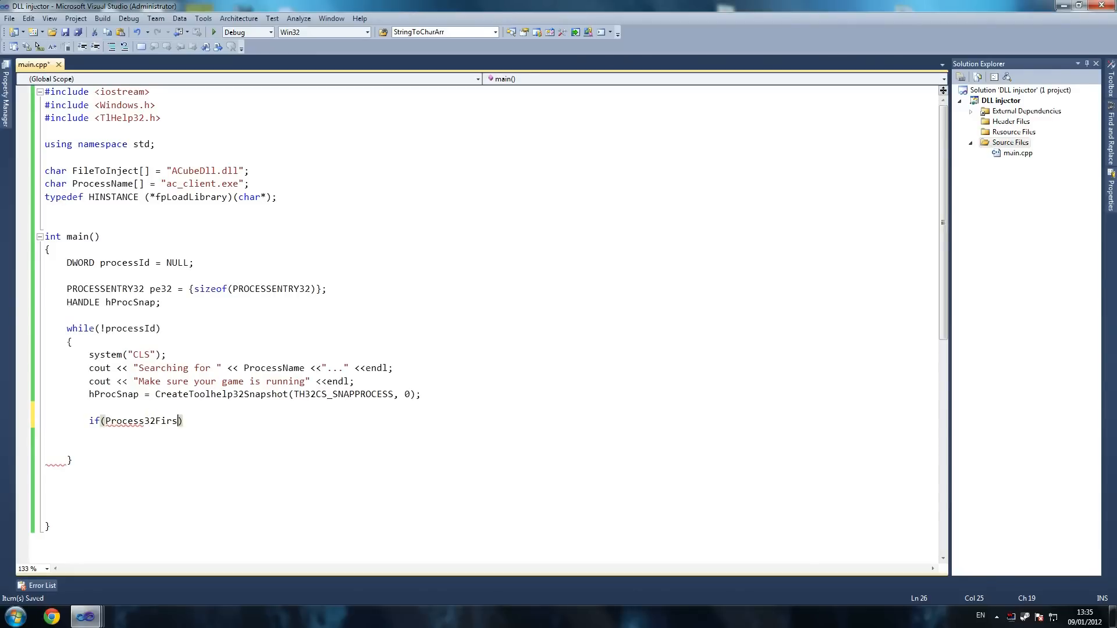
type("t")
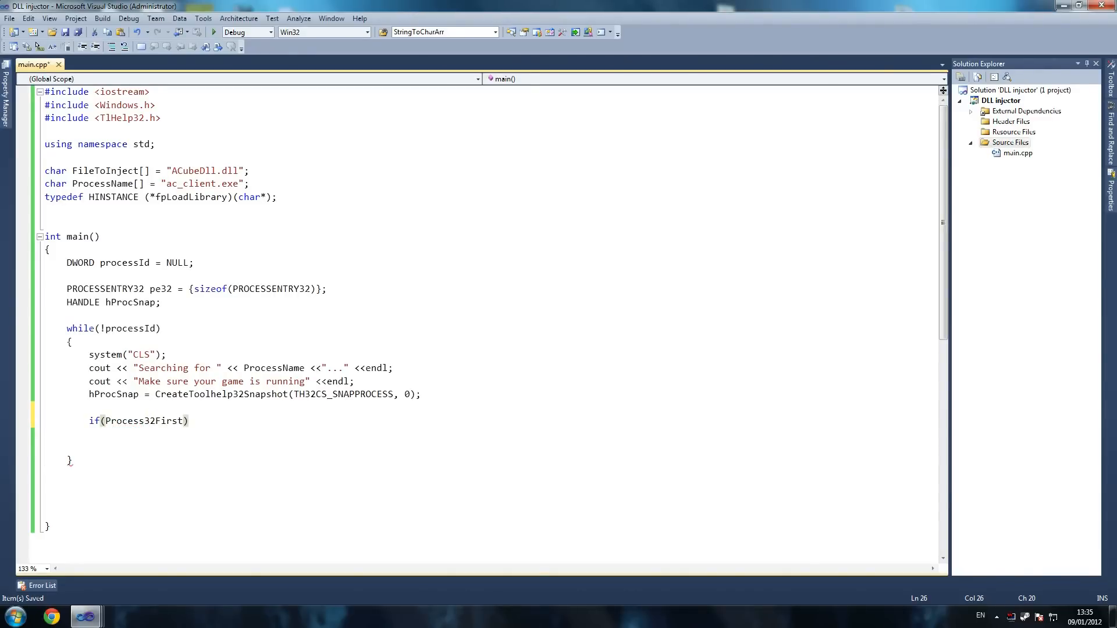
type("(")
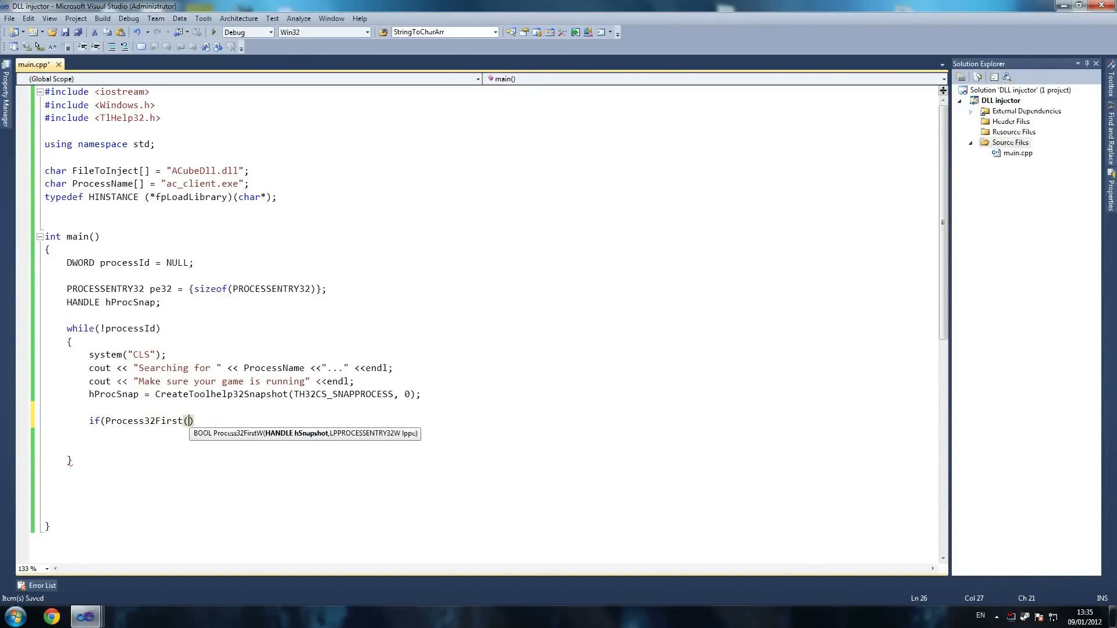
type("hPro")
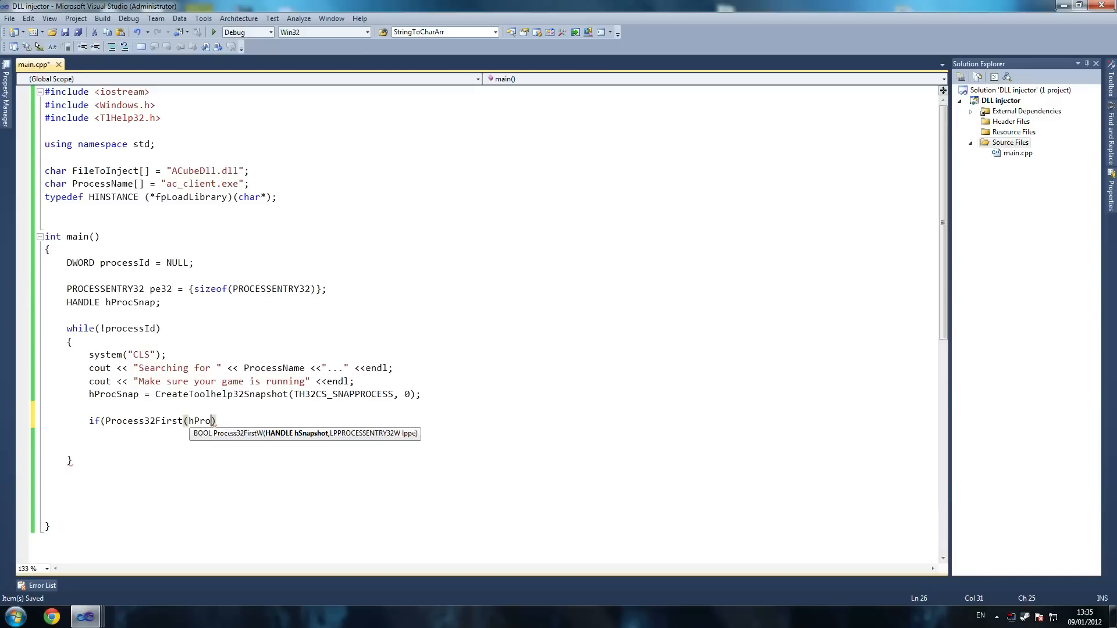
type("cBN")
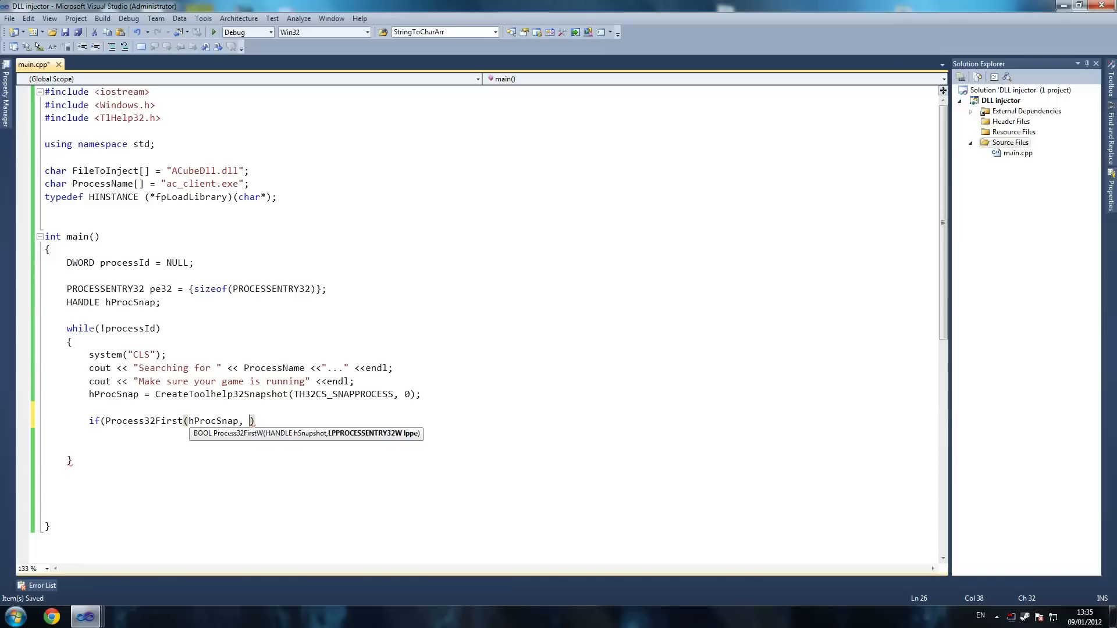
type("&")
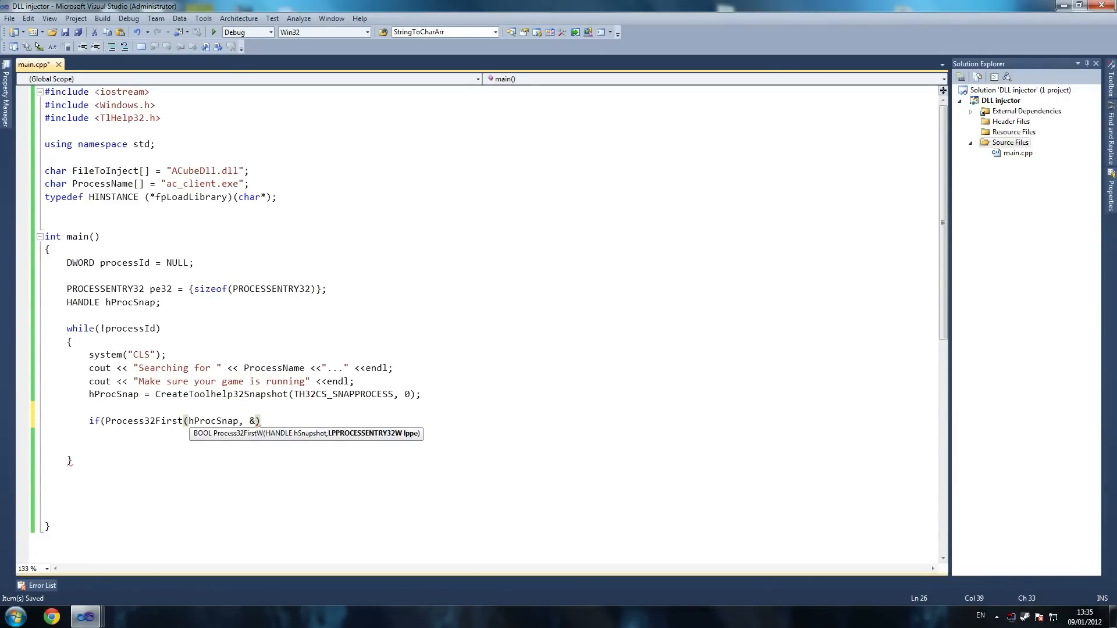
type("pe32)")
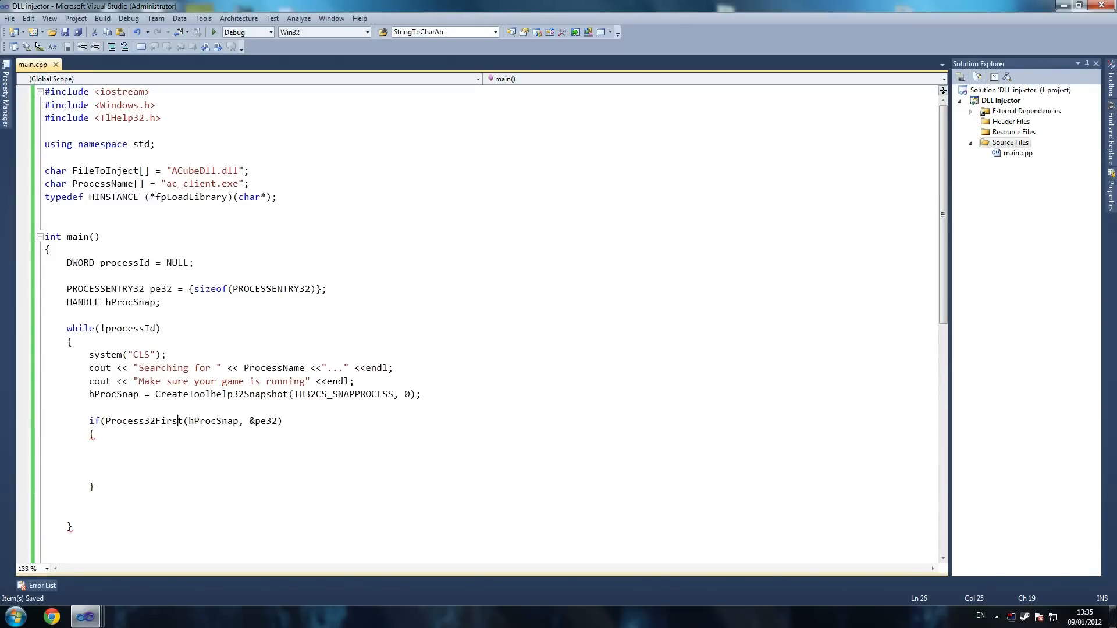
Open a do block inside the Process32First if block and begin its while.
left_click(110, 447)
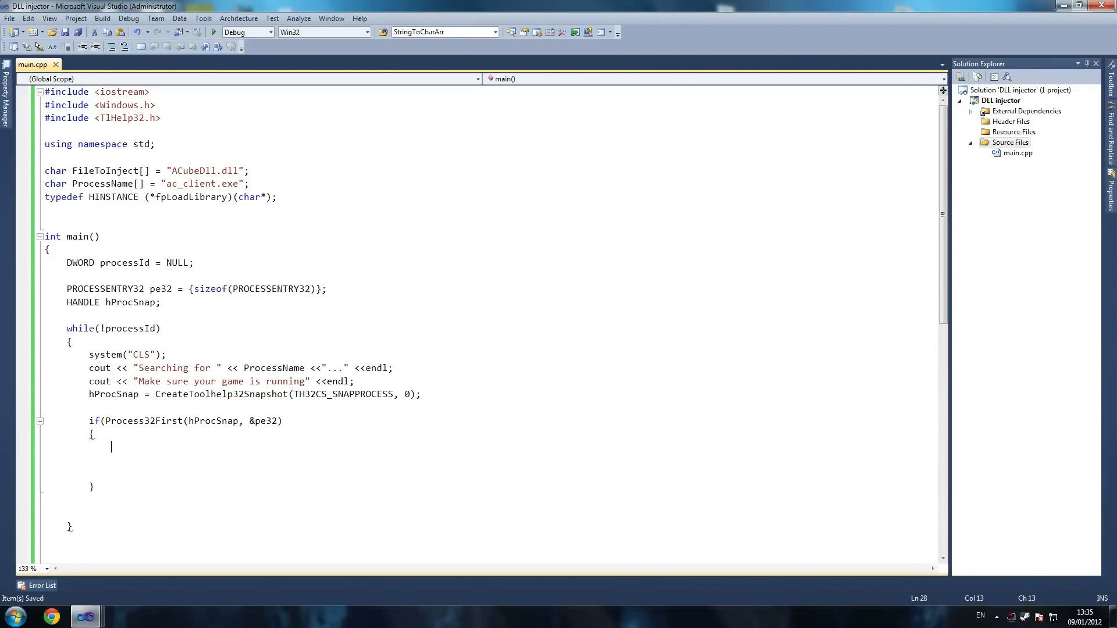
type("do")
type("{")
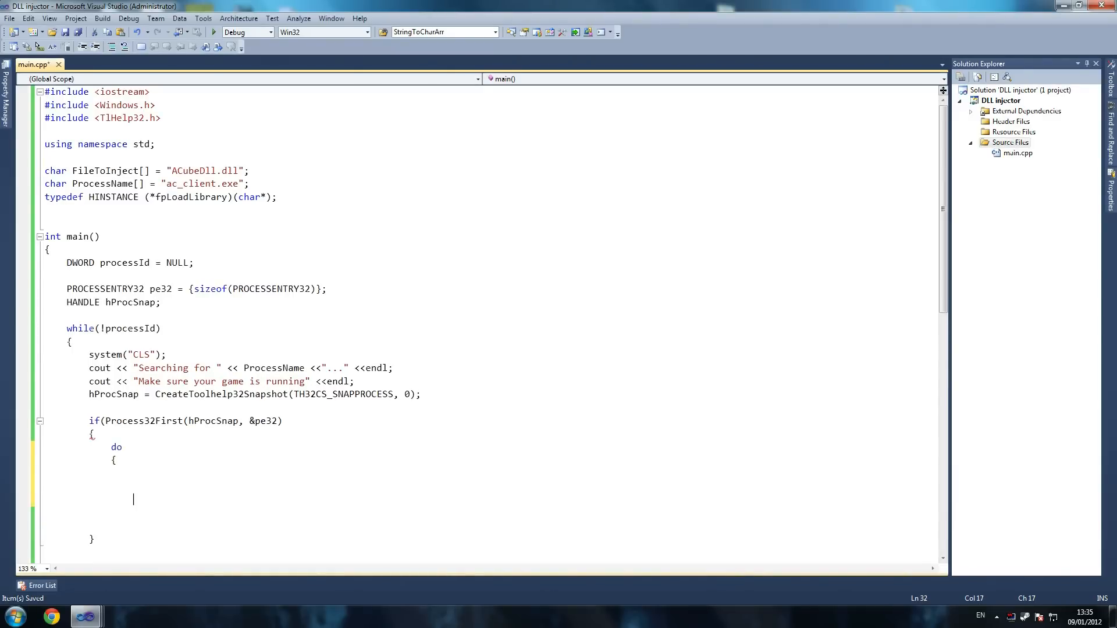
type("}while")
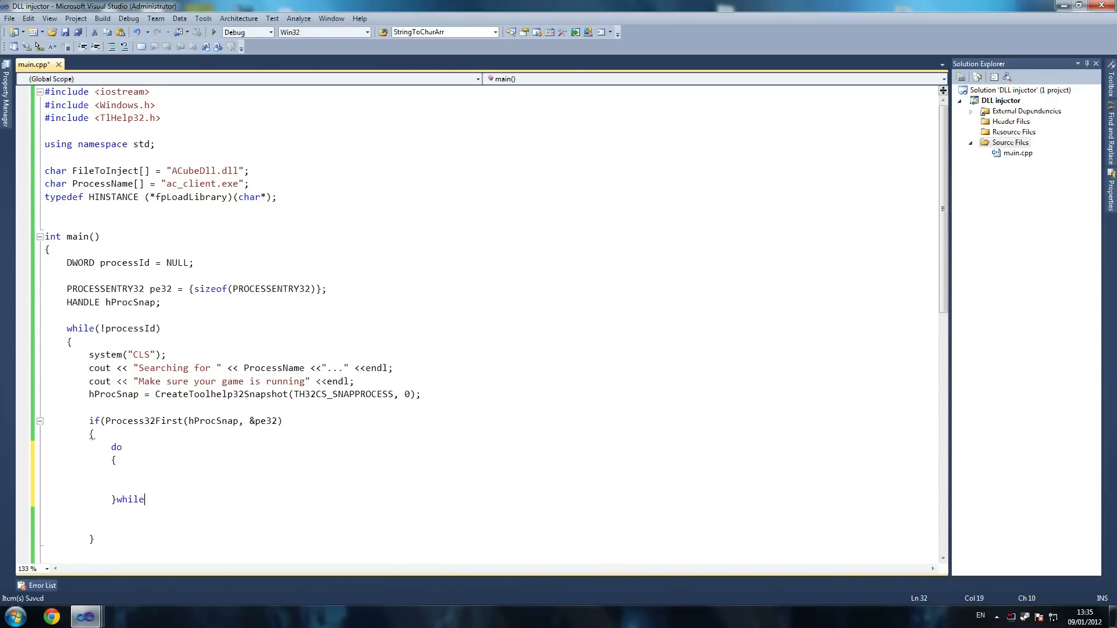
type("(pro")
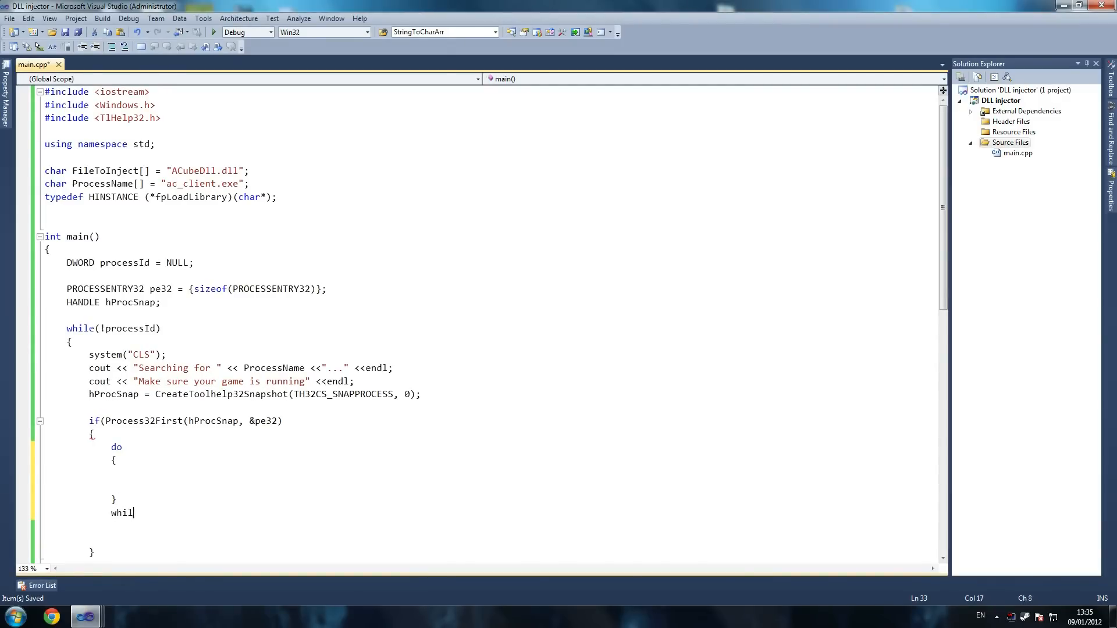
type("e(")
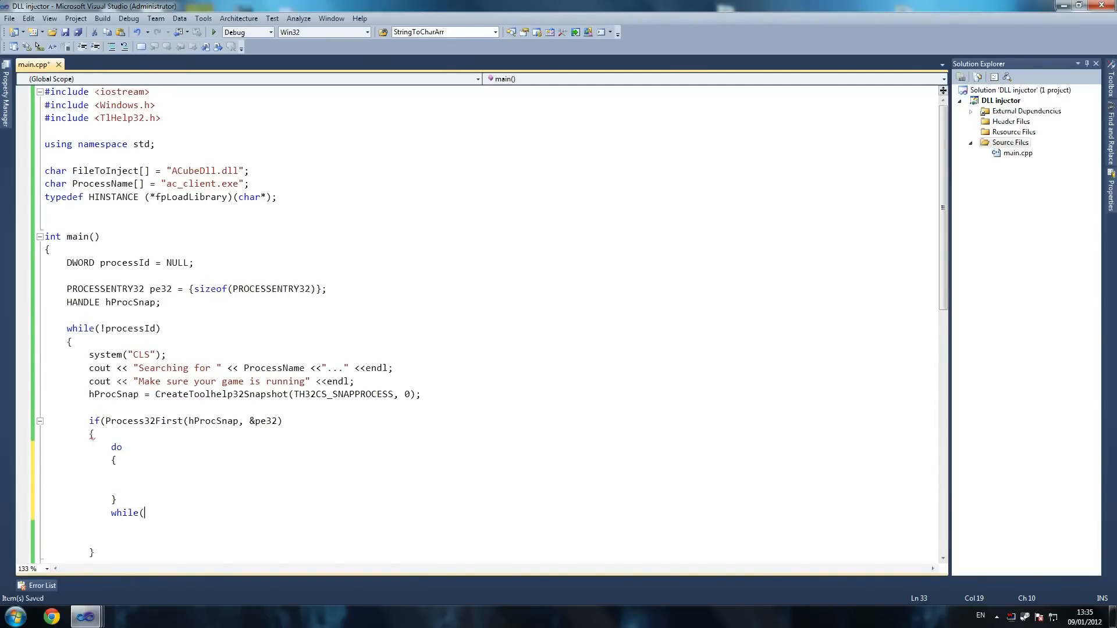
Complete the loop condition as while(Process32Next(hProcSnap, &pe32));.
type("Process")
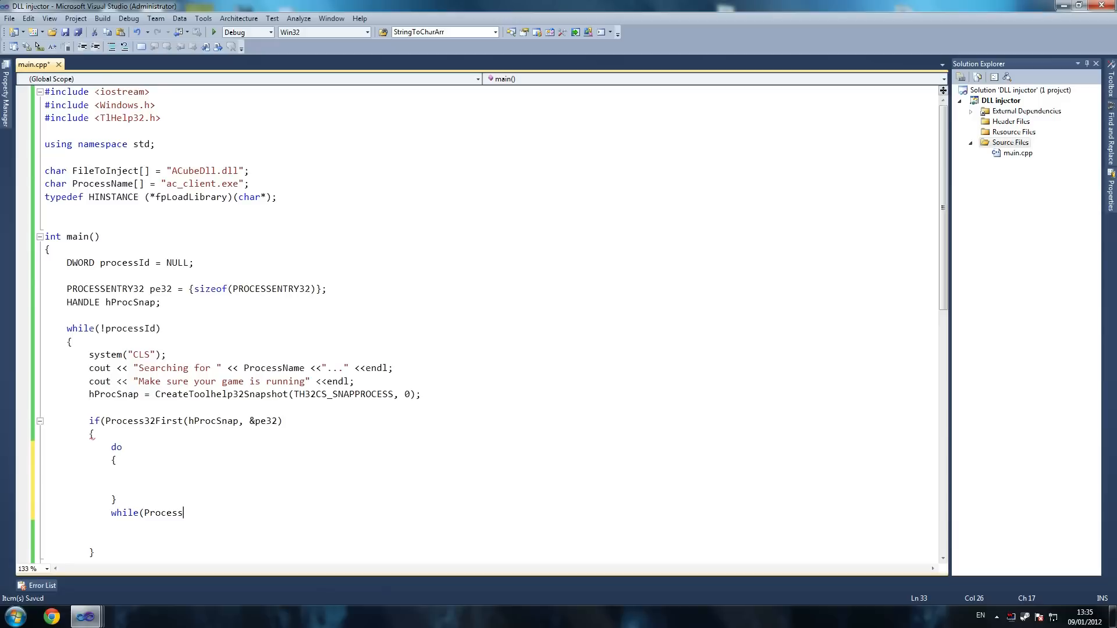
type("32")
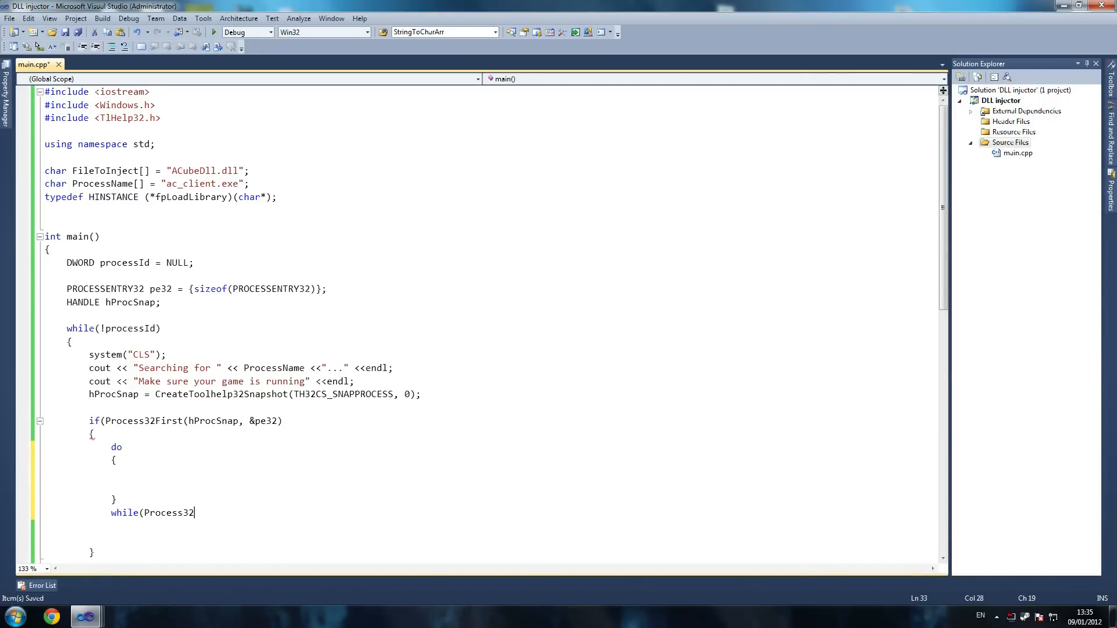
type("Next")
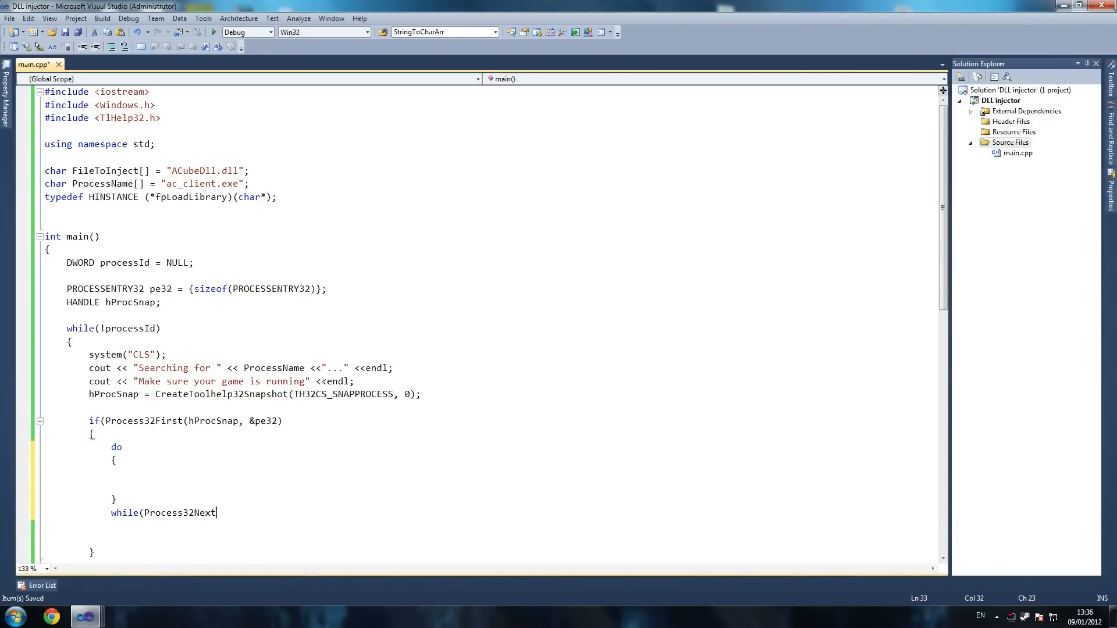
type("(")
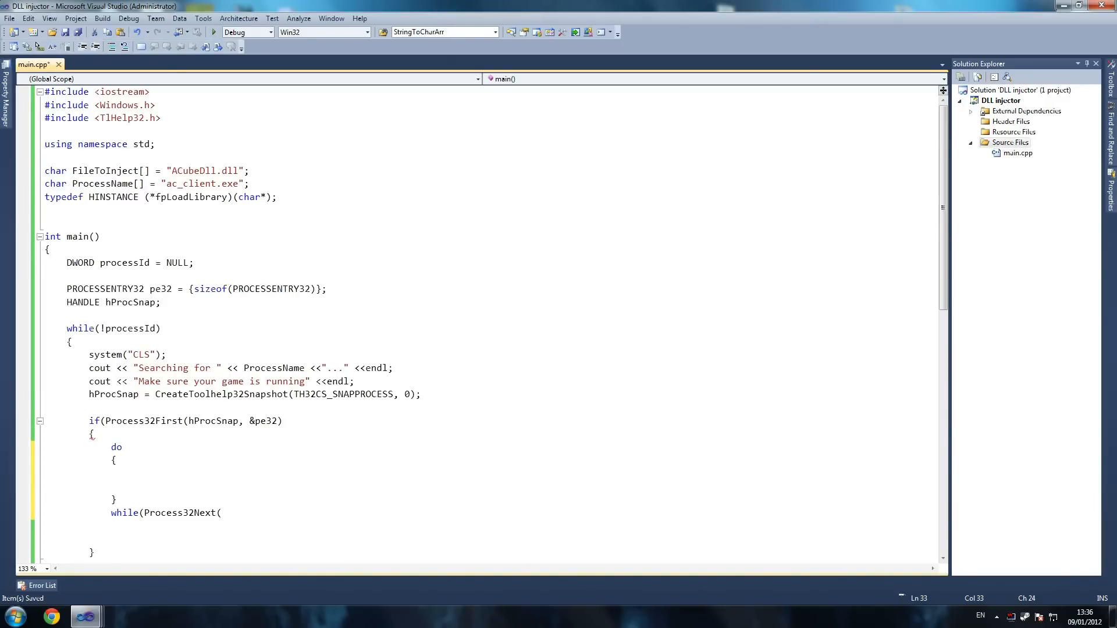
type("h")
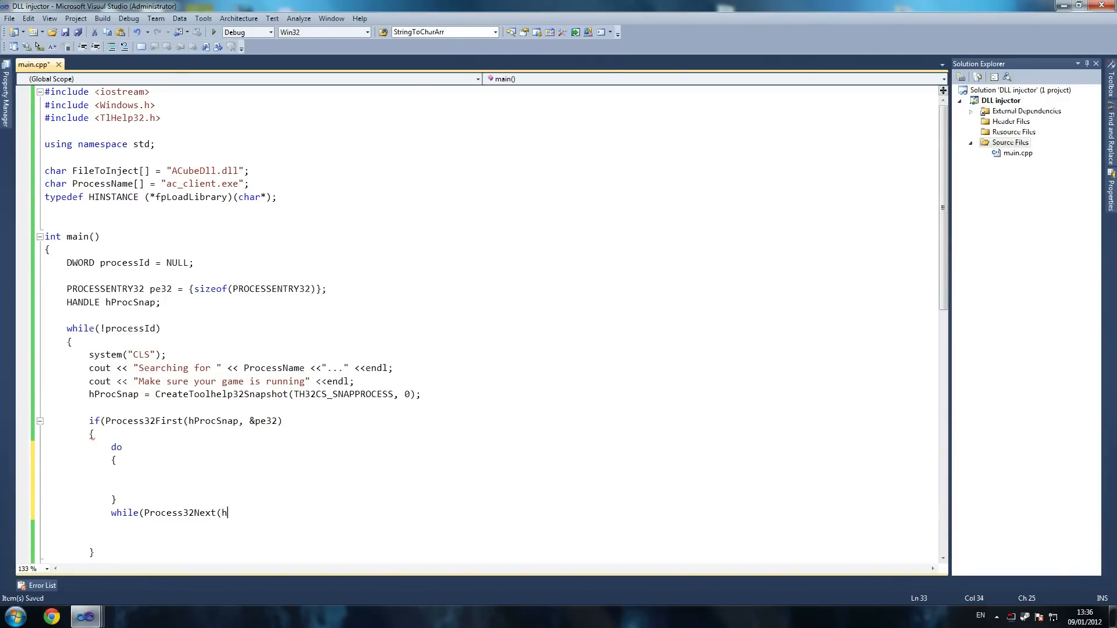
type("Proc")
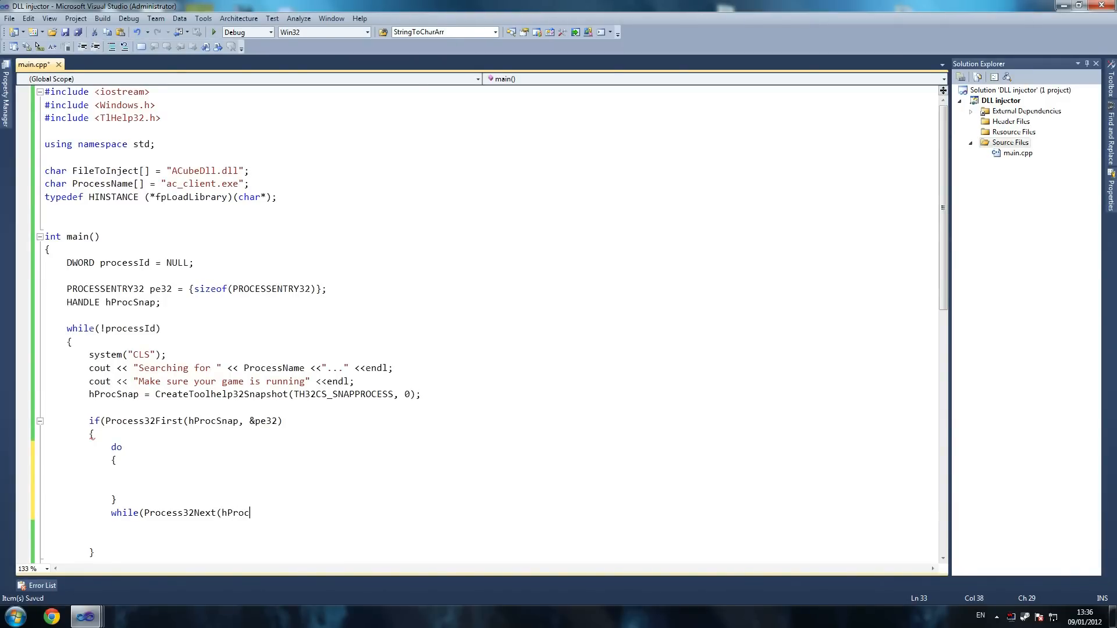
type("Snap,")
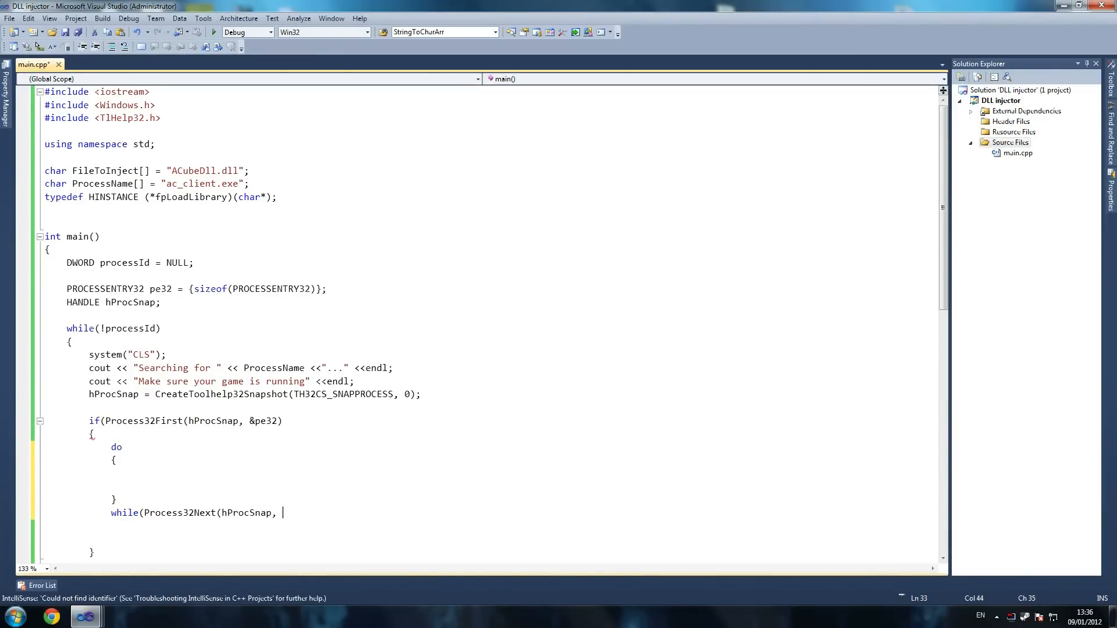
type("&pe32")
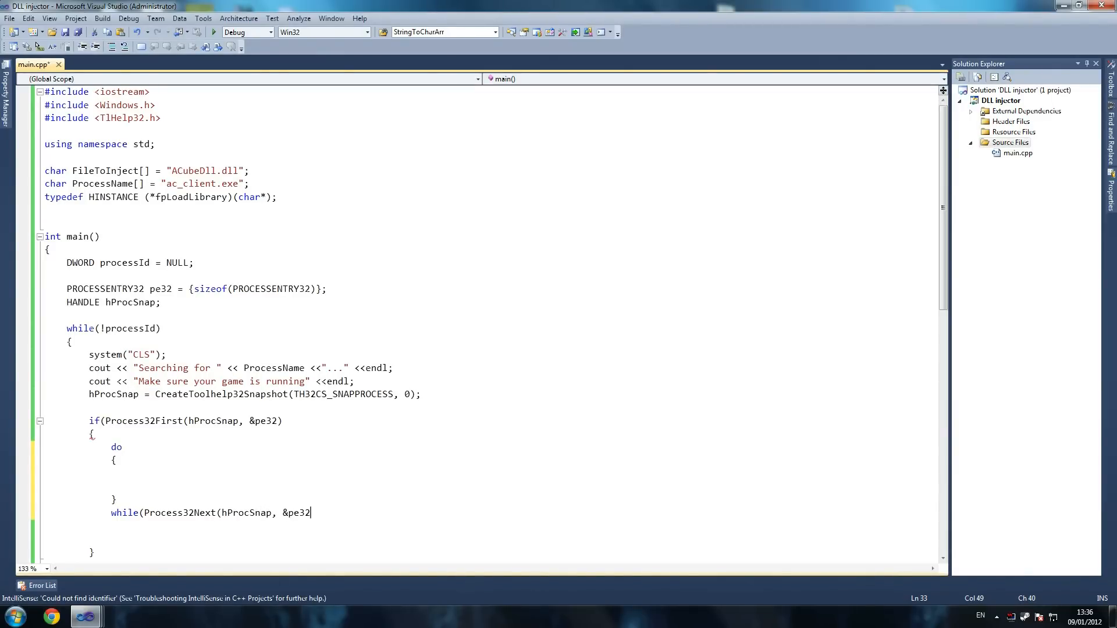
type("));")
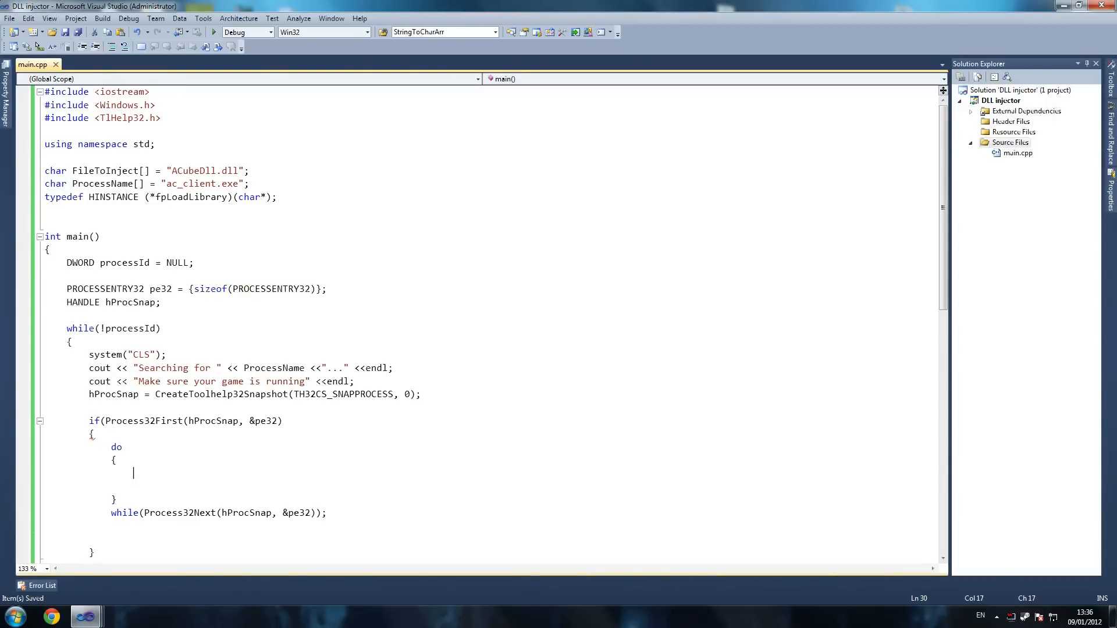
Write if(!strcmp(pe32.szExeFile, ProcessName)) in the do body and start its block.
type("if")
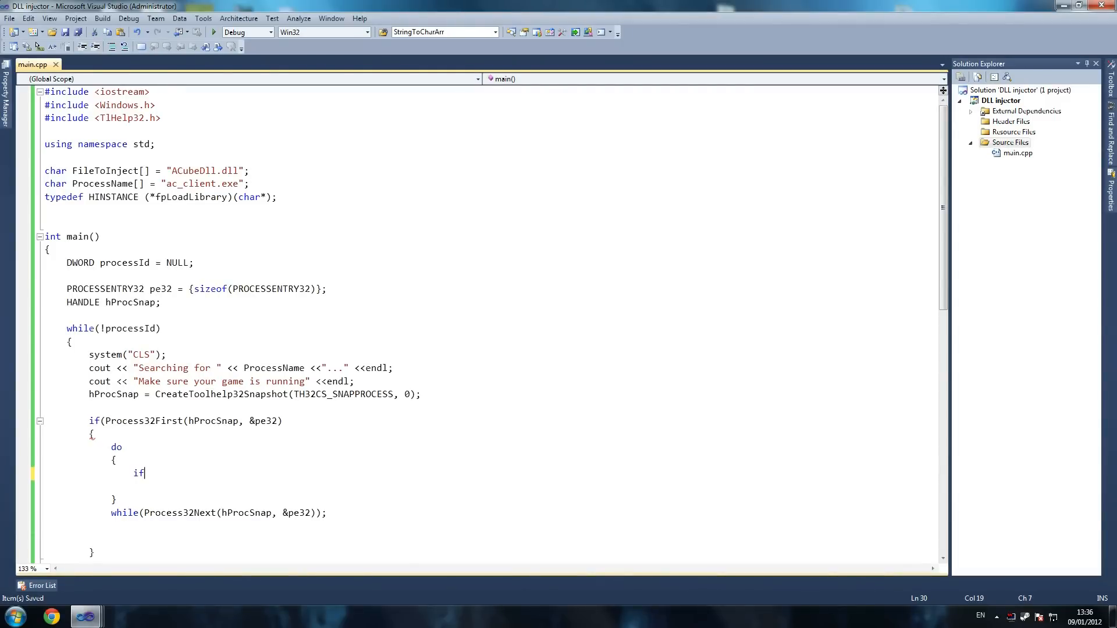
type("(!)")
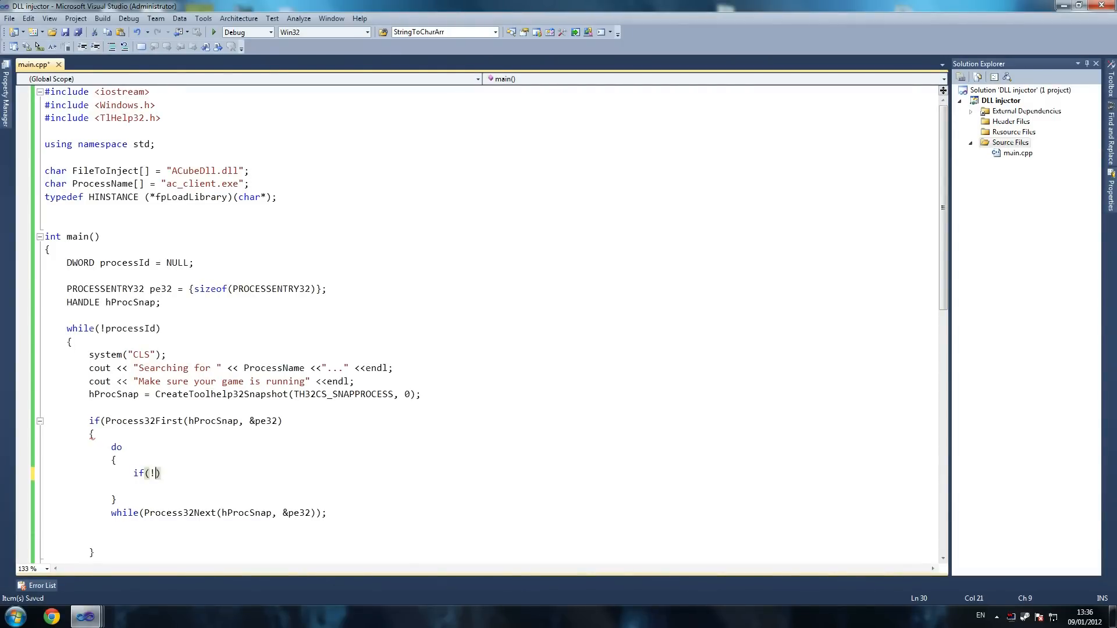
type("str")
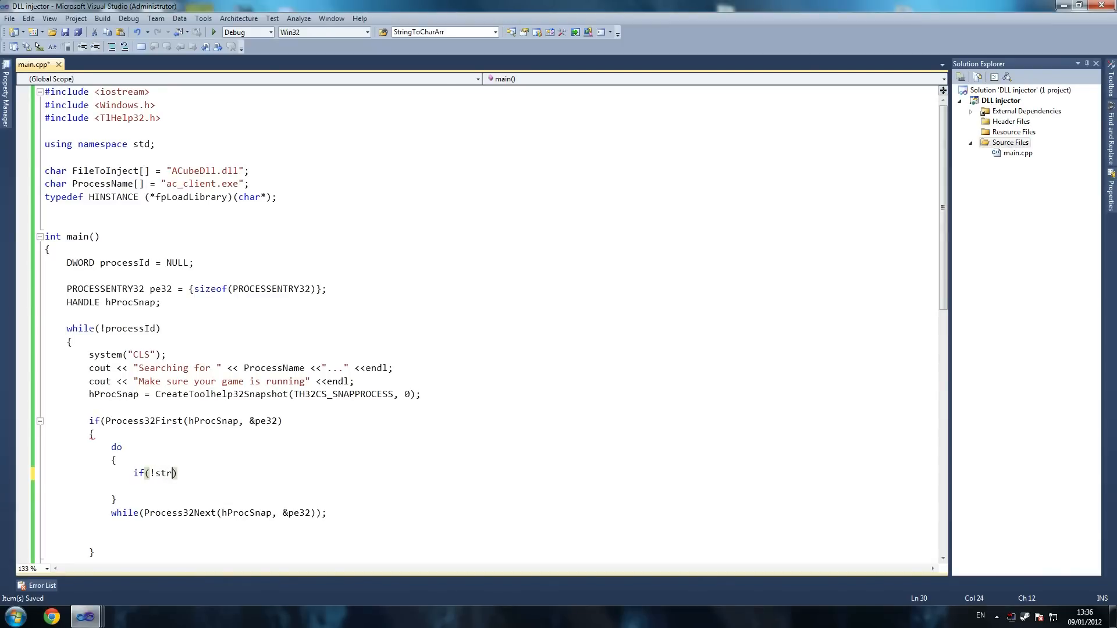
type("cmp(")
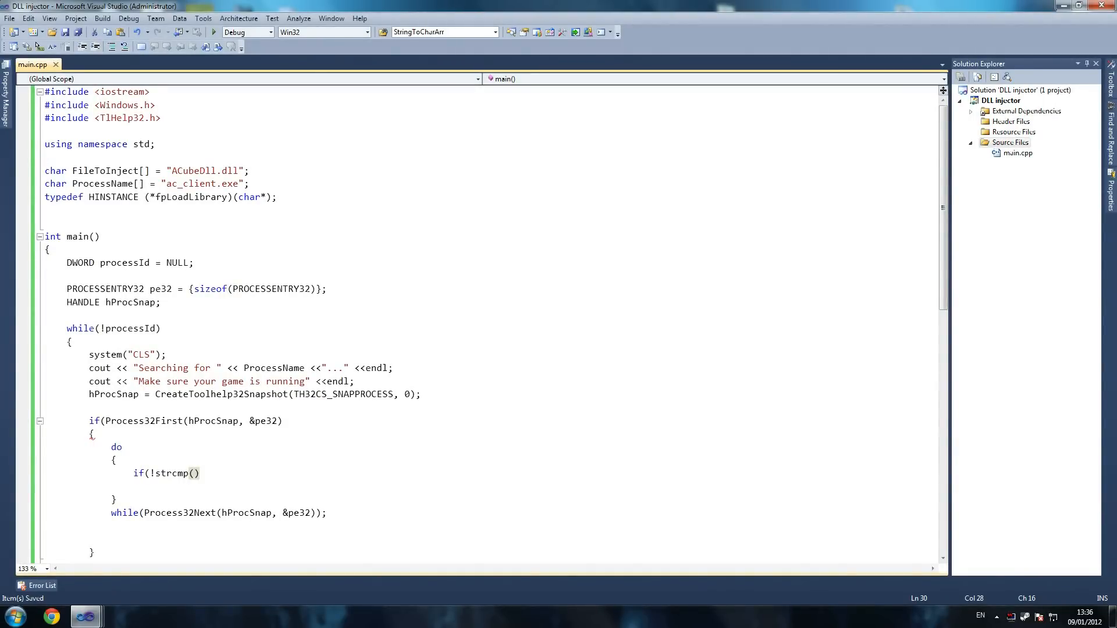
type("pe32")
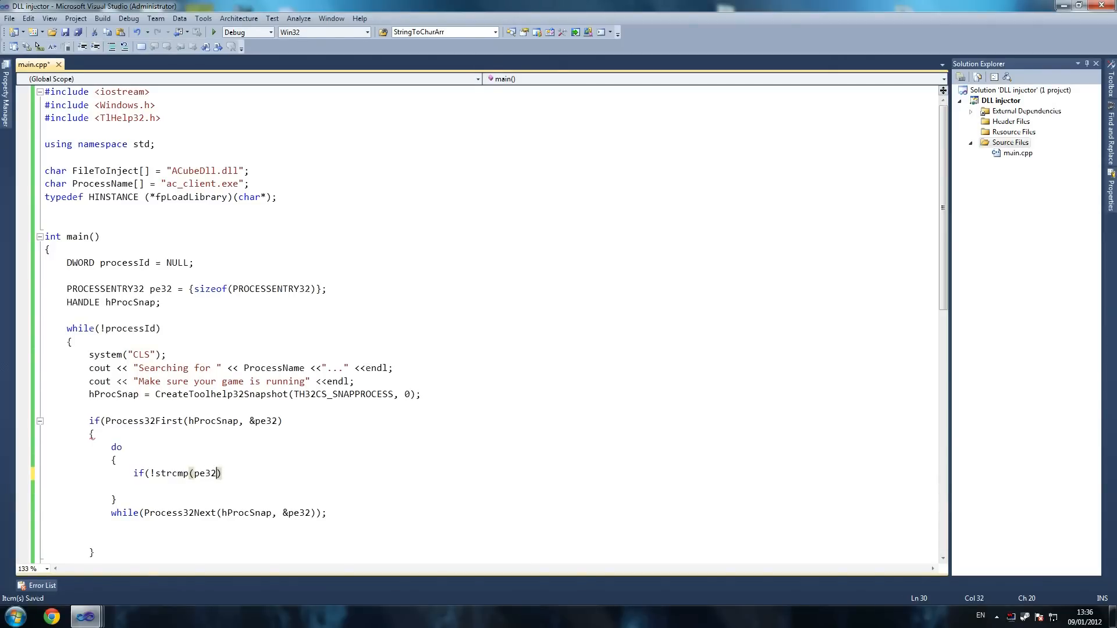
type(".")
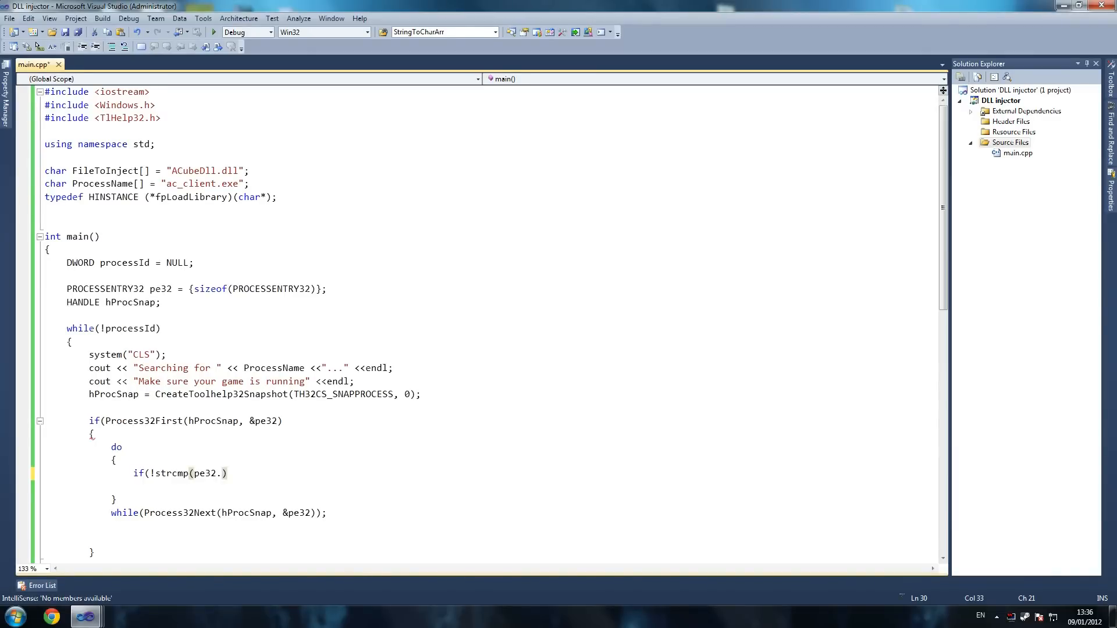
type("szEx")
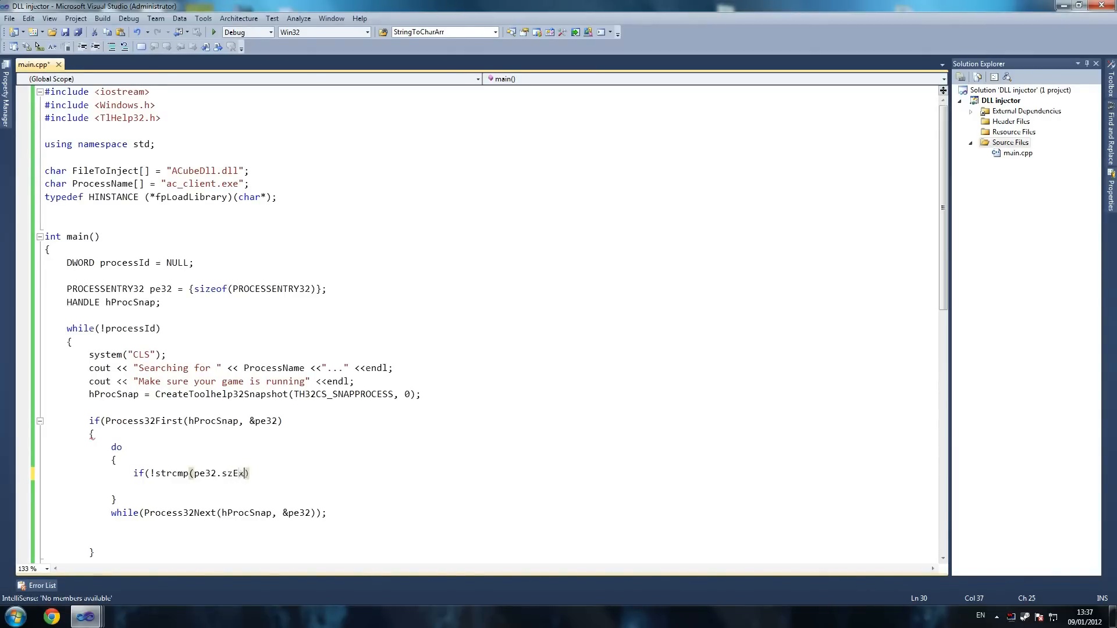
type("eFile,")
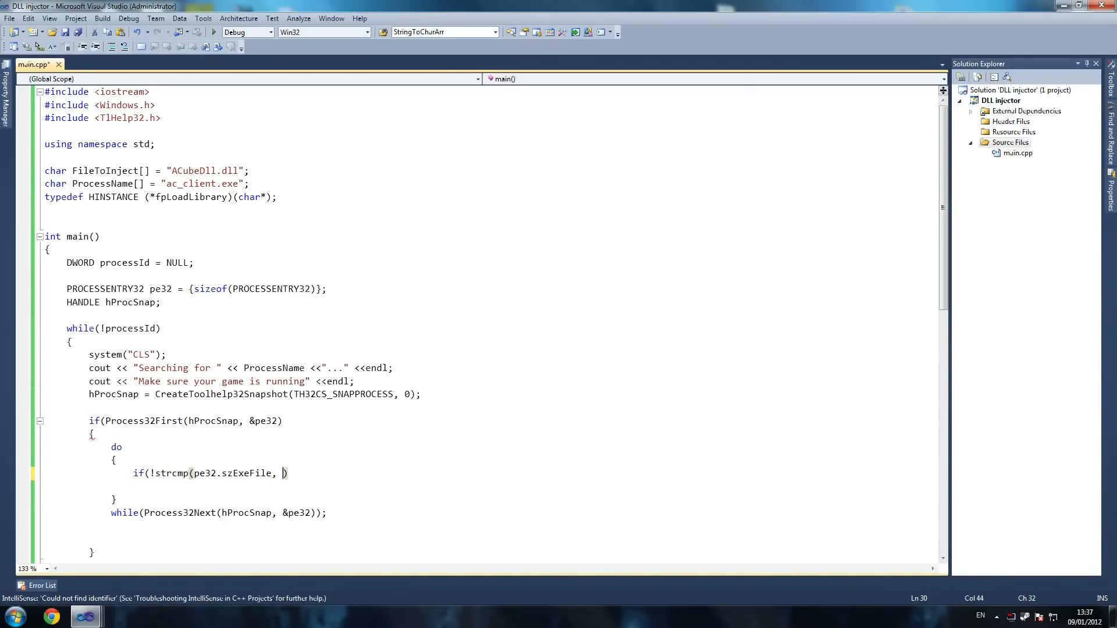
type("Process")
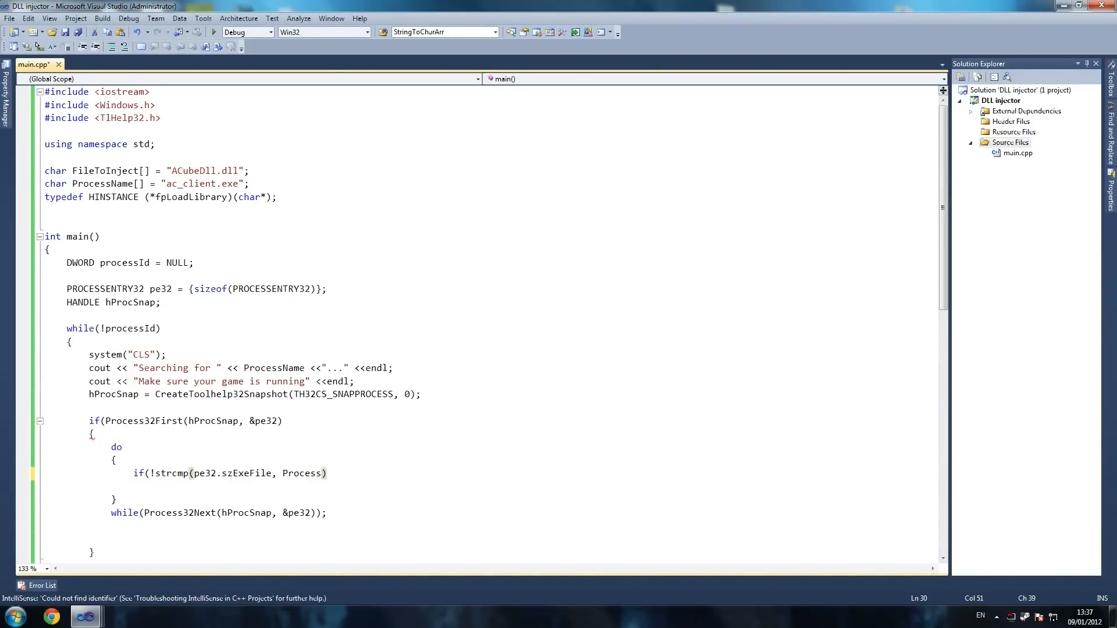
type("ame")
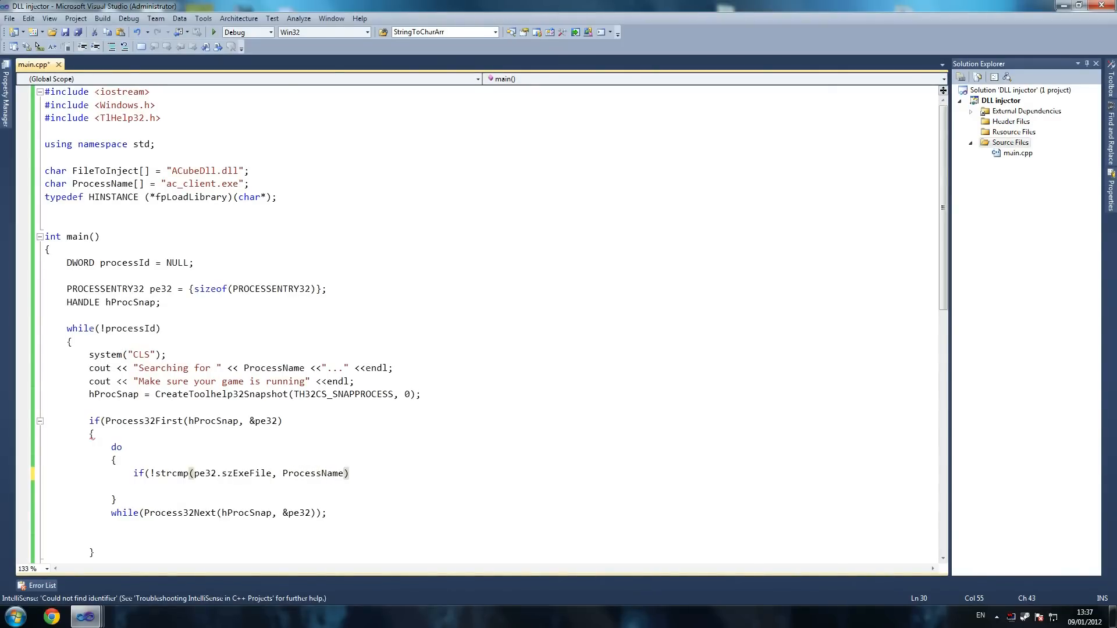
key("enter")
type("{")
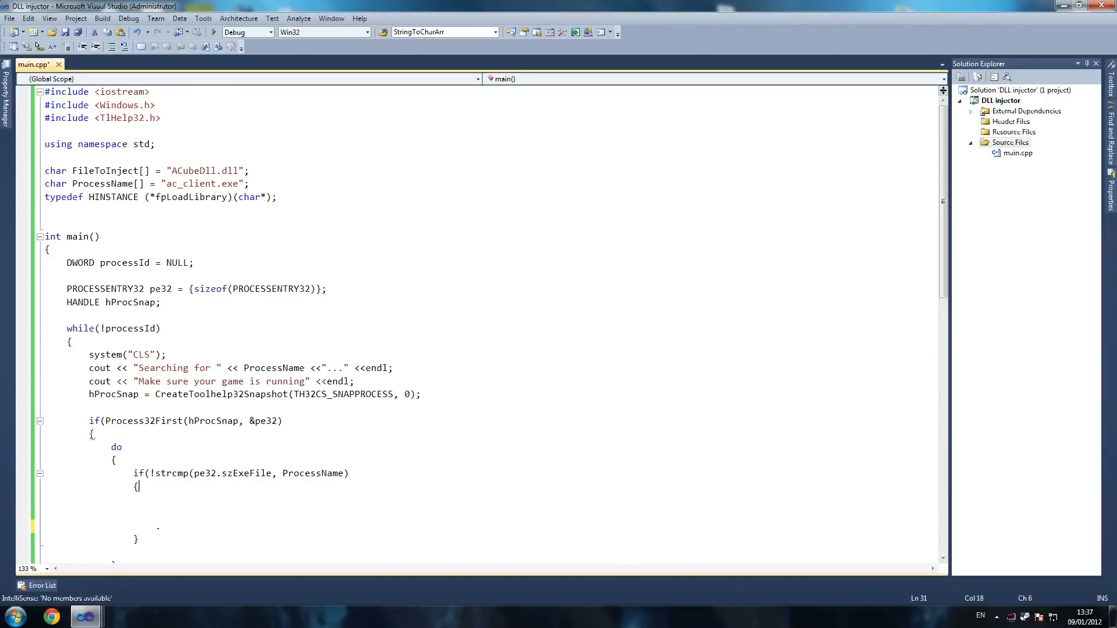
Assign processId = pe32.th32ProcessID inside the name-match block.
double_click(312, 473)
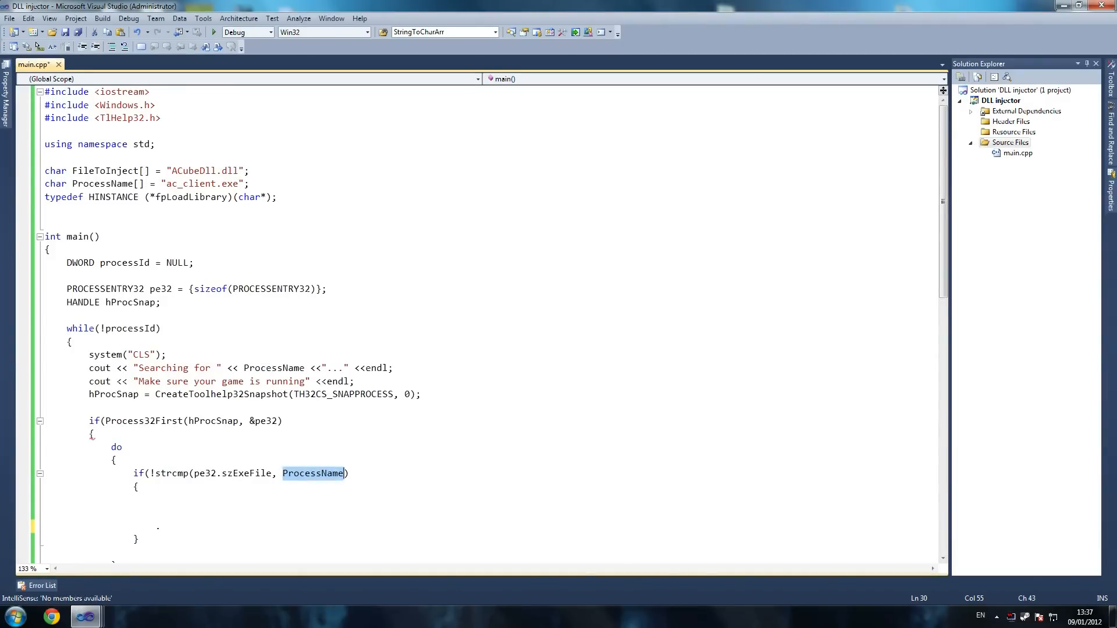
left_click(139, 487)
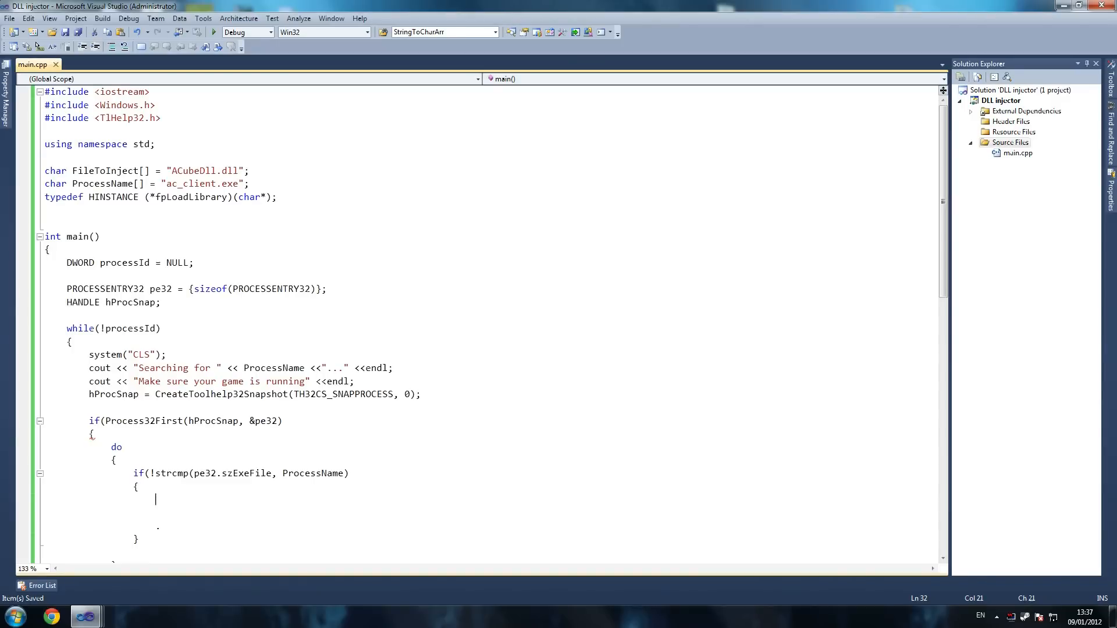
type("processId")
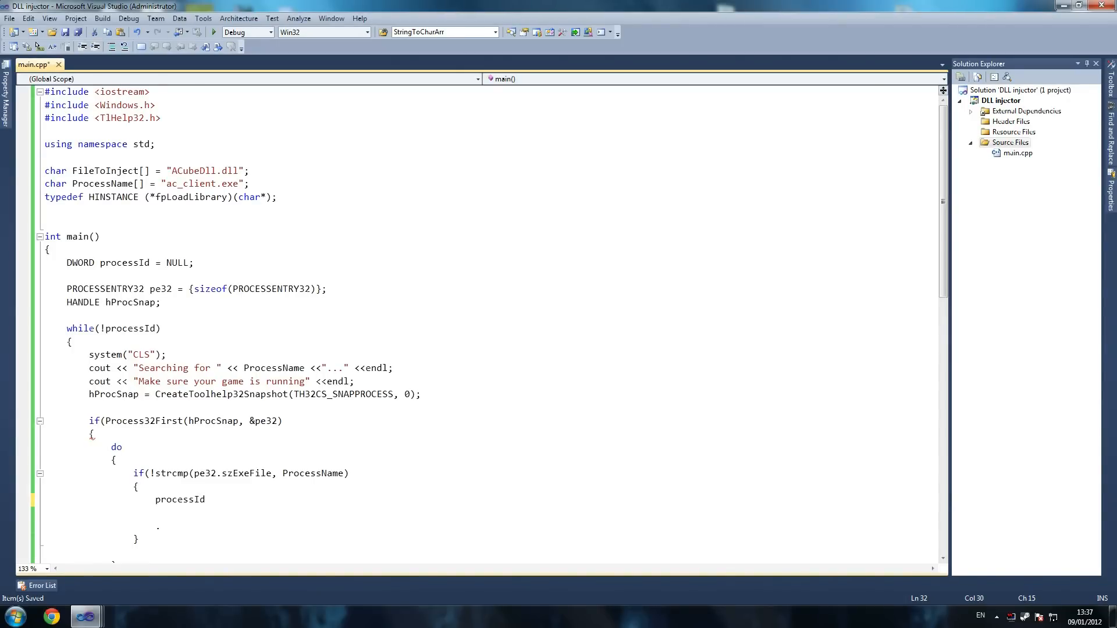
type("= pe34")
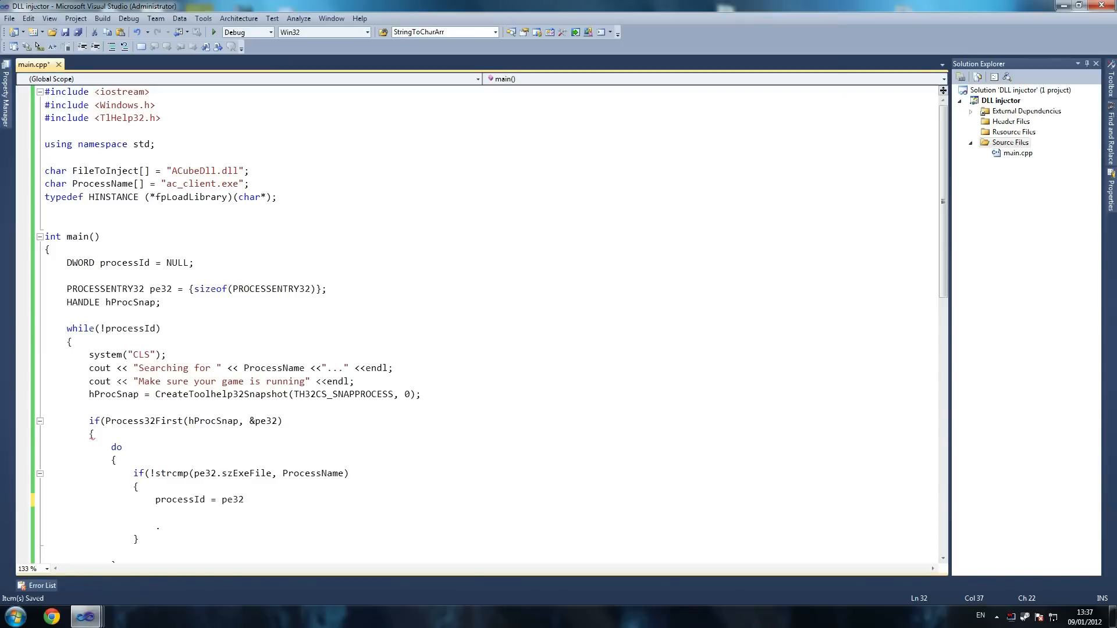
type(".")
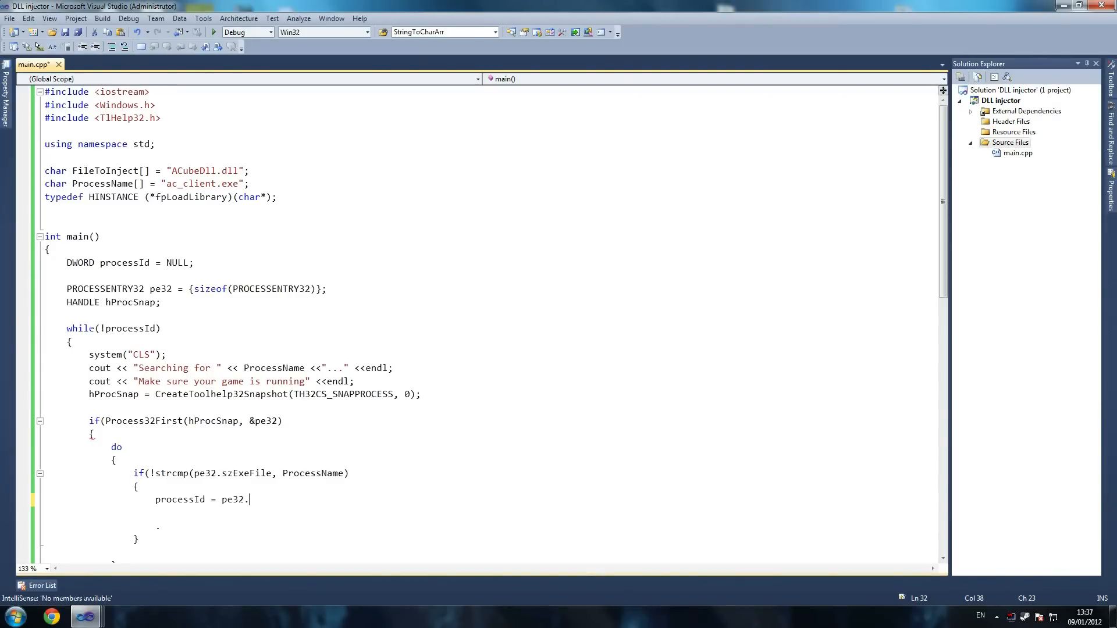
type("th32")
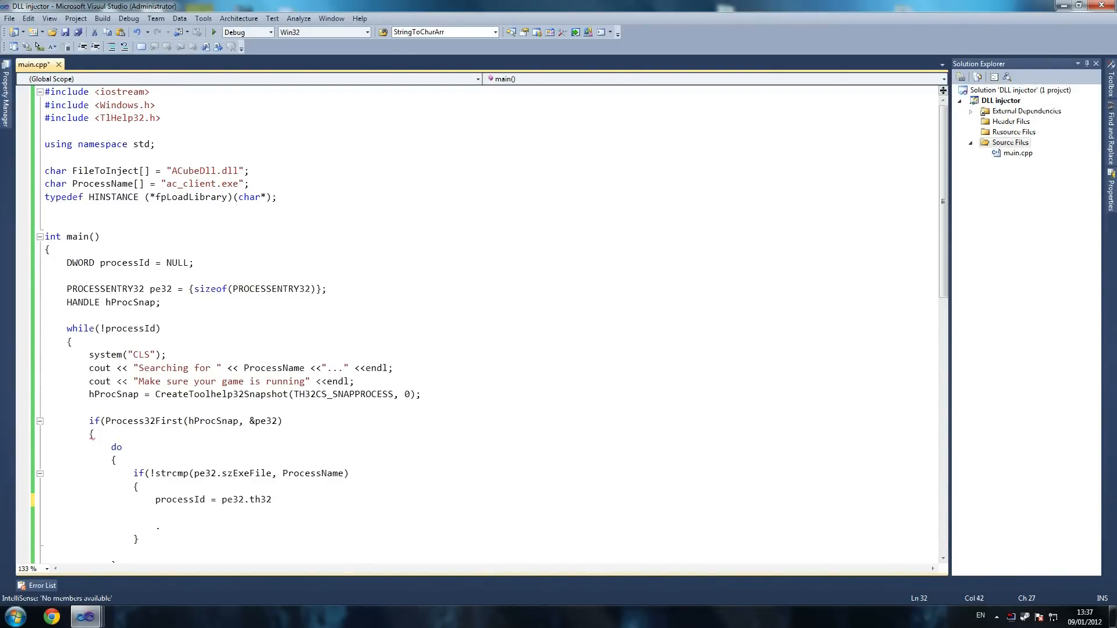
type("Proce")
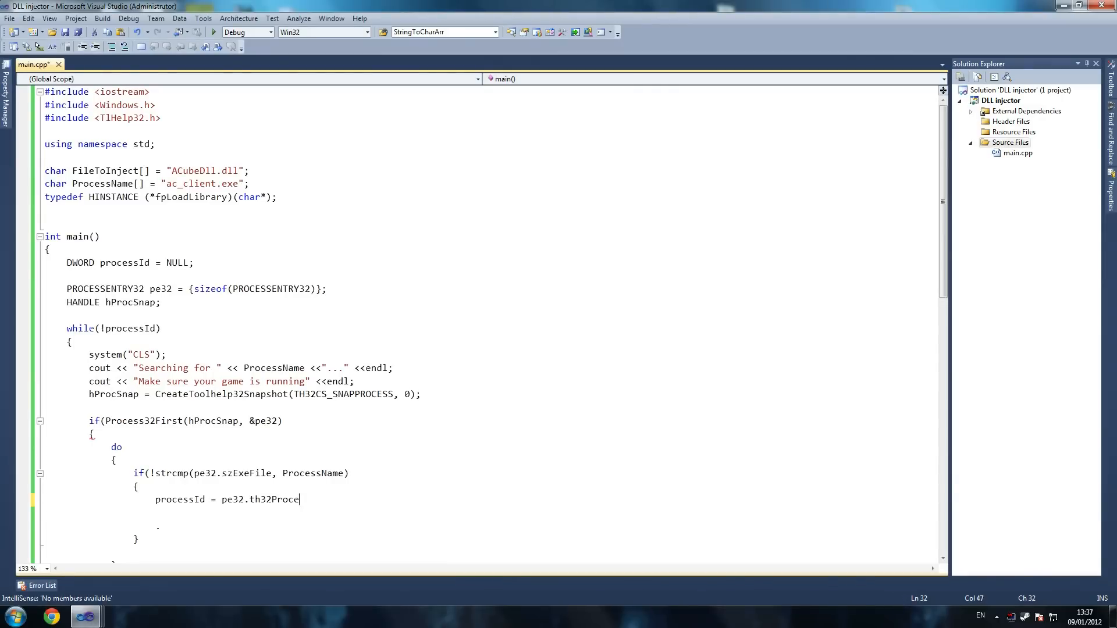
type("ssI")
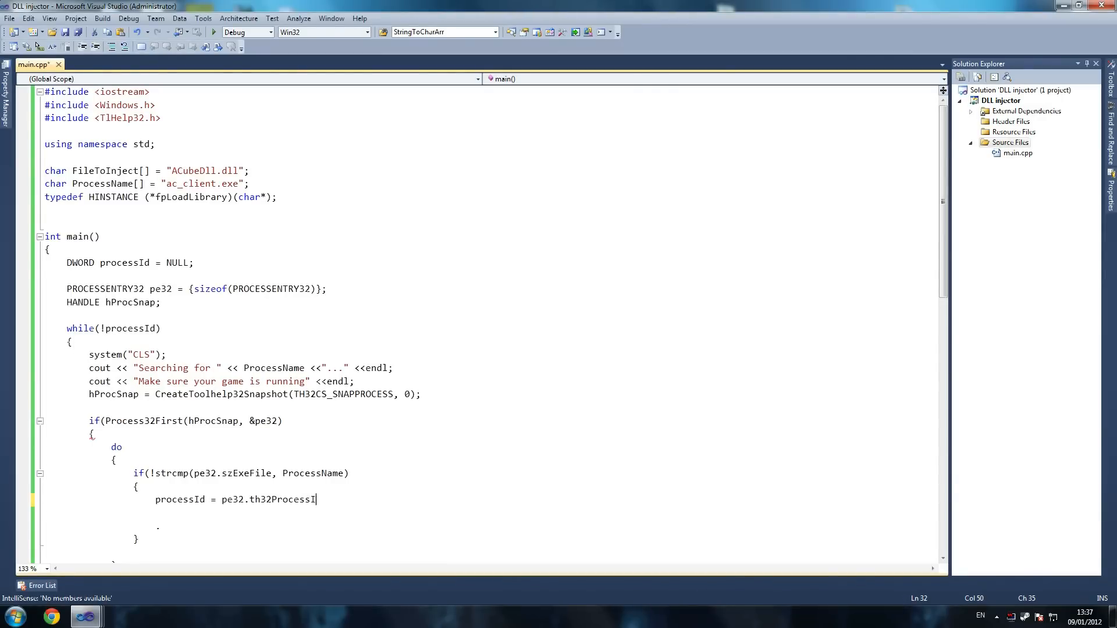
type("D")
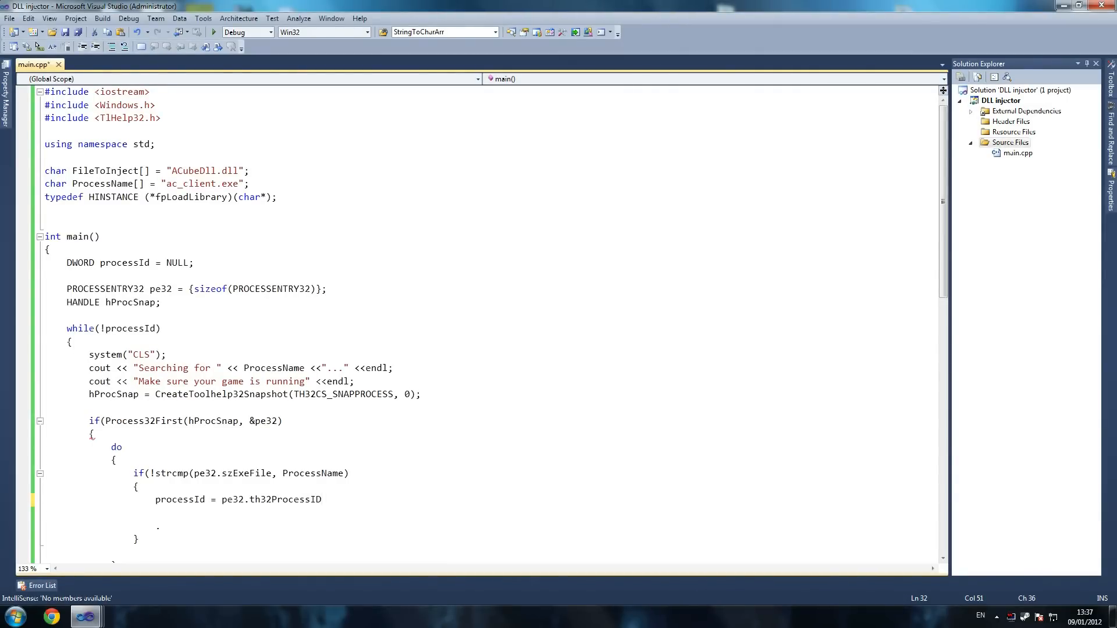
Settle the member name, end the assignment with a semicolon and add break;.
left_click(272, 499)
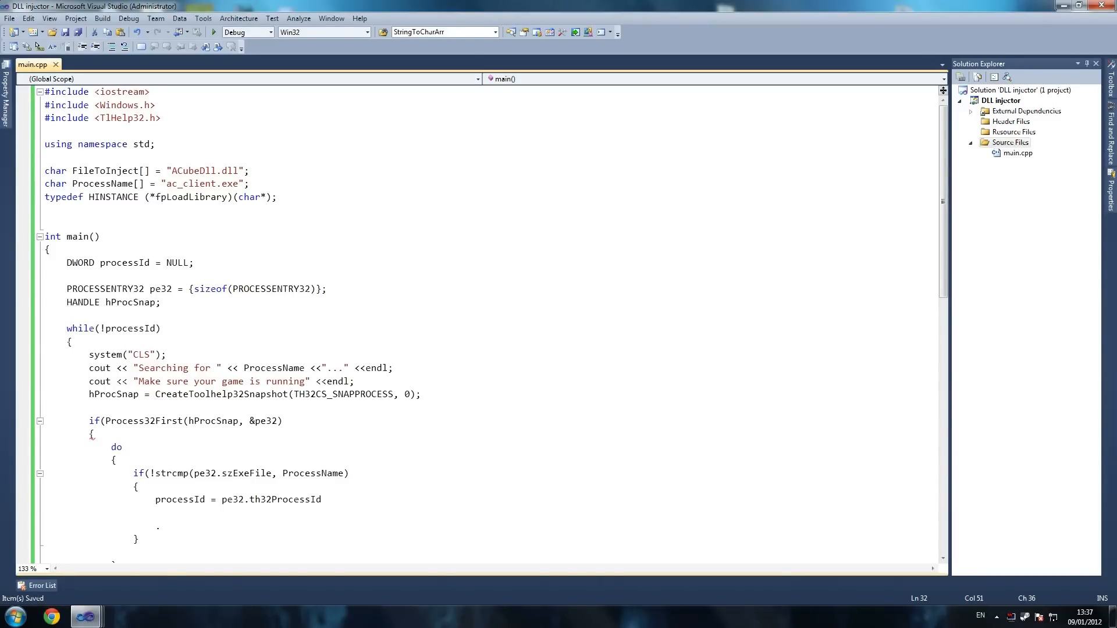
left_click(322, 500)
type("D")
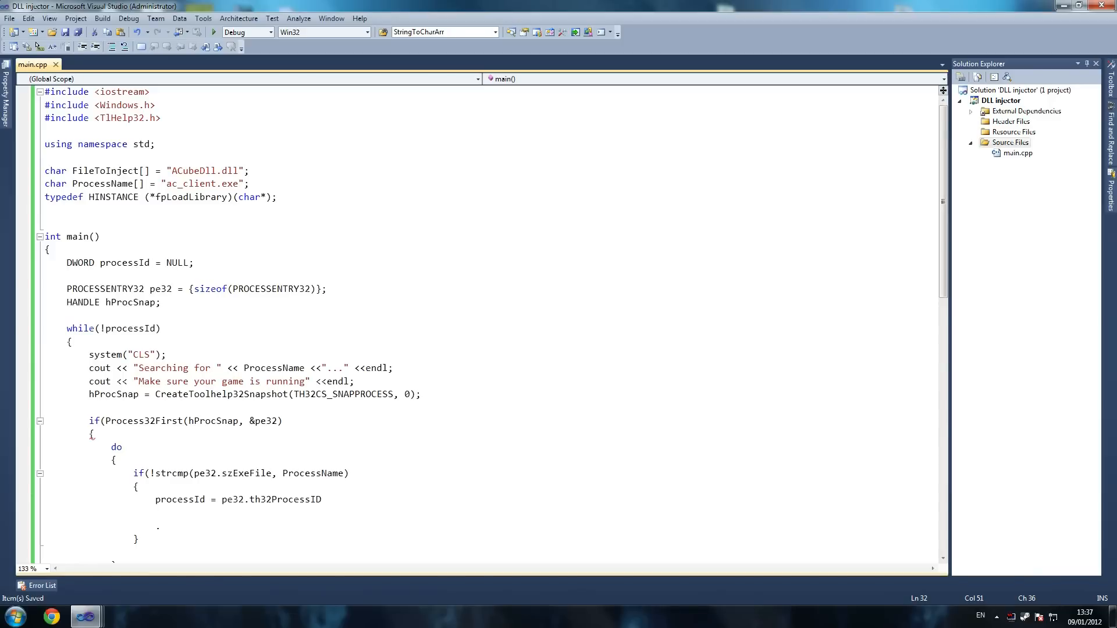
type(";")
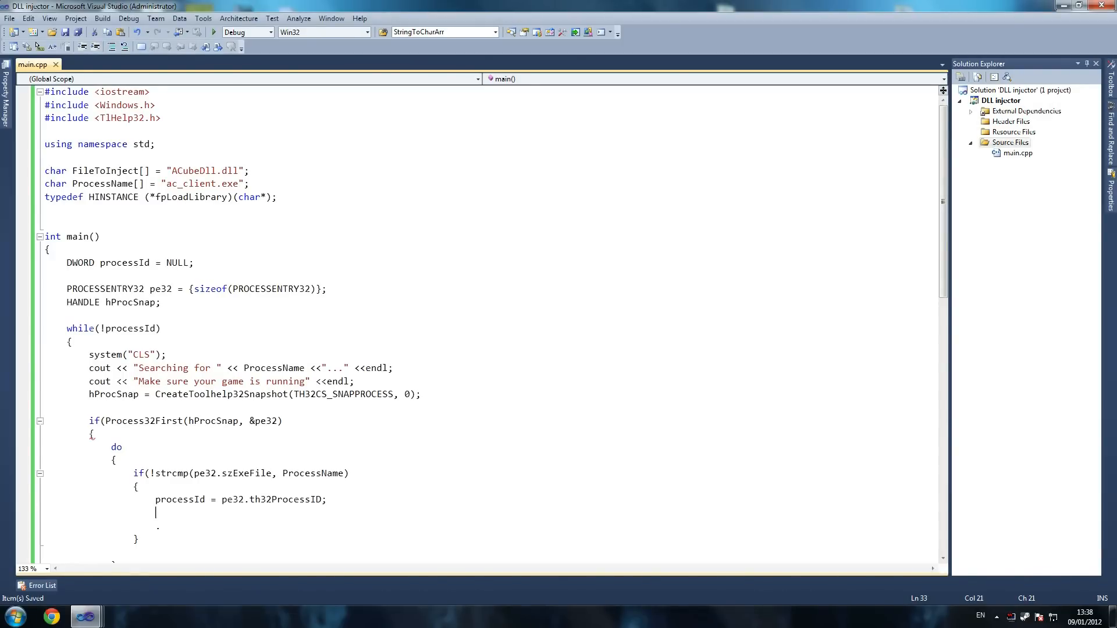
type("break;")
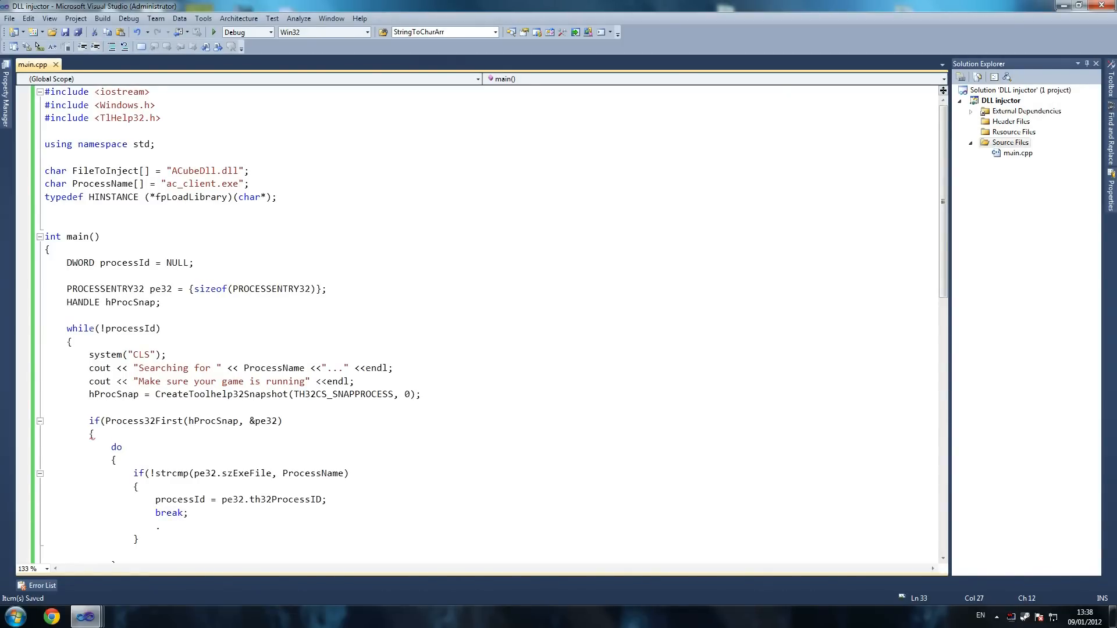
scroll("down", 3)
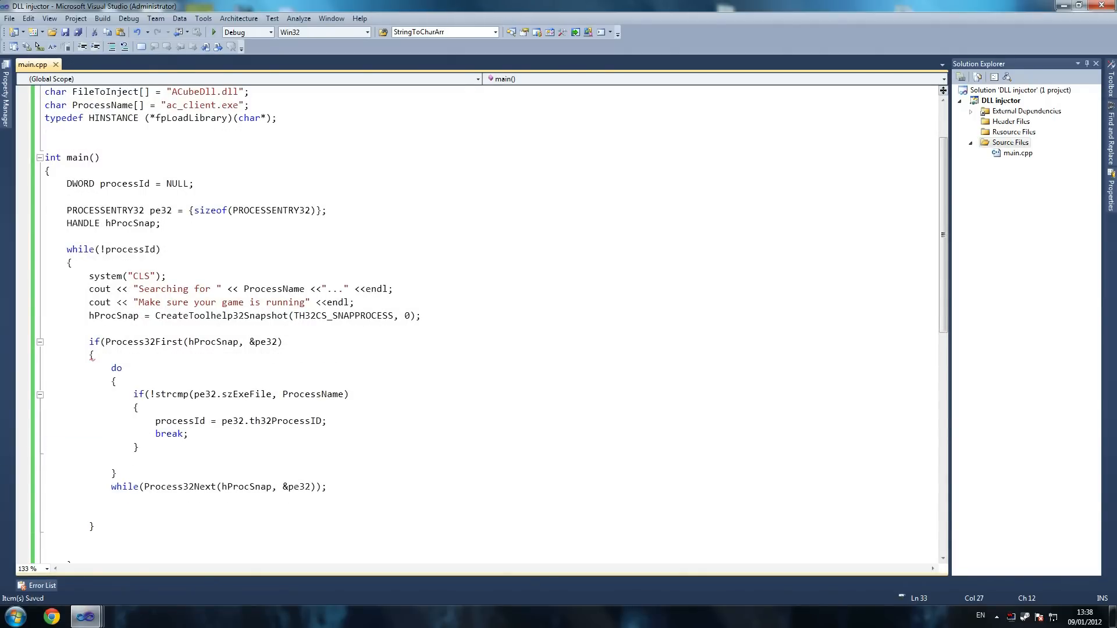
Close the do block with a brace and add the missing ) to the Process32First condition.
left_click(189, 433)
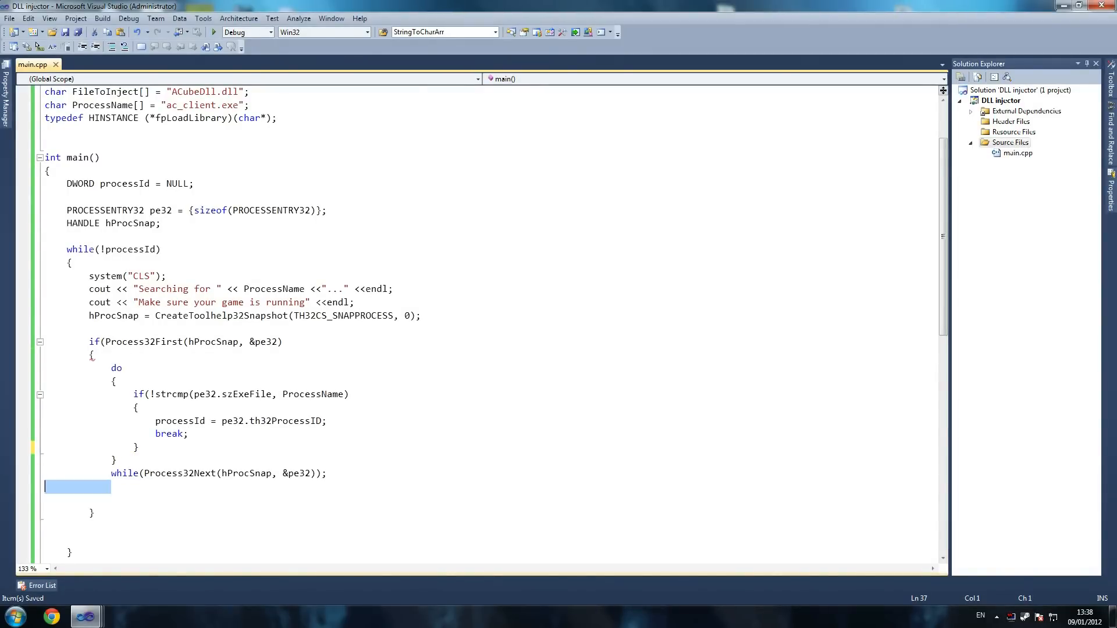
type("}")
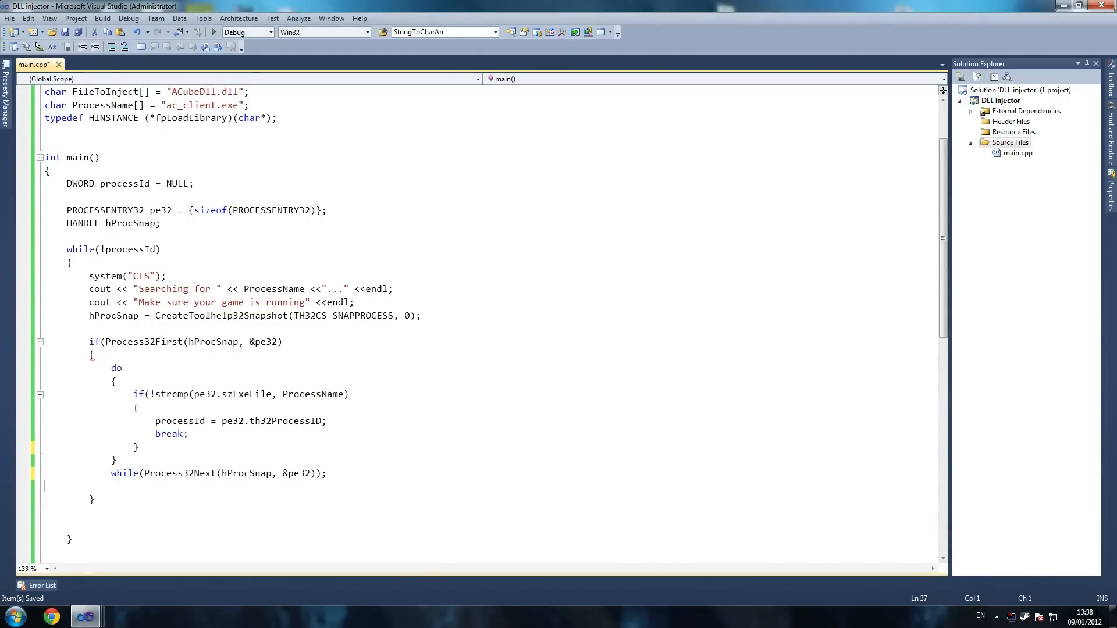
left_click(283, 341)
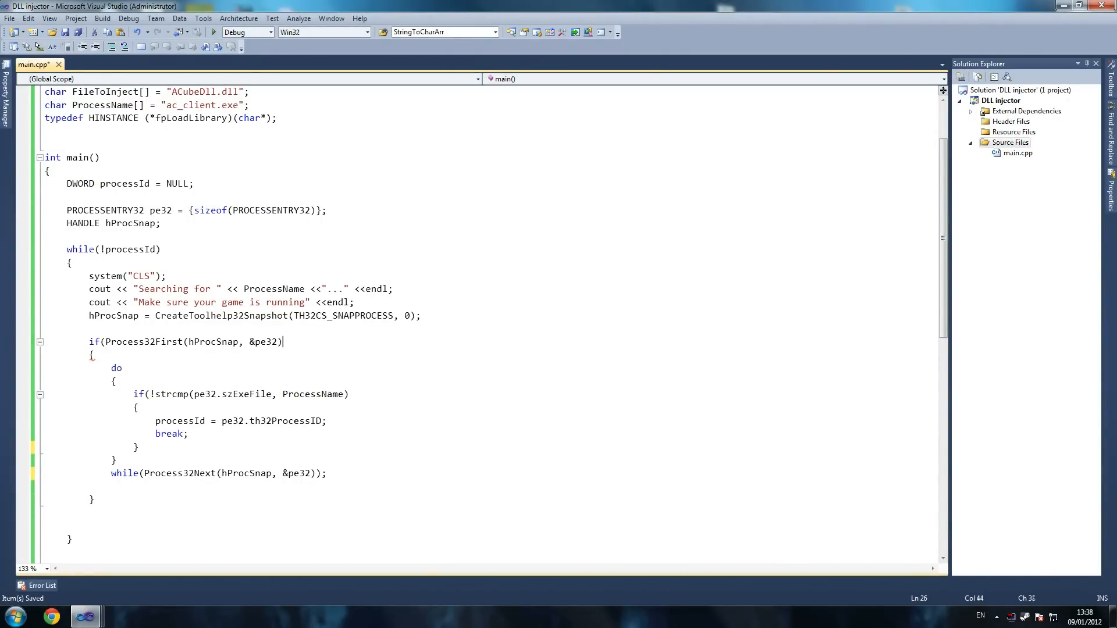
type(")")
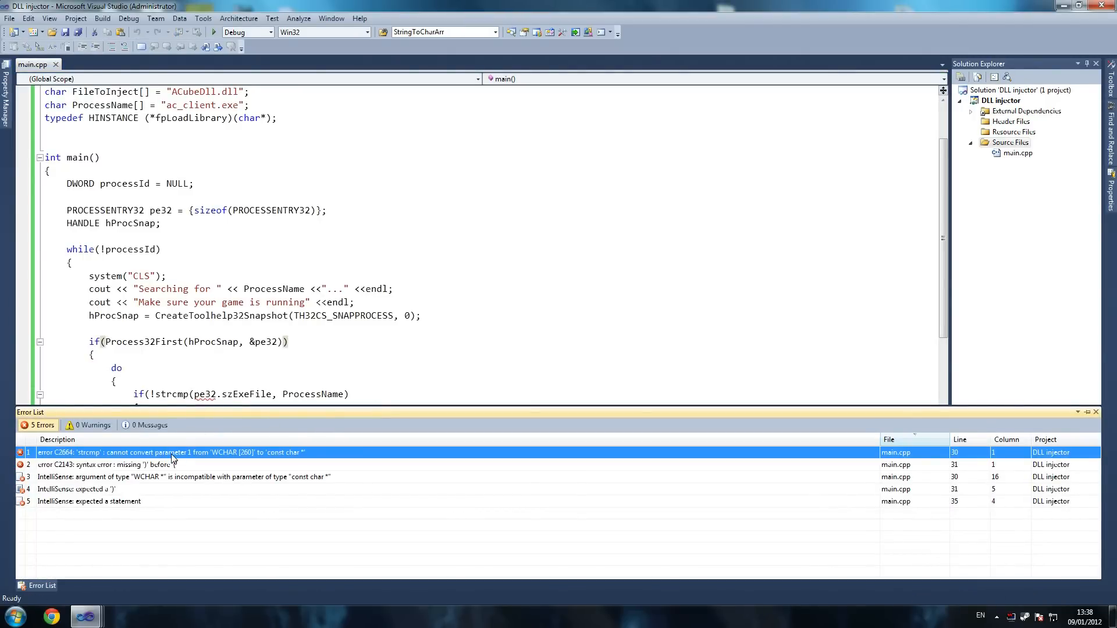
mouse_move(207, 394)
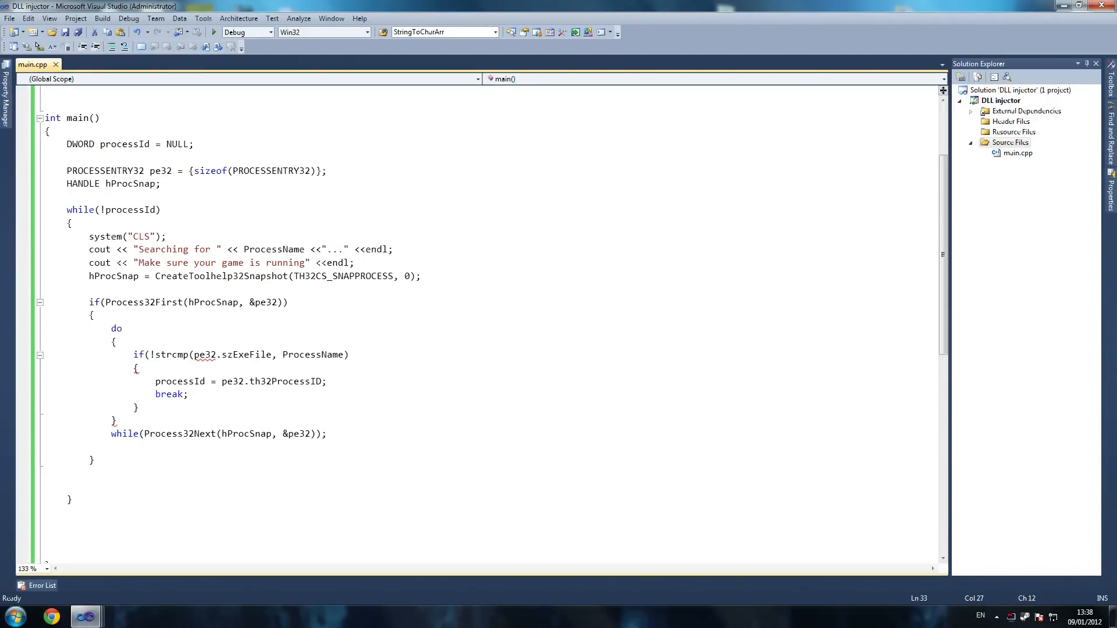
Close the Error List and add the missing ) to the strcmp condition.
left_click(189, 394)
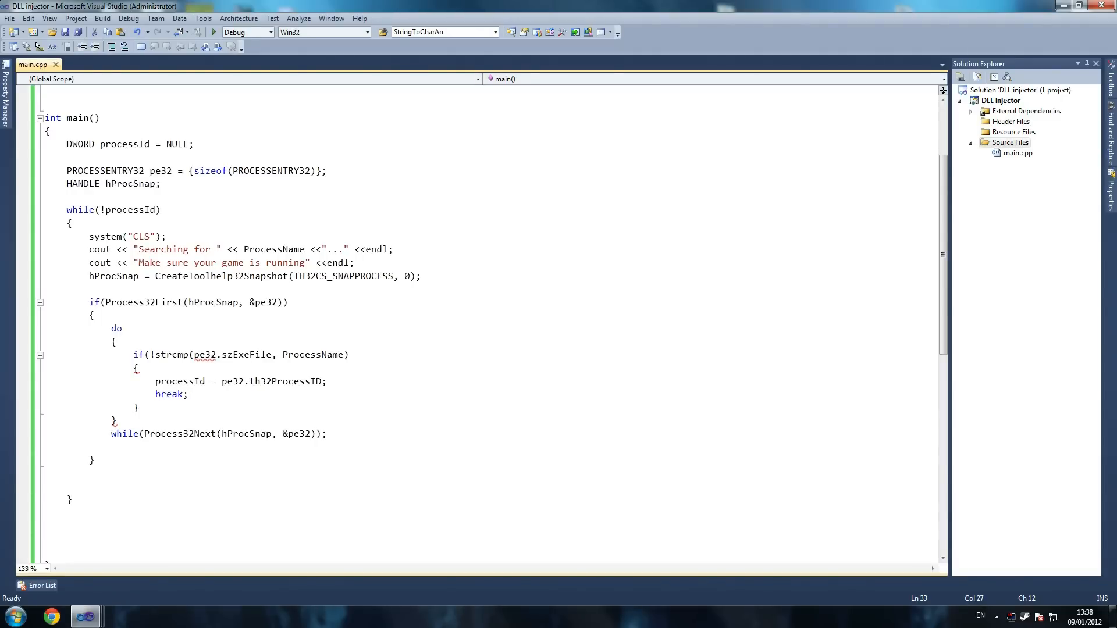
left_click(349, 355)
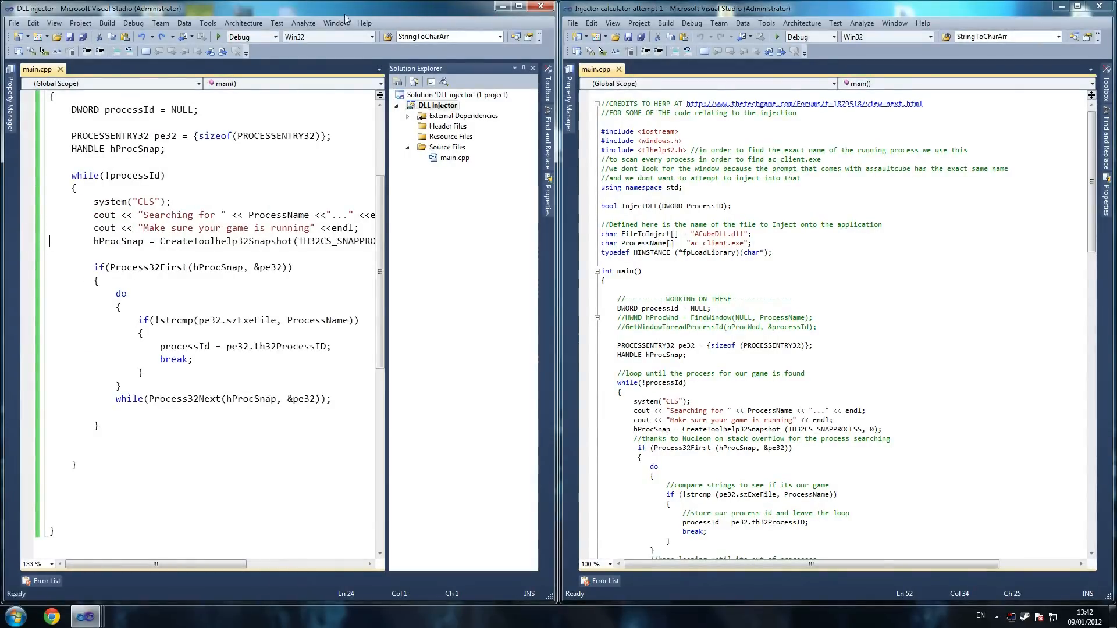
Maximize the injector window, select ProcessName, and show Solution Explorer from View.
left_click(529, 8)
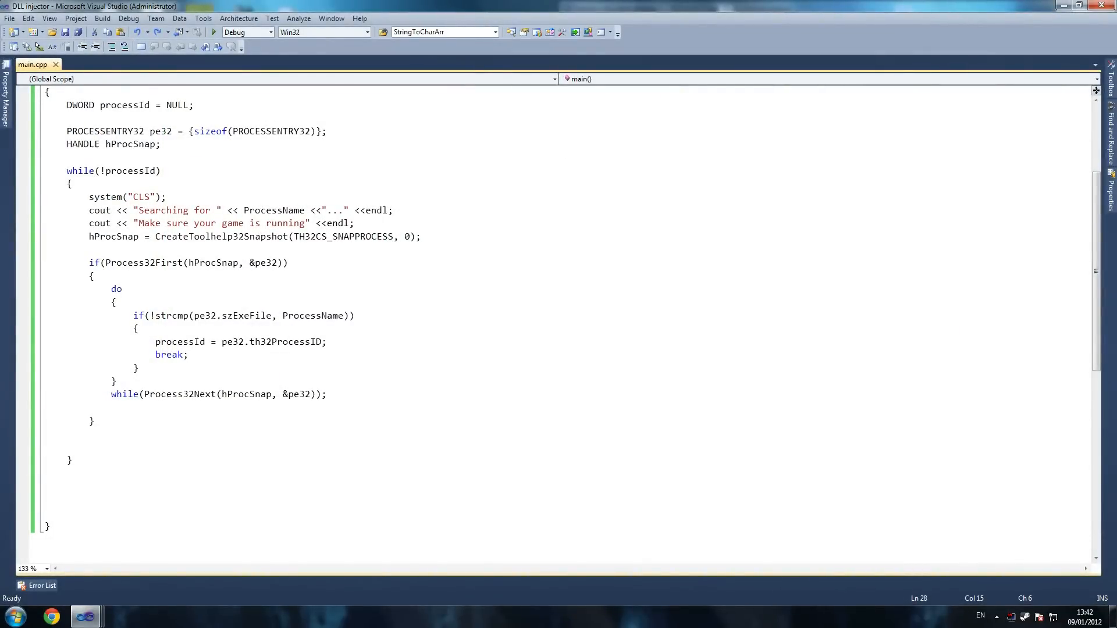
scroll("up", 3)
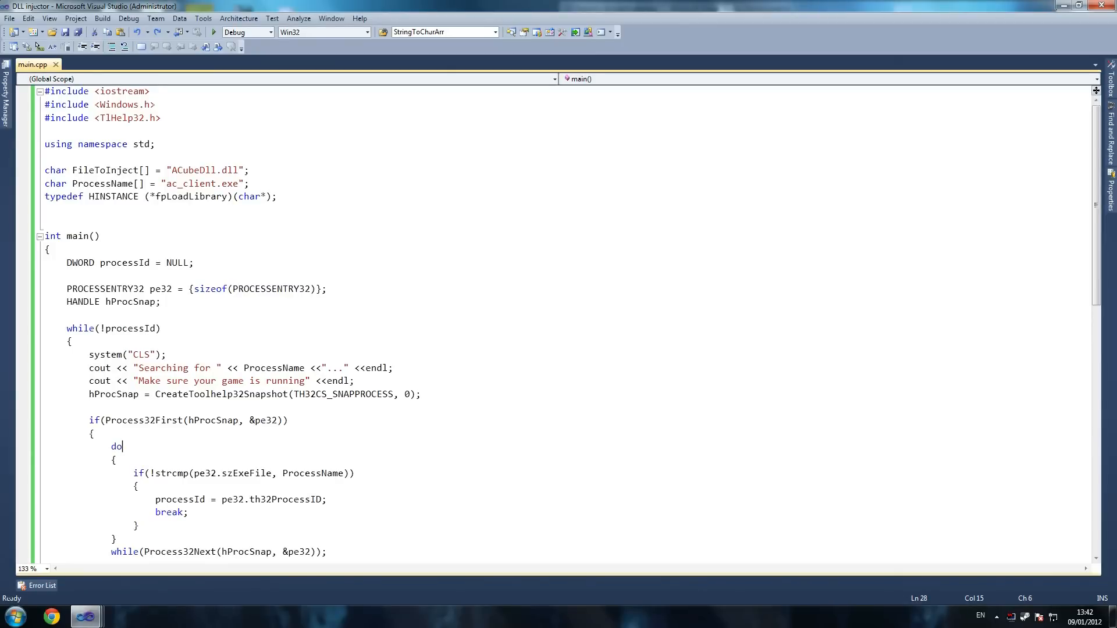
left_click(174, 196)
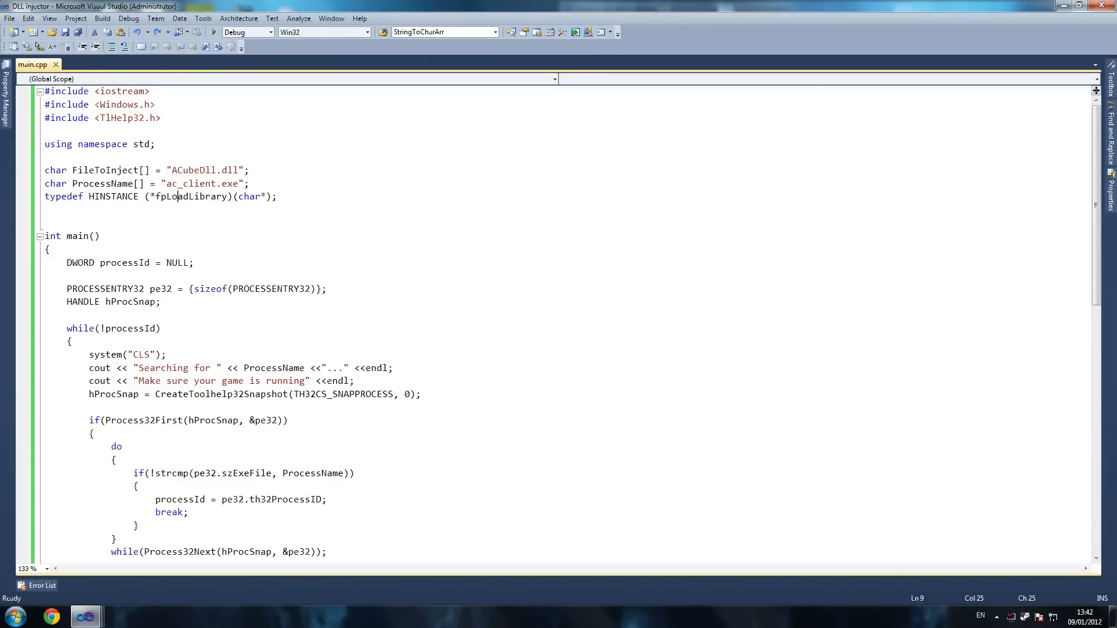
double_click(101, 184)
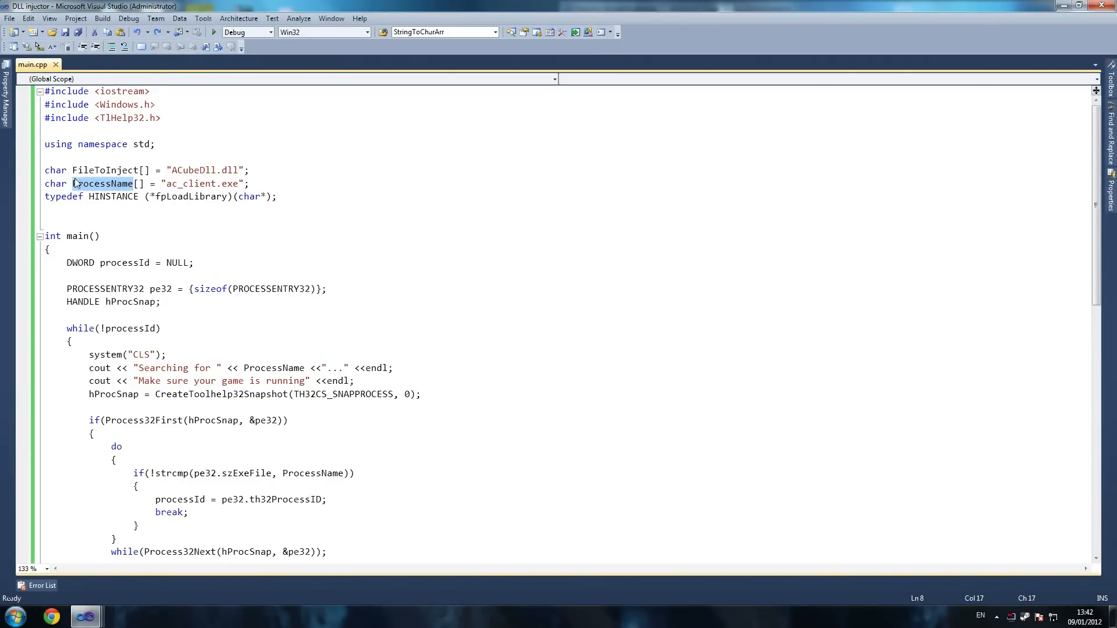
left_click(162, 196)
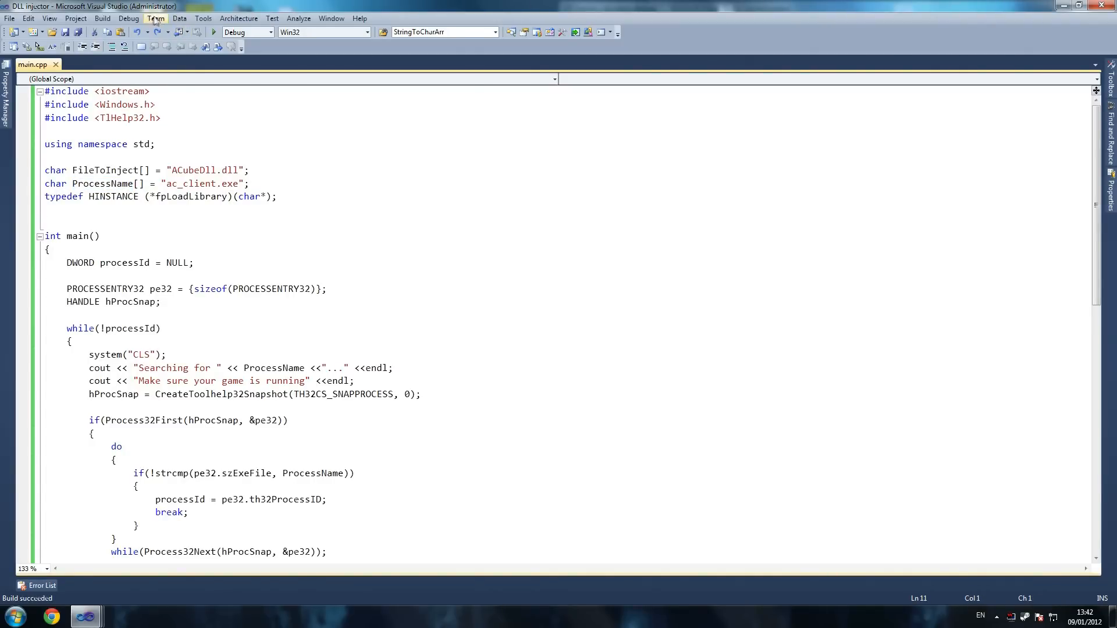
left_click(49, 18)
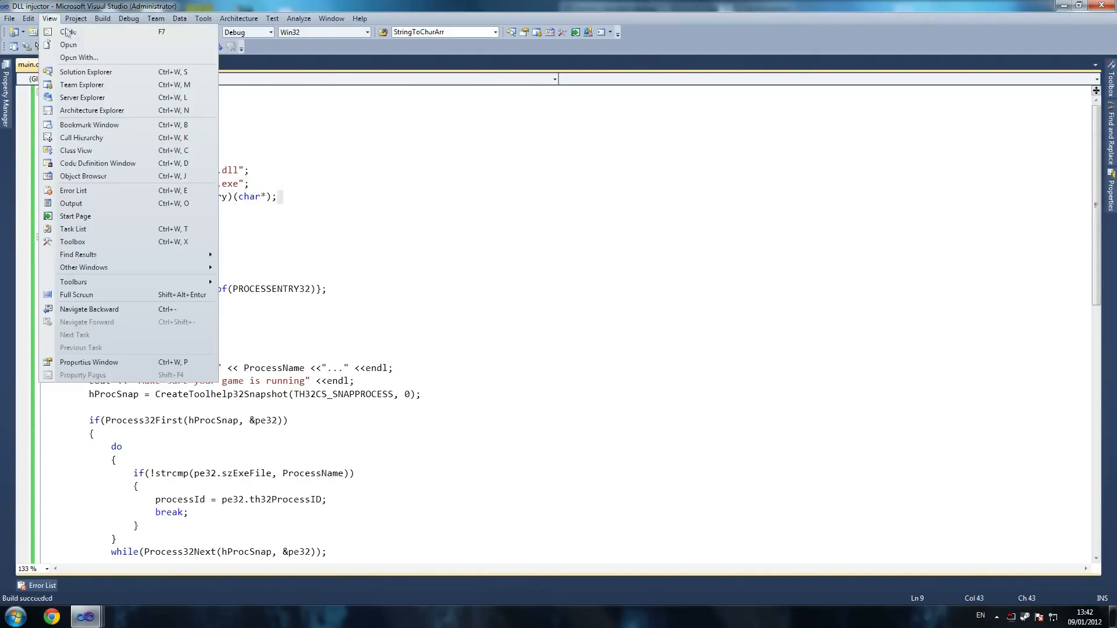
left_click(86, 71)
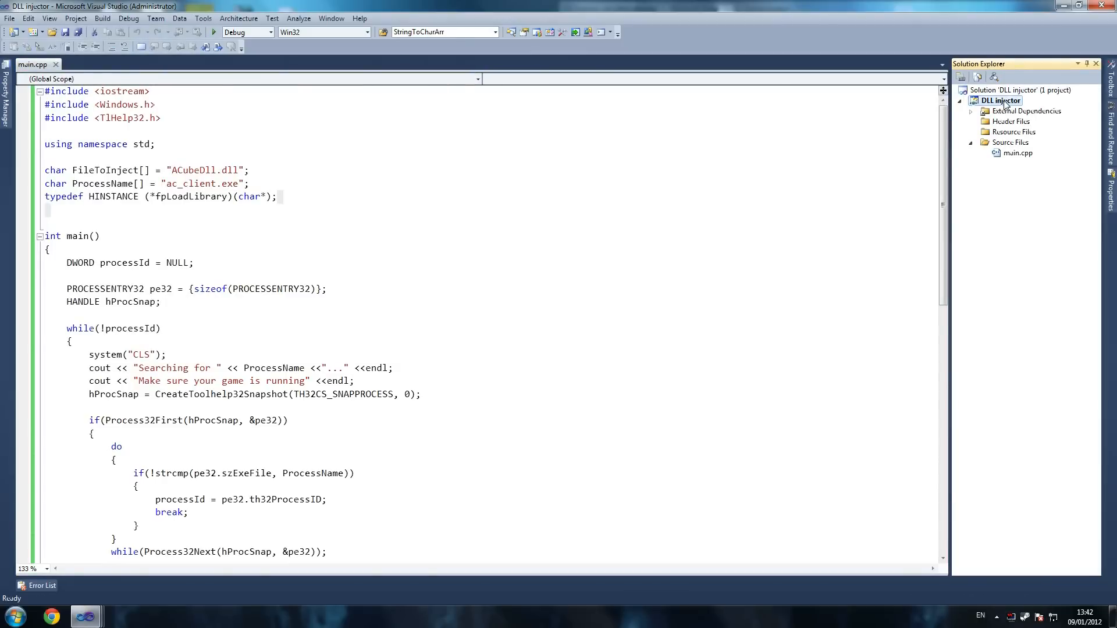
right_click(1000, 101)
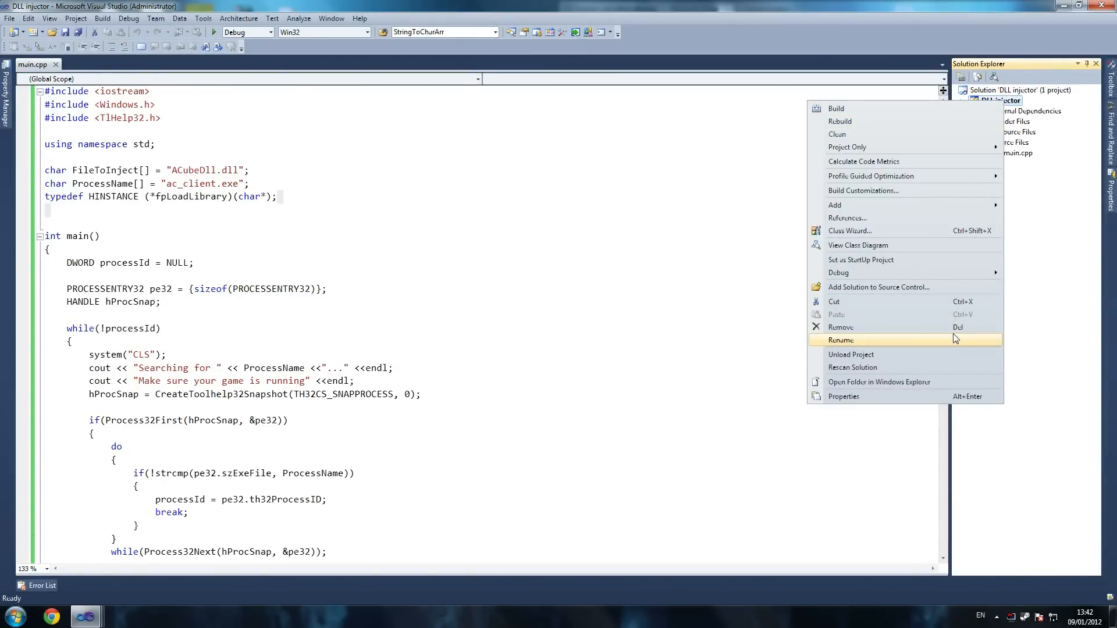
left_click(843, 397)
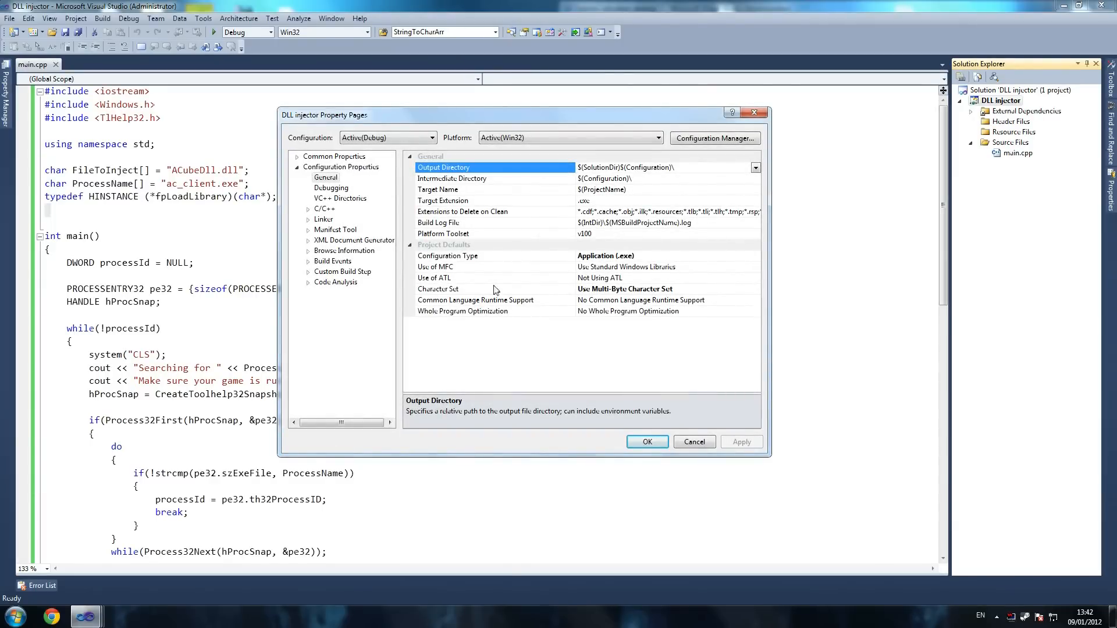
left_click(438, 288)
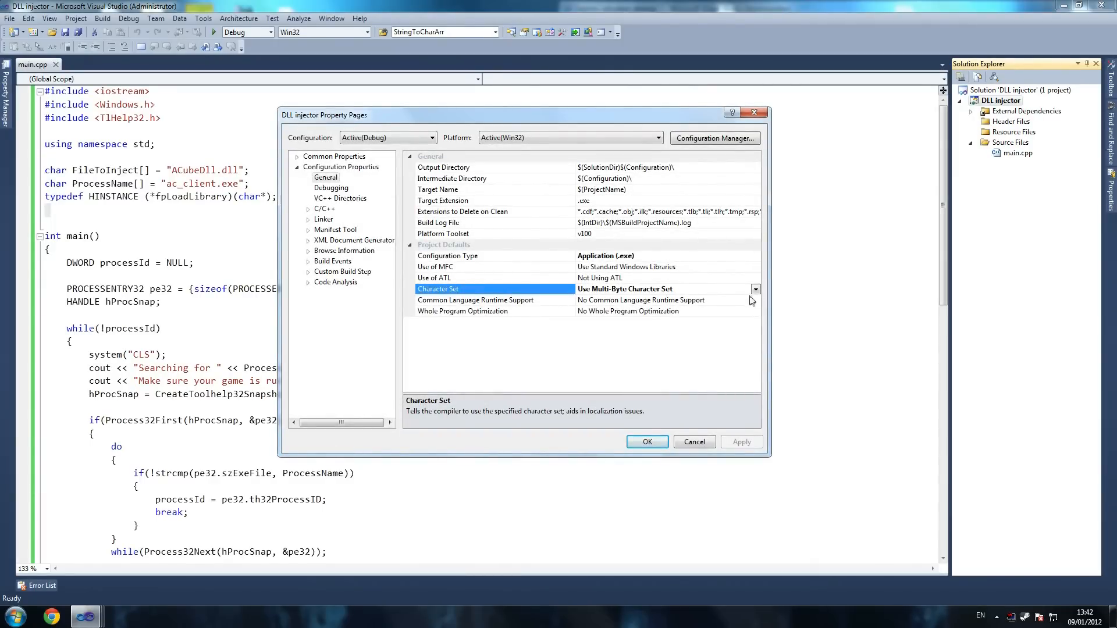
left_click(755, 289)
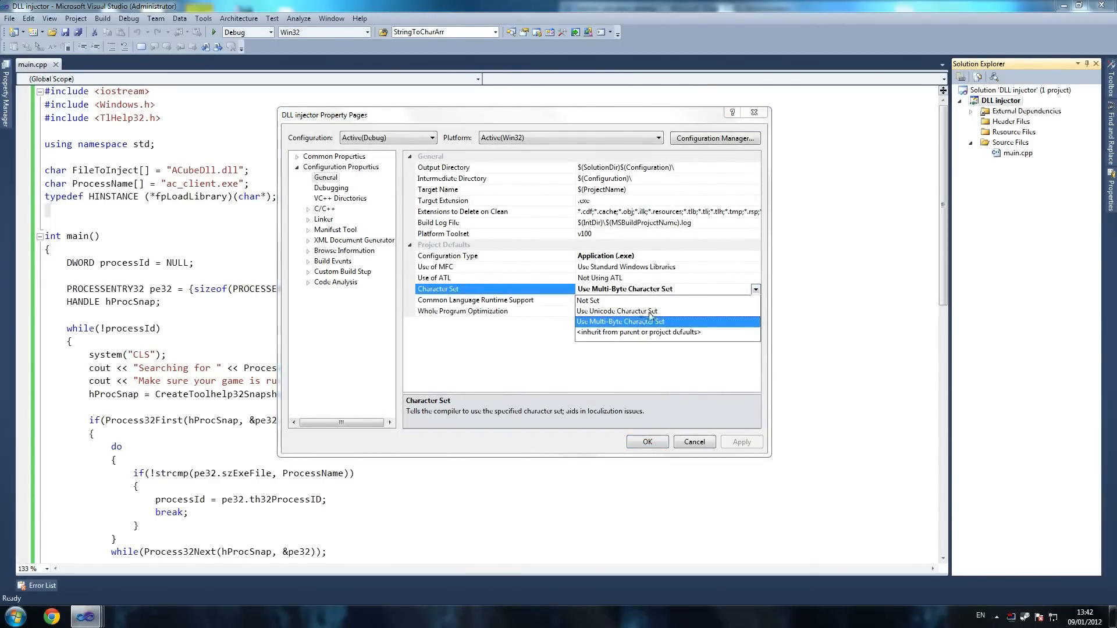
mouse_move(600, 333)
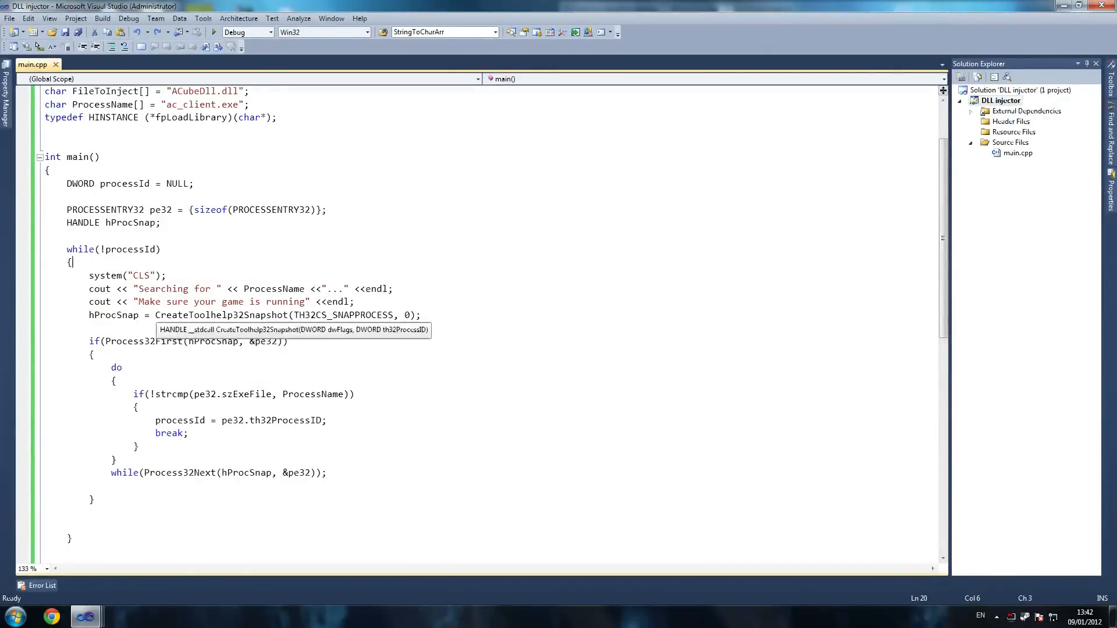
Save, then add Sleep(1000) after the Process32First block, retyping the lowercase sleep.
key("ctrl+s")
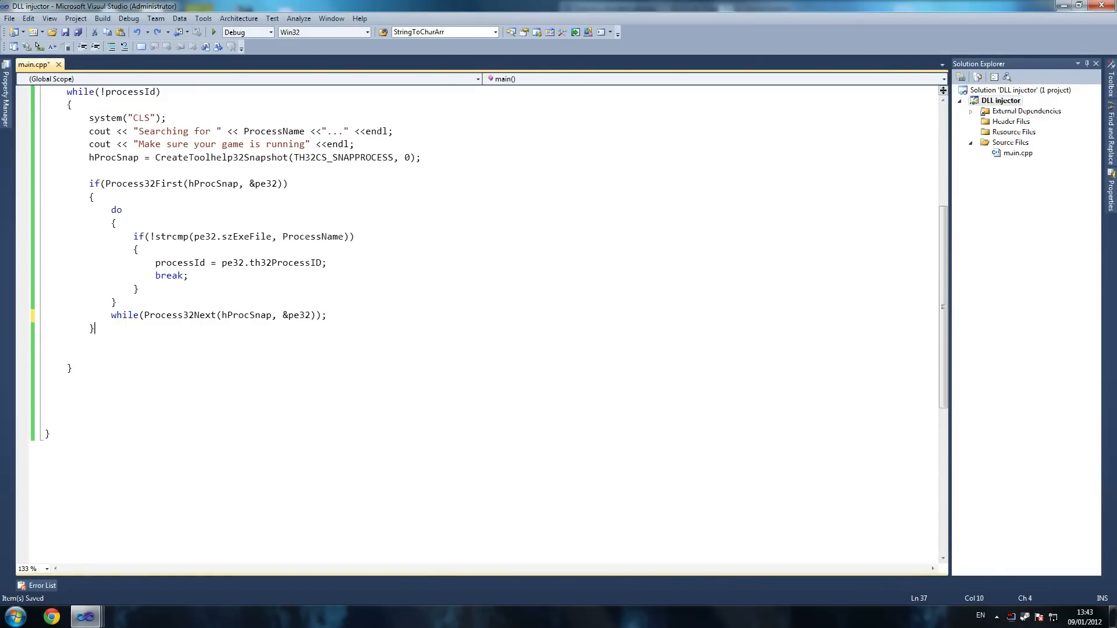
type("sleep")
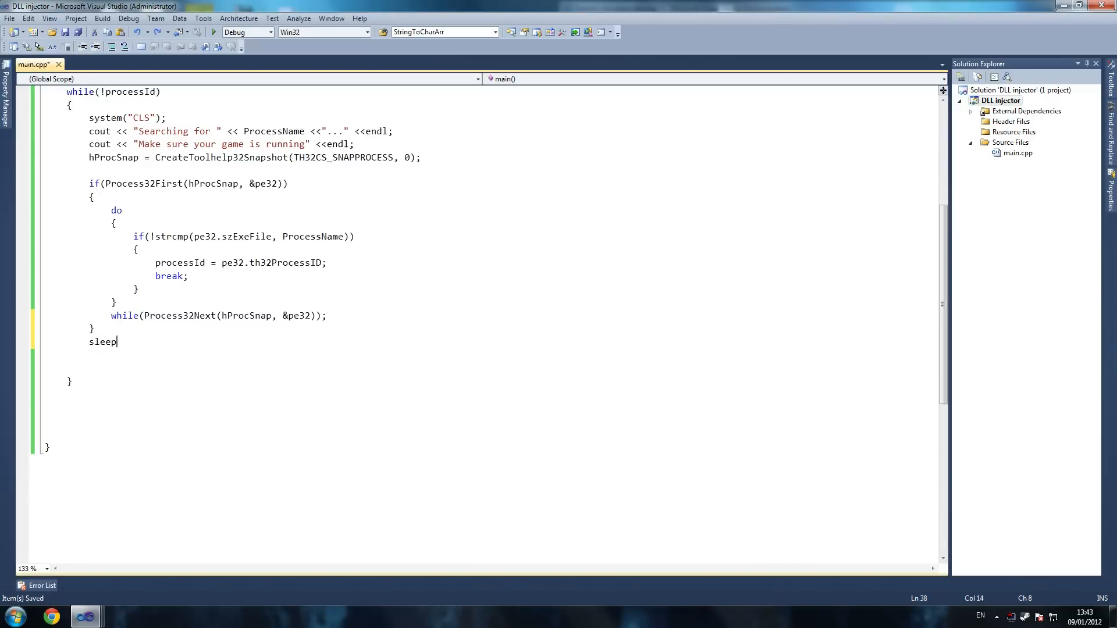
type("(")
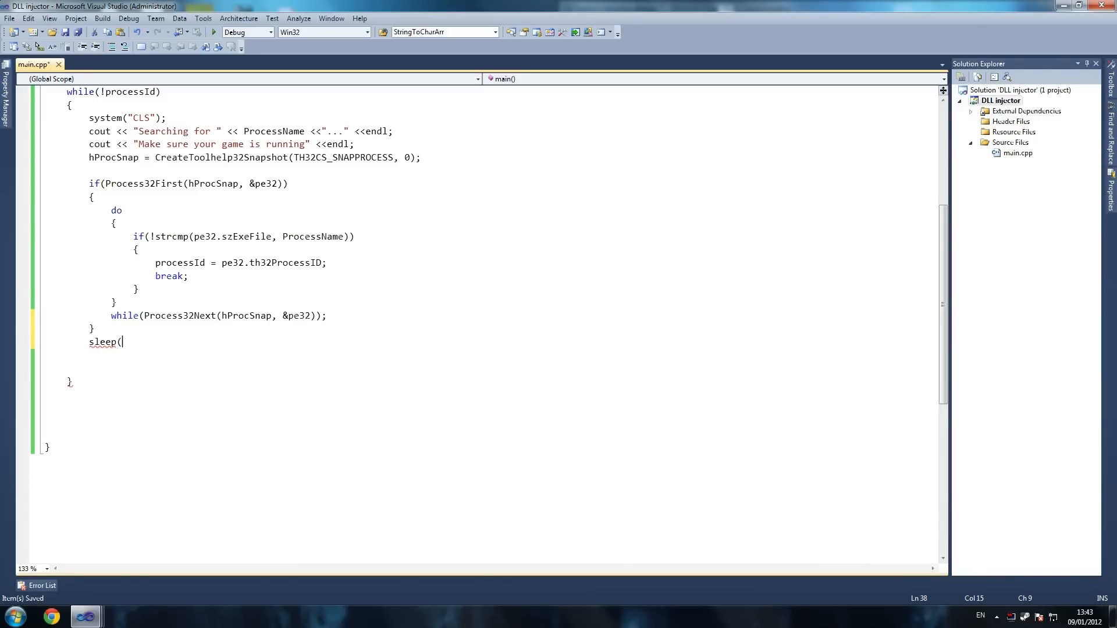
double_click(103, 342)
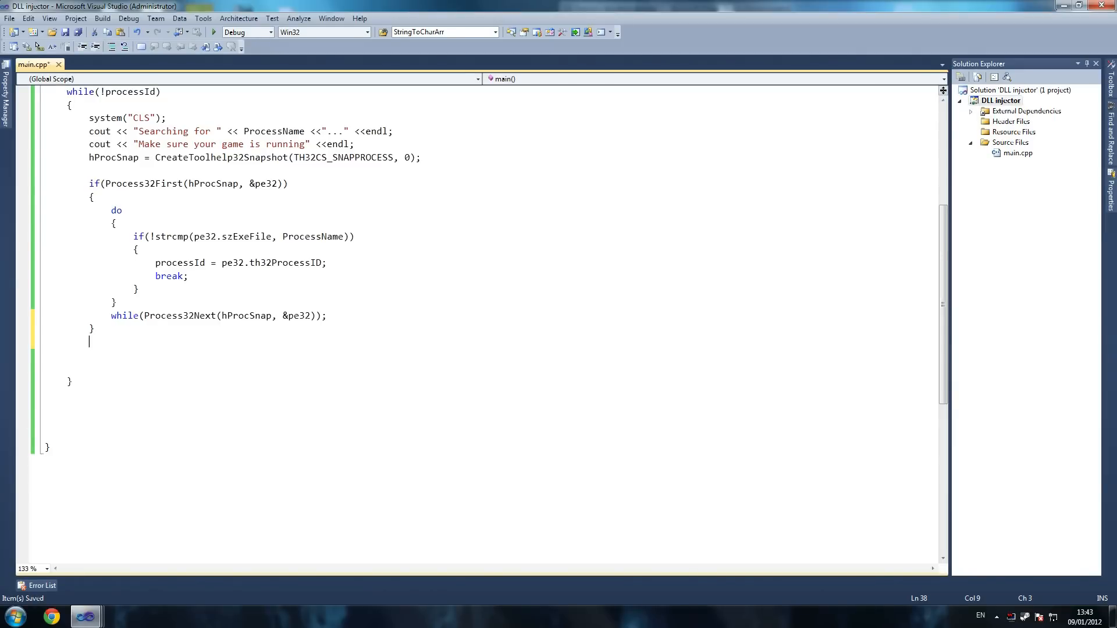
type("s")
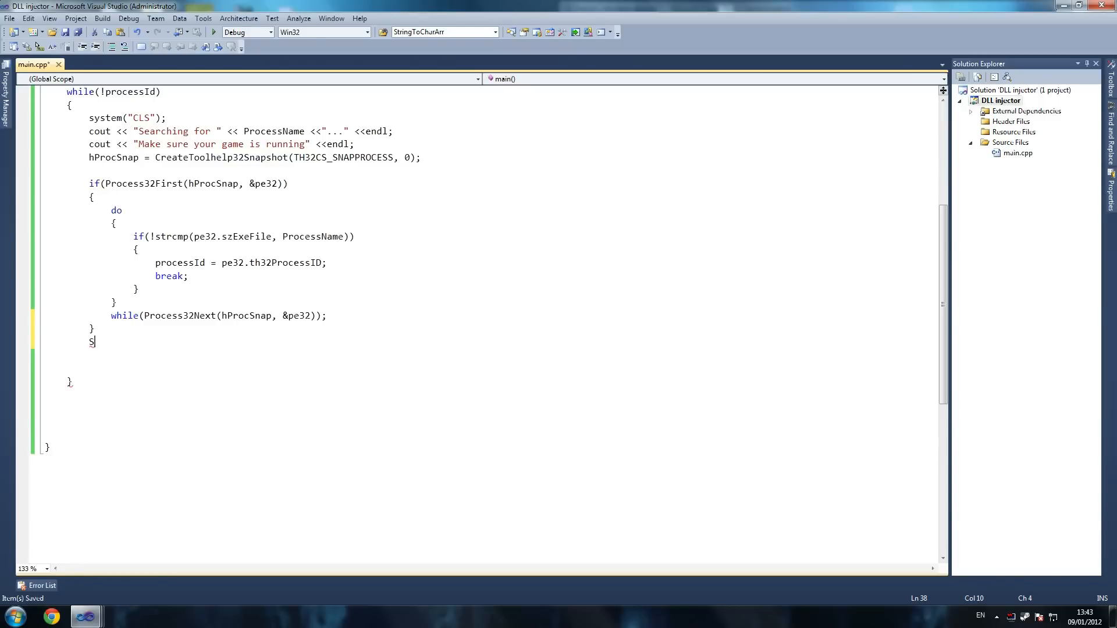
type("leep(1")
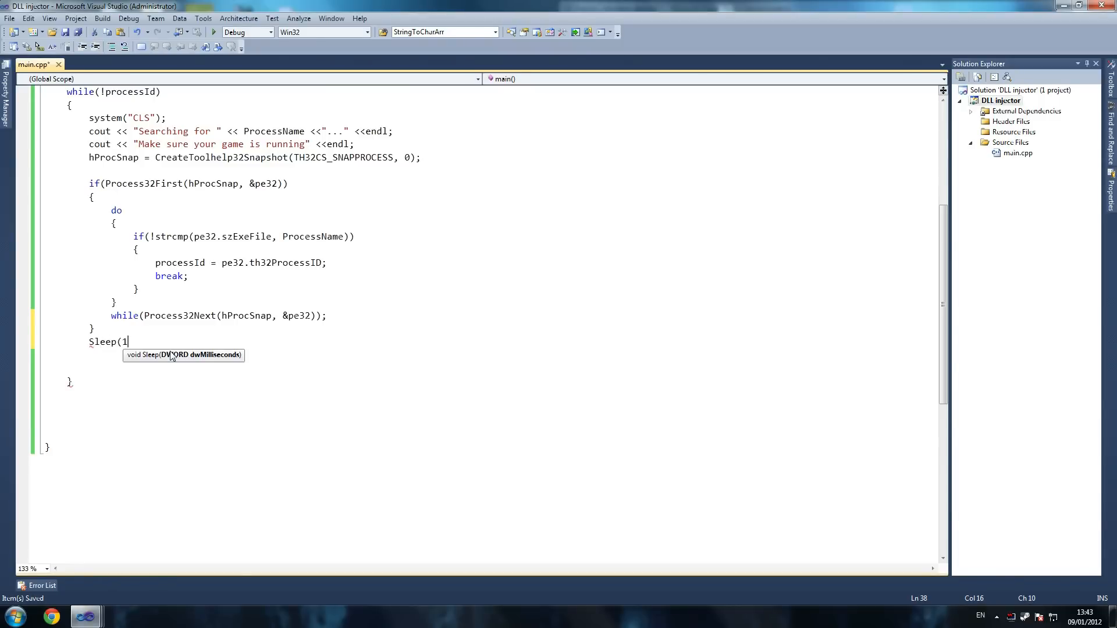
type("000)")
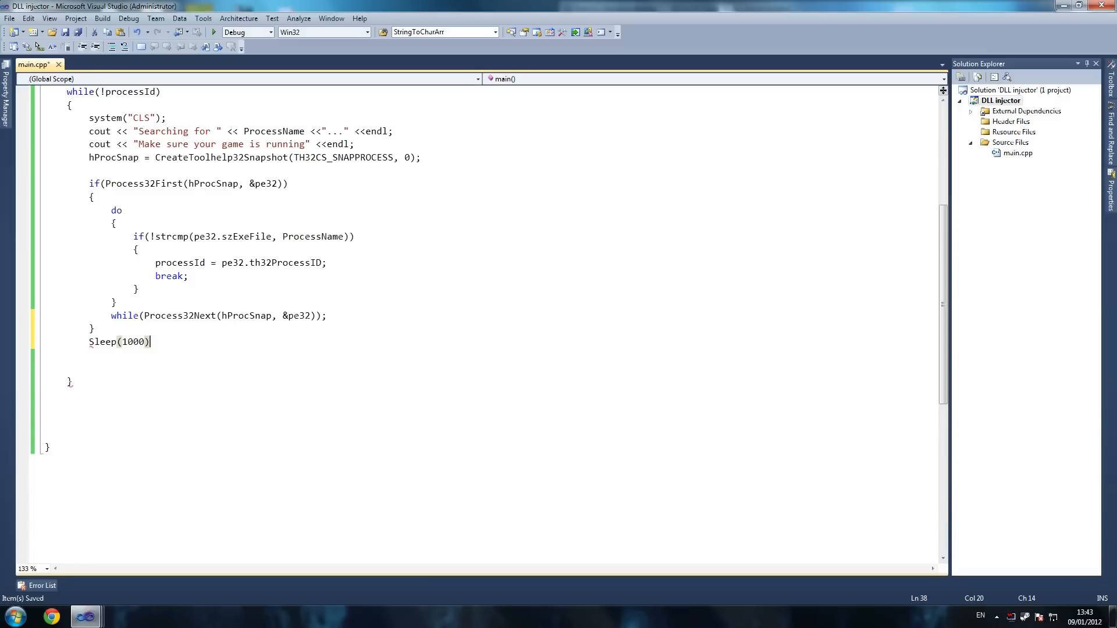